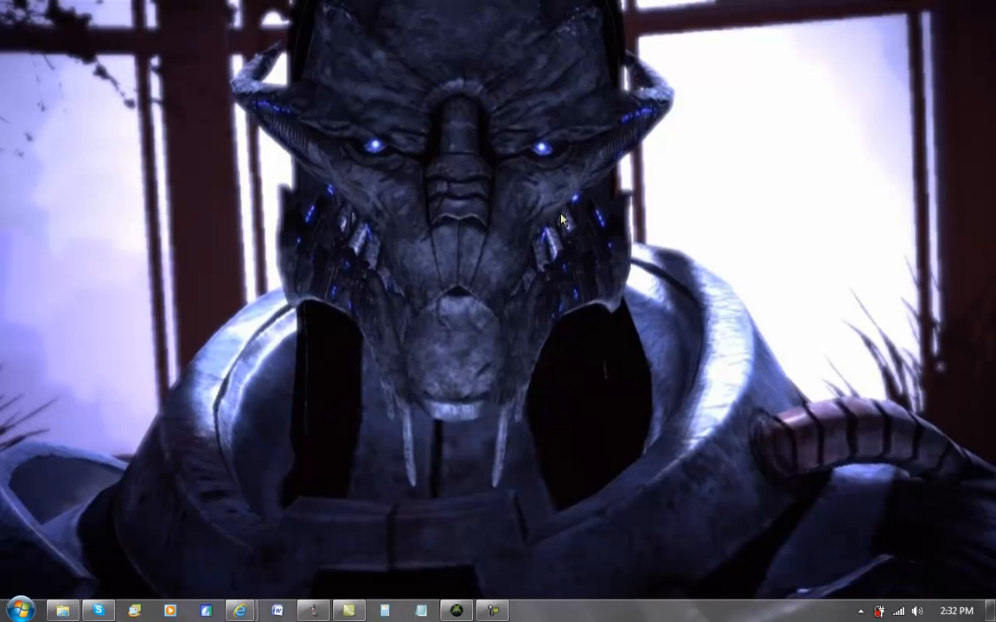
mouse_move(532, 390)
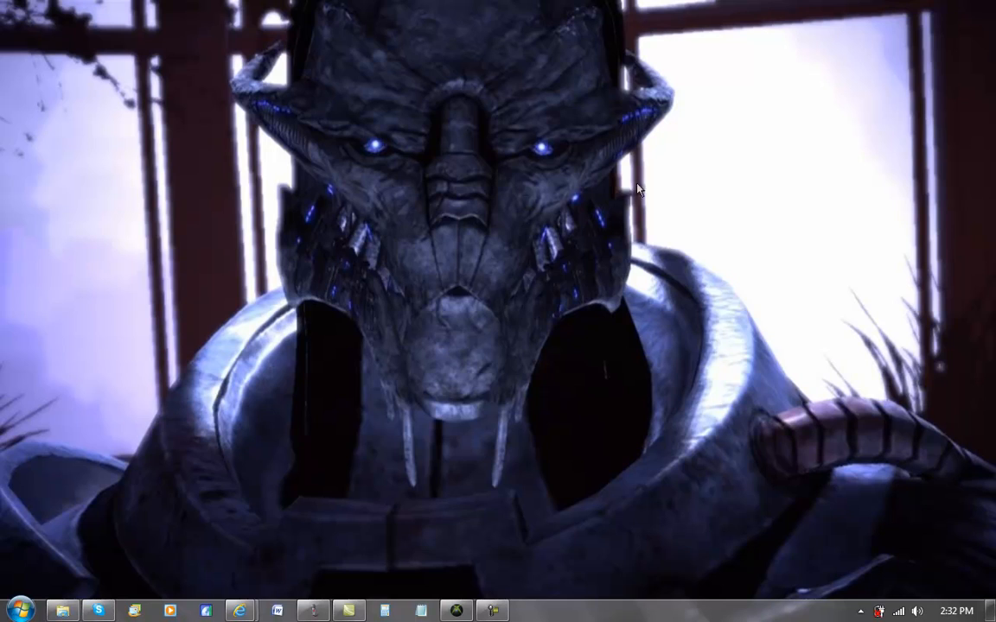
mouse_move(765, 332)
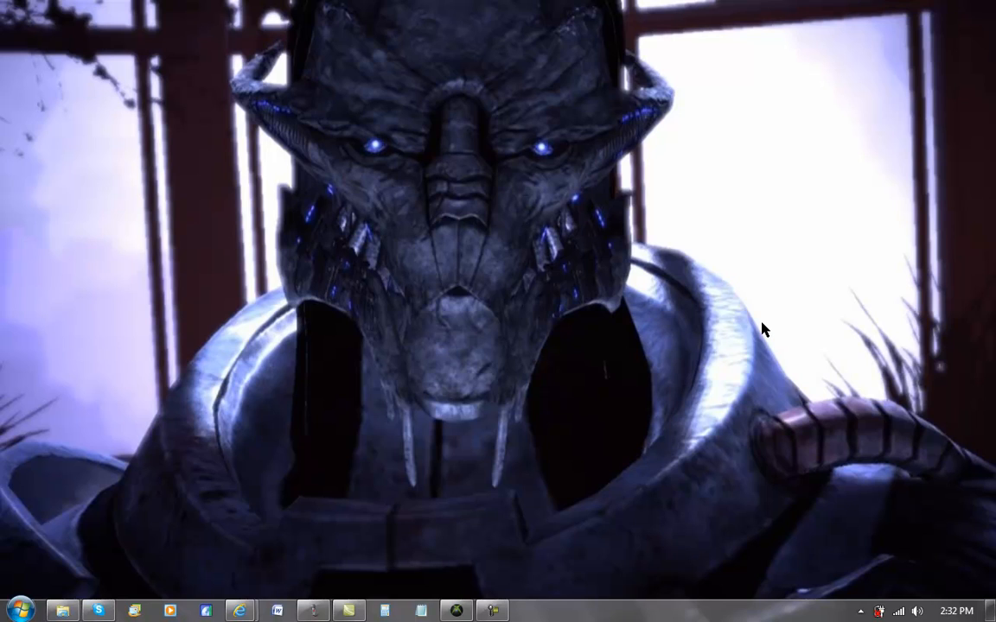
mouse_move(562, 195)
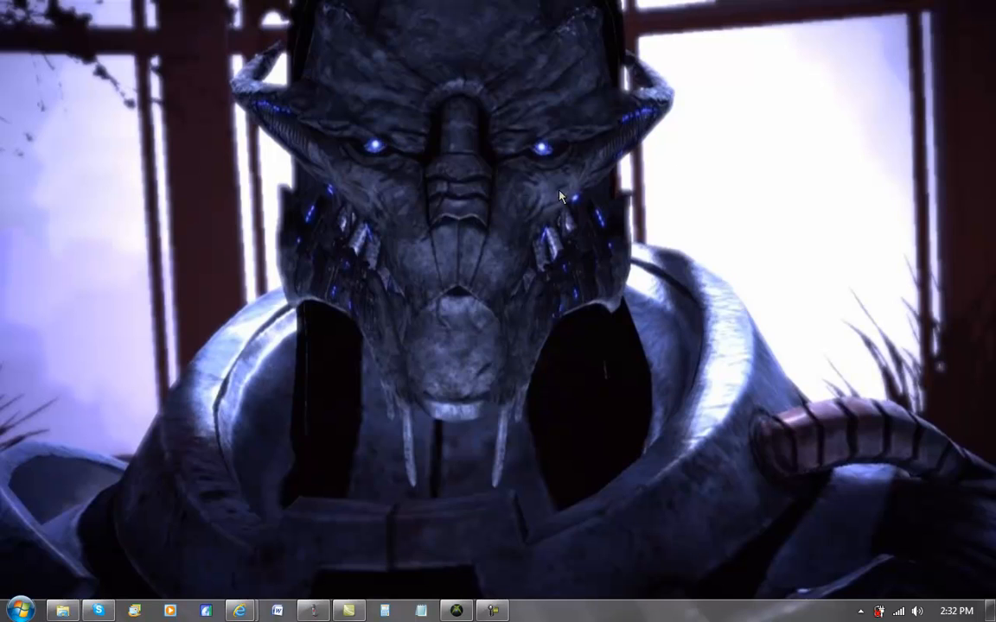
mouse_move(682, 375)
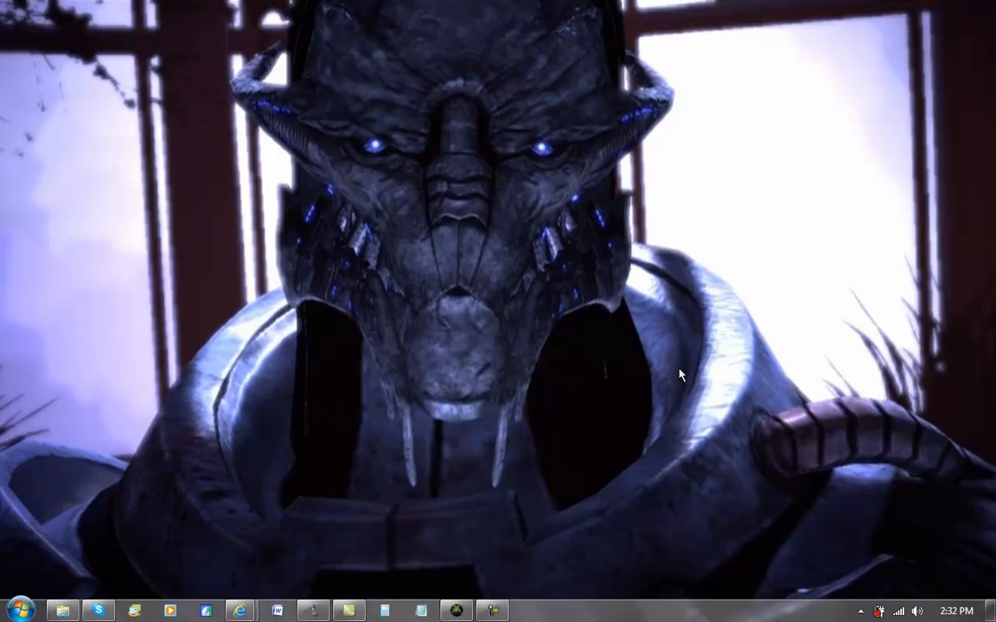
mouse_move(654, 365)
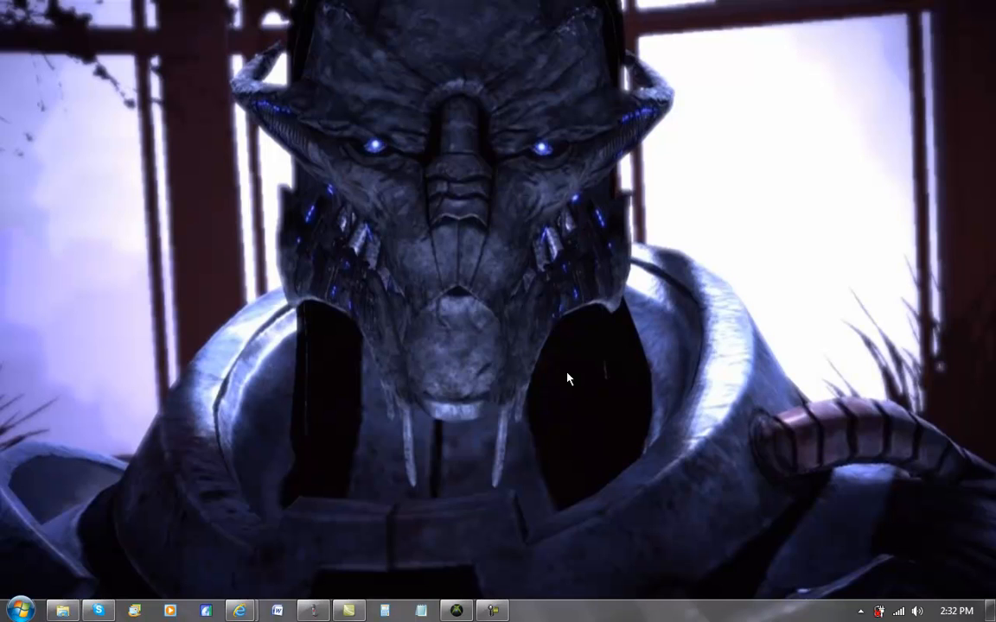
mouse_move(753, 261)
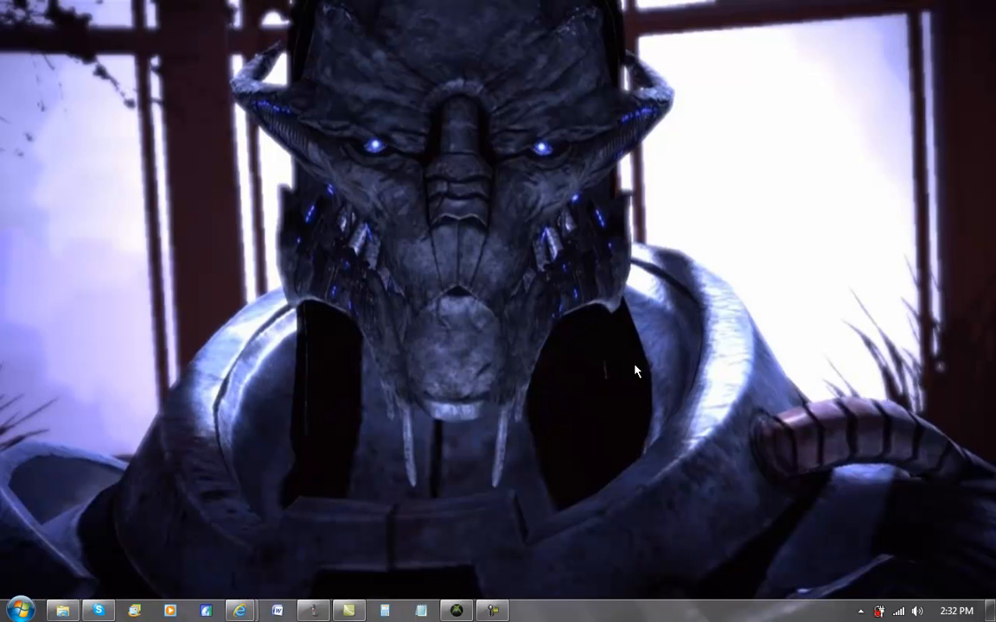
Extract the Kaiser - Adept save from the USB drive's Games > Mass Effect 3 folder to the desktop.
left_click(455, 609)
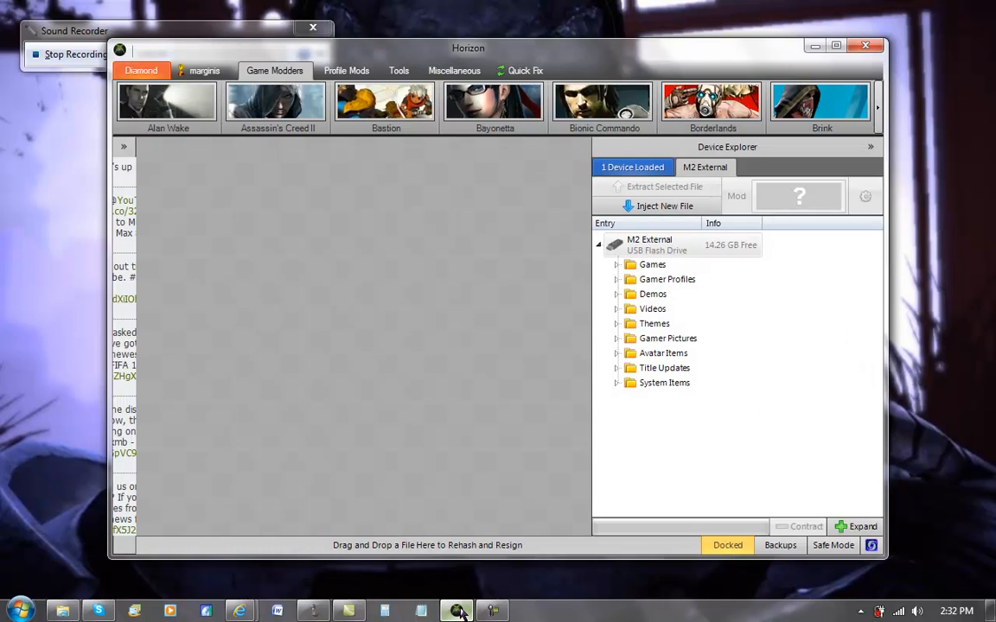
mouse_move(491, 323)
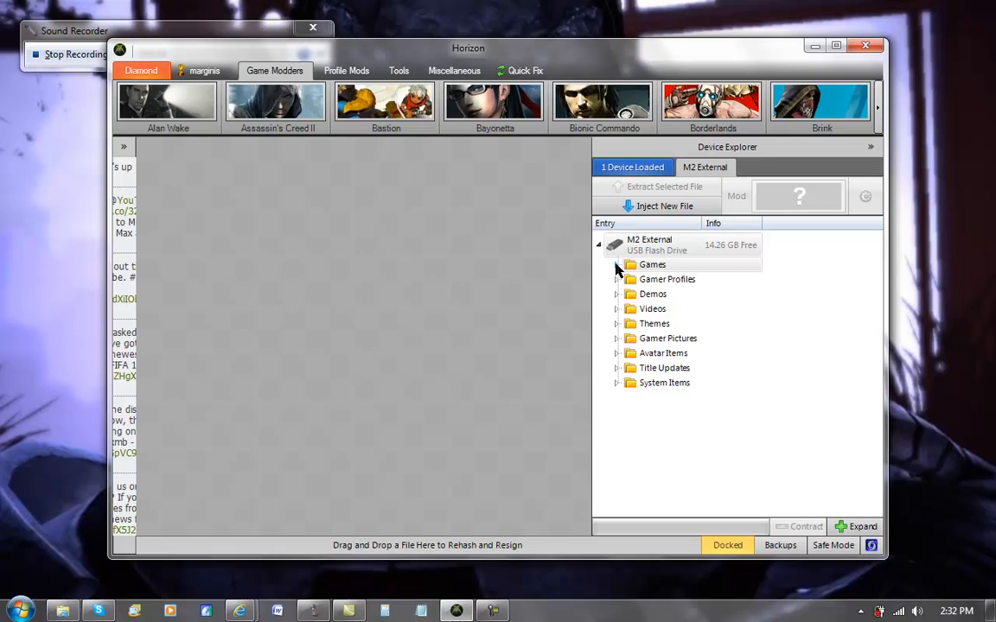
left_click(615, 265)
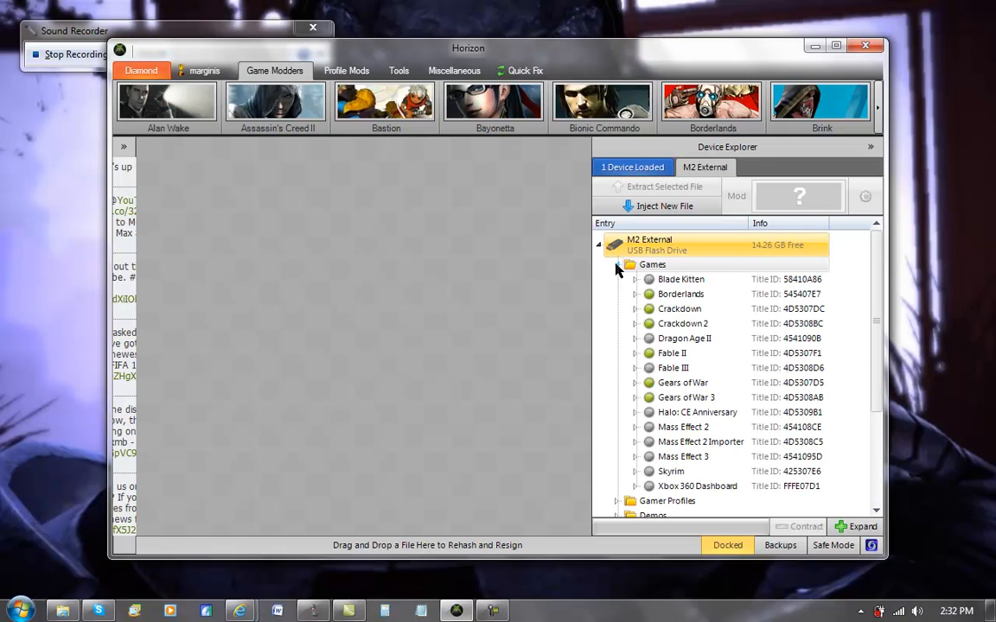
left_click(615, 456)
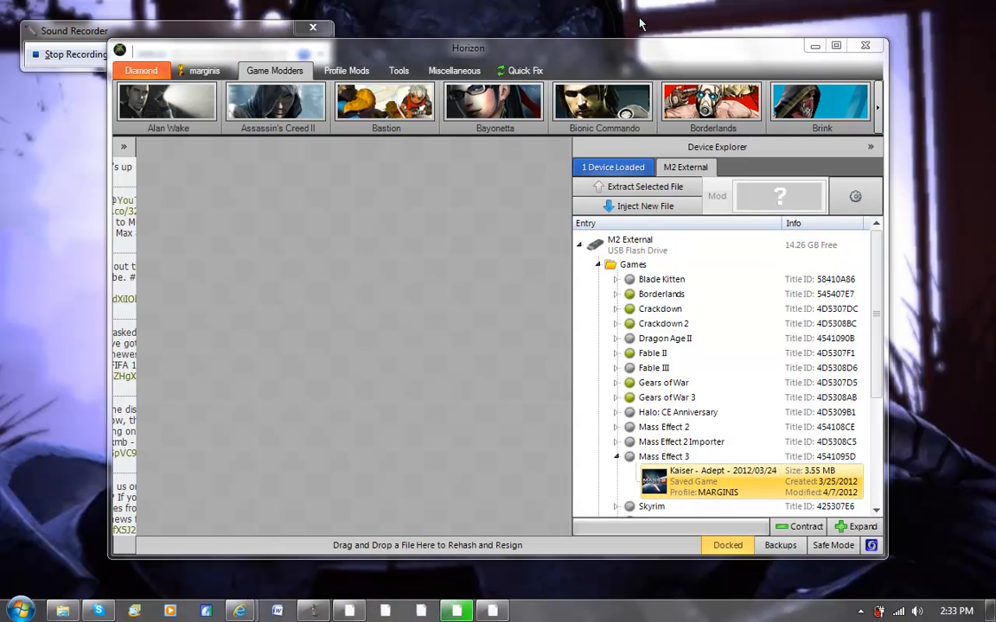
left_click(642, 186)
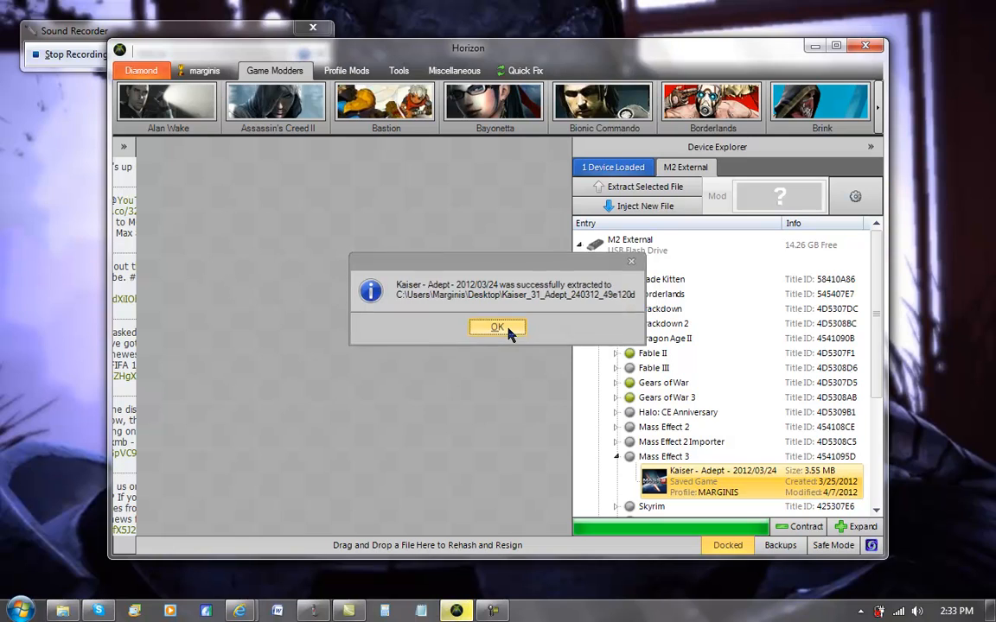
left_click(496, 327)
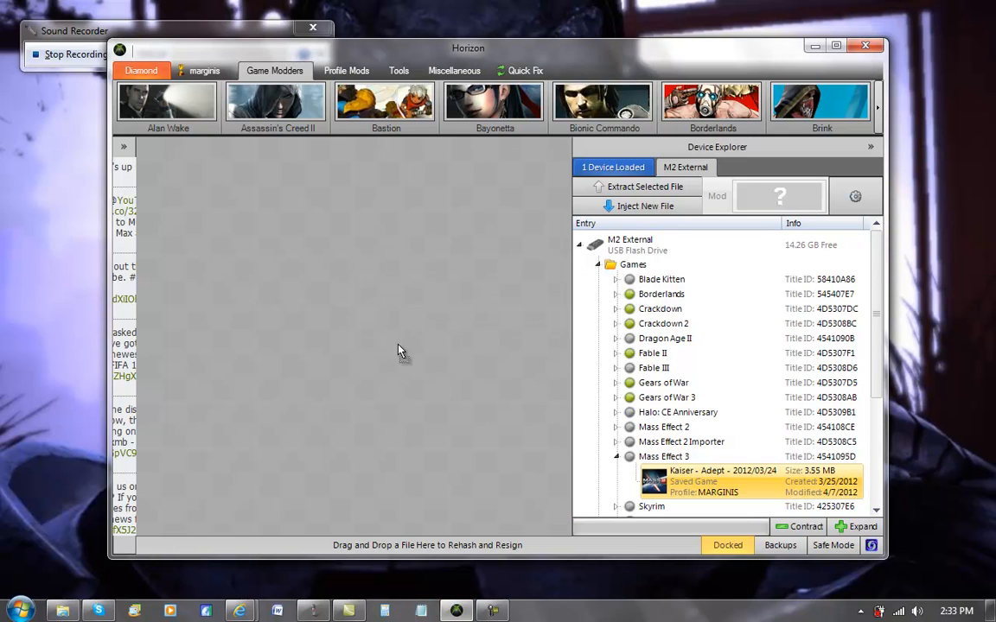
Extract Save_0009.xbsav from the Kaiser package into the Newest face folder, overwriting the old copy.
double_click(709, 486)
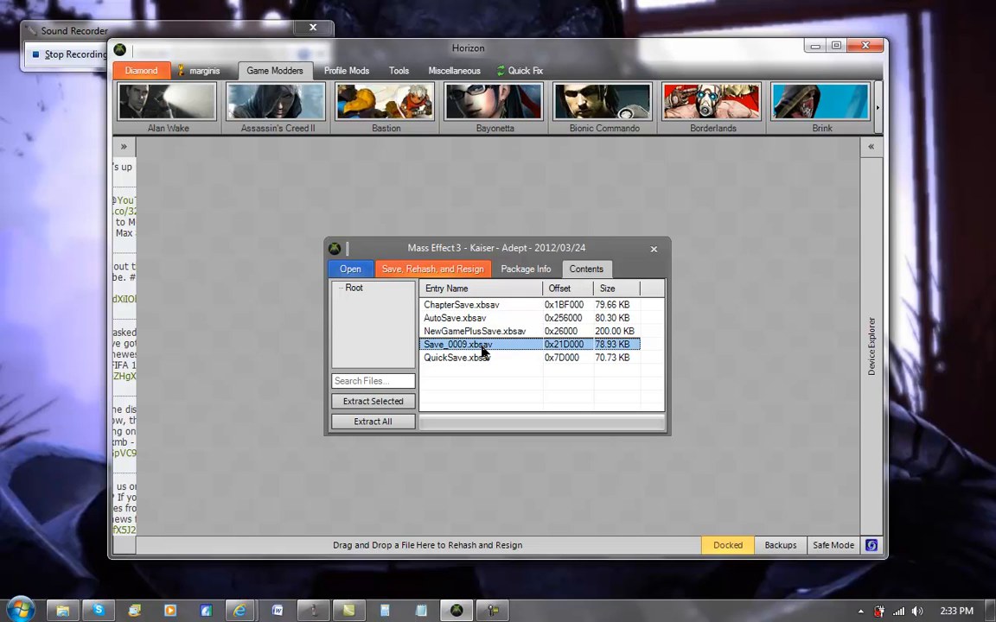
right_click(479, 344)
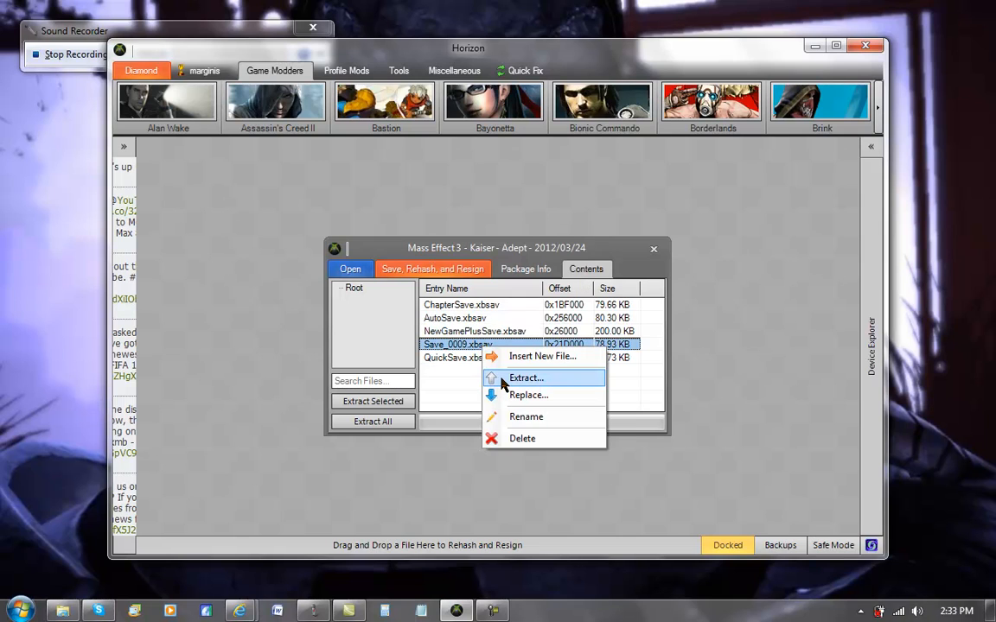
left_click(527, 378)
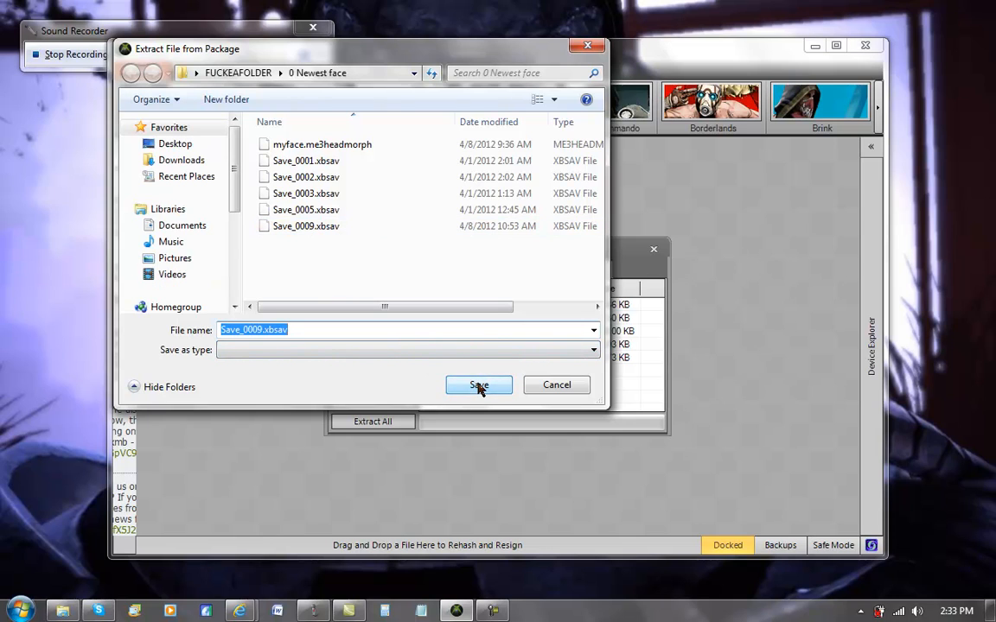
left_click(478, 384)
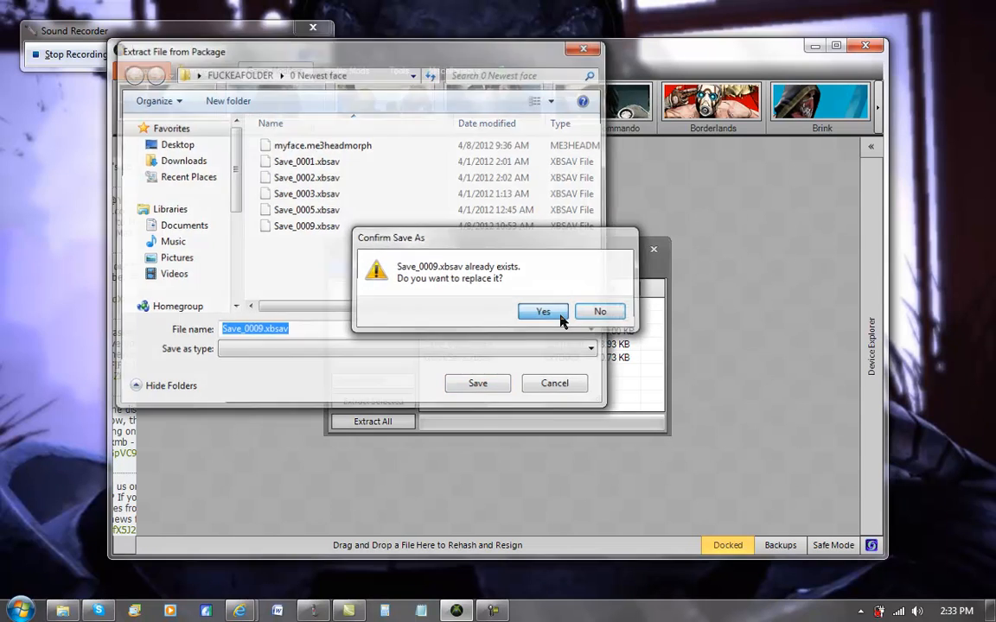
left_click(542, 311)
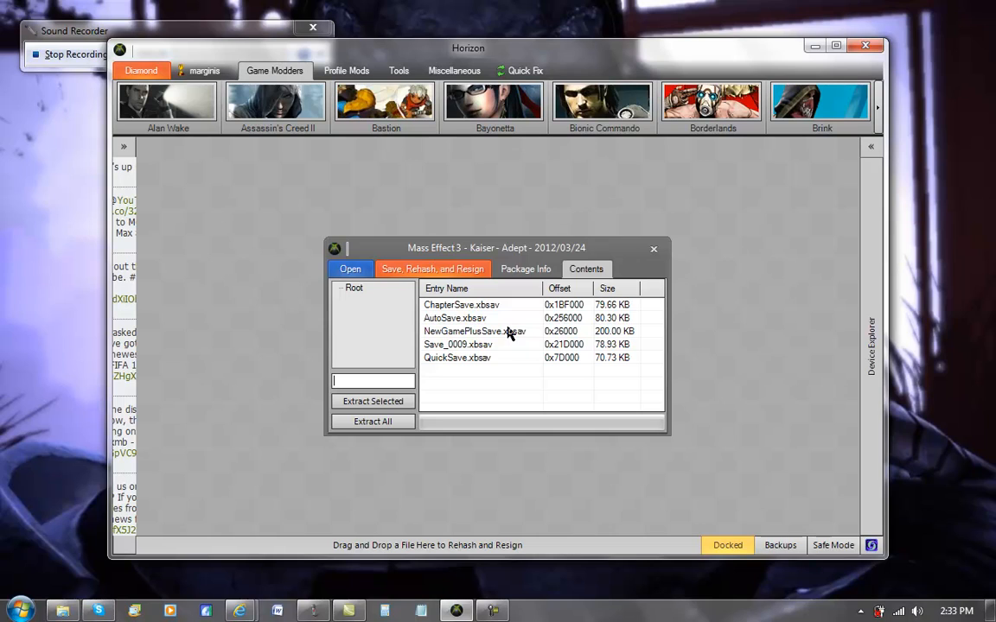
mouse_move(542, 279)
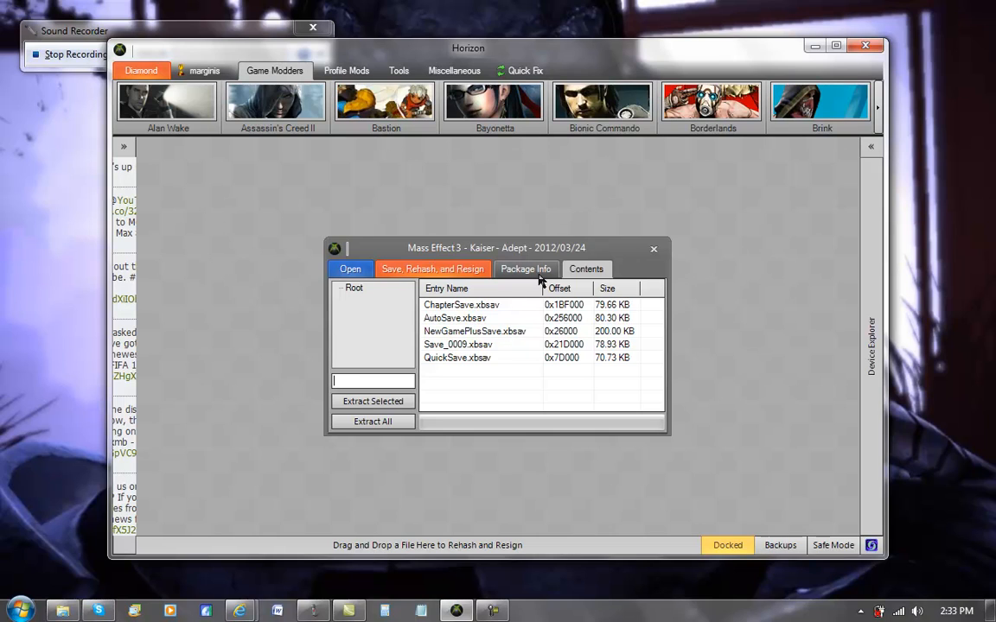
left_click(525, 269)
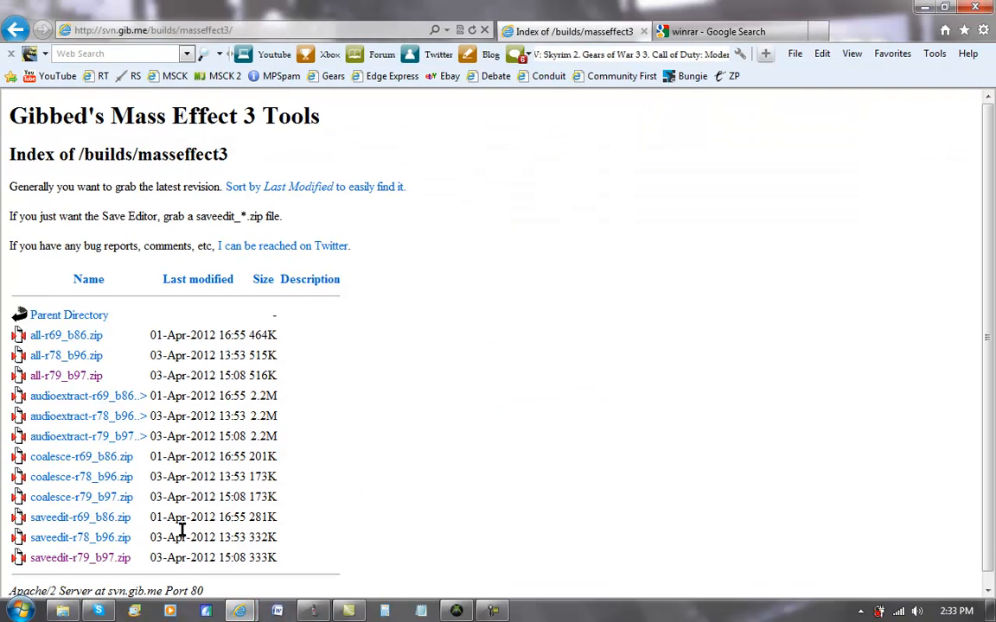
mouse_move(611, 287)
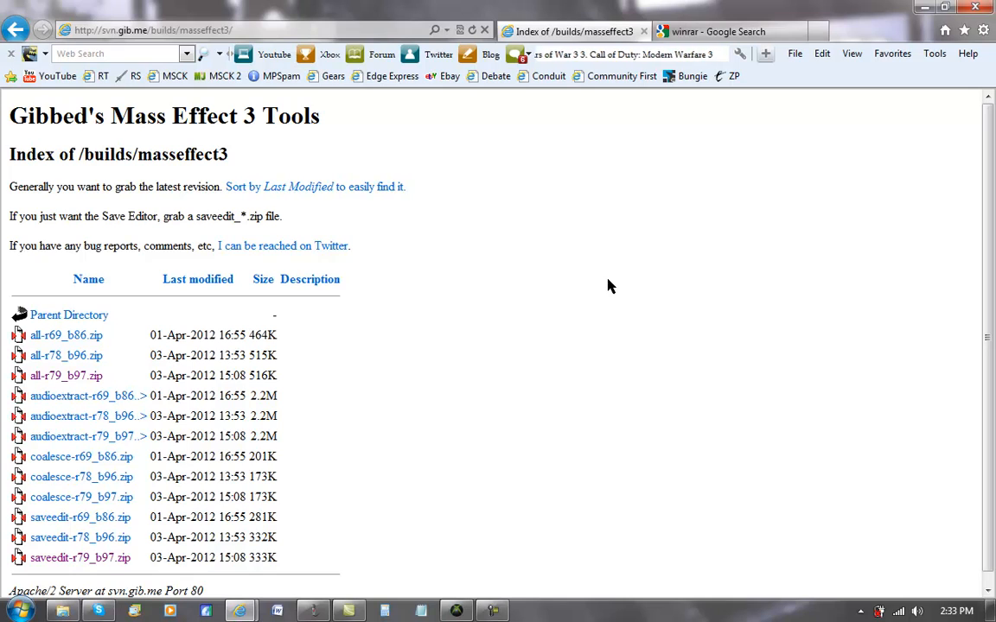
Load the WinRAR download page in the second tab, then return to the Gibbed tools index tab.
left_click(730, 31)
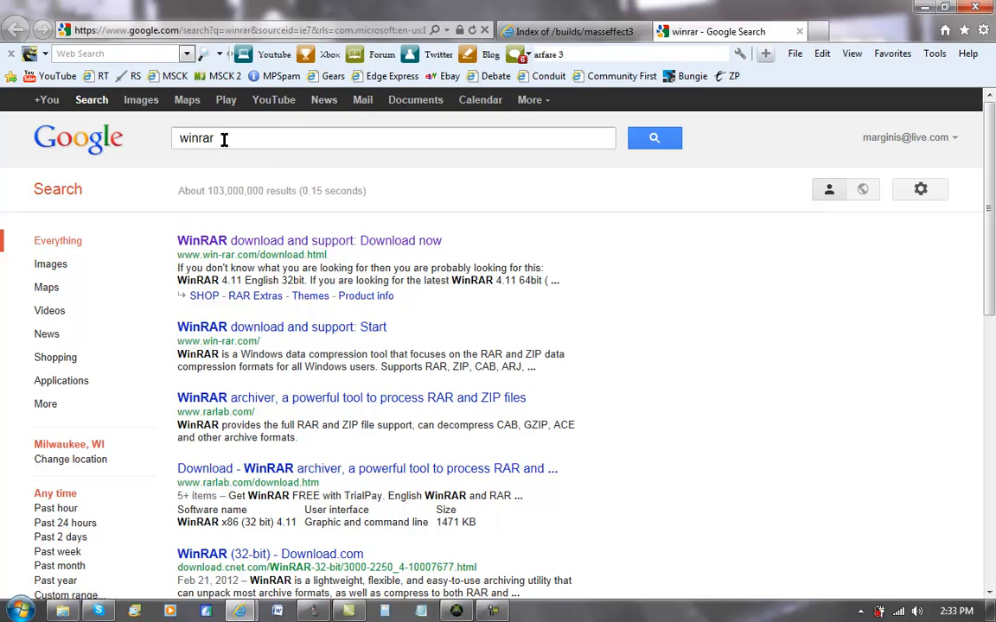
mouse_move(218, 169)
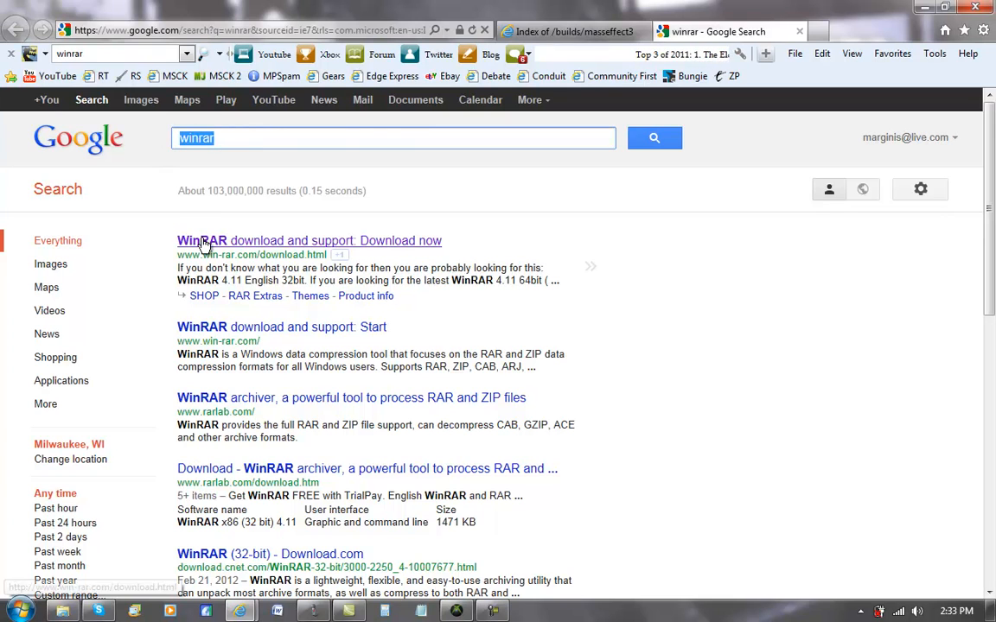
left_click(202, 240)
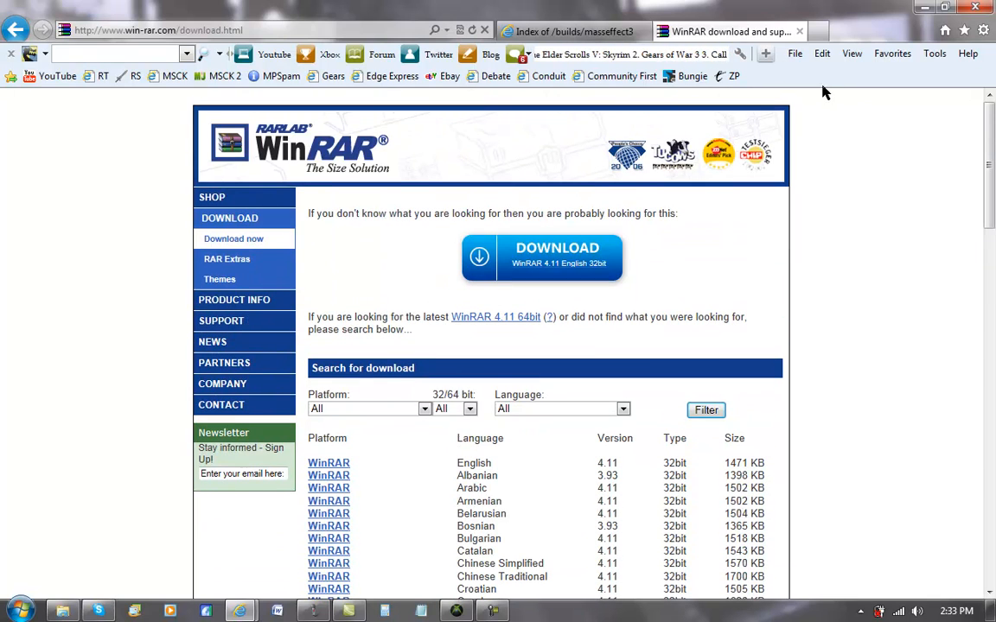
left_click(570, 31)
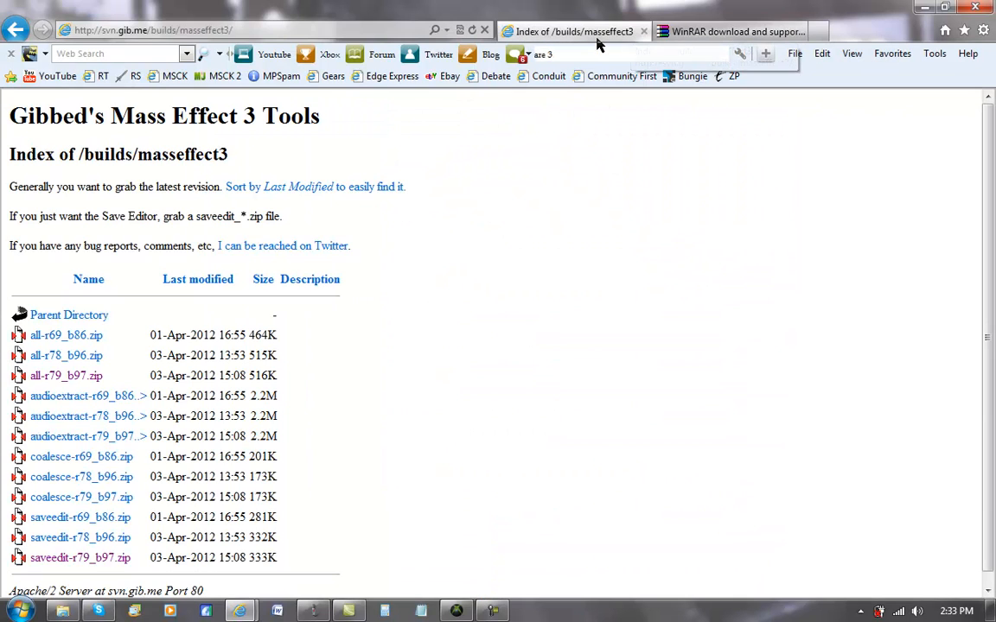
Start downloading all-r79_b97.zip and choose to pick its save location.
left_click(173, 23)
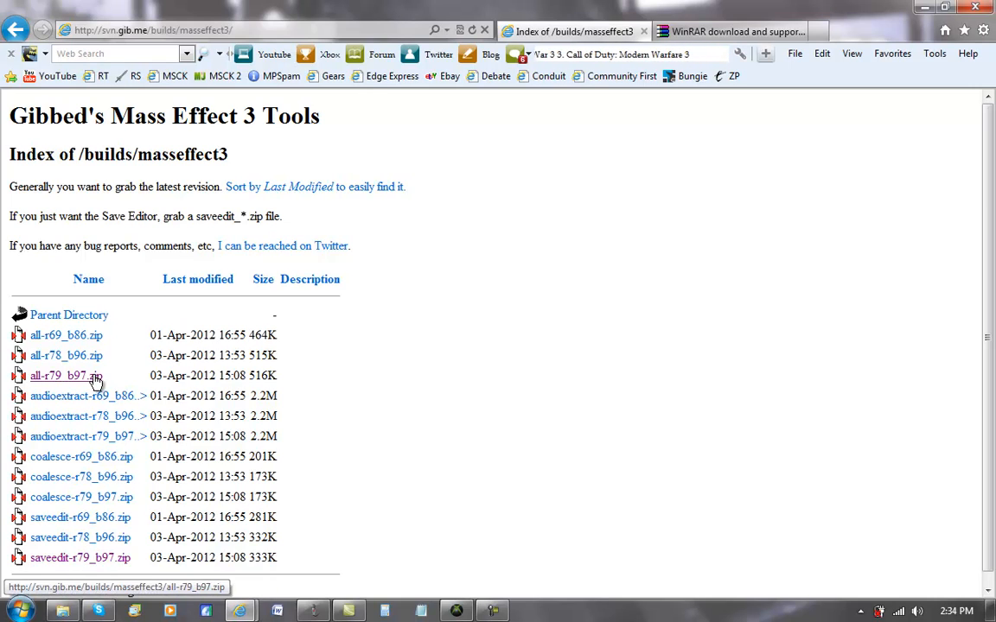
mouse_move(54, 478)
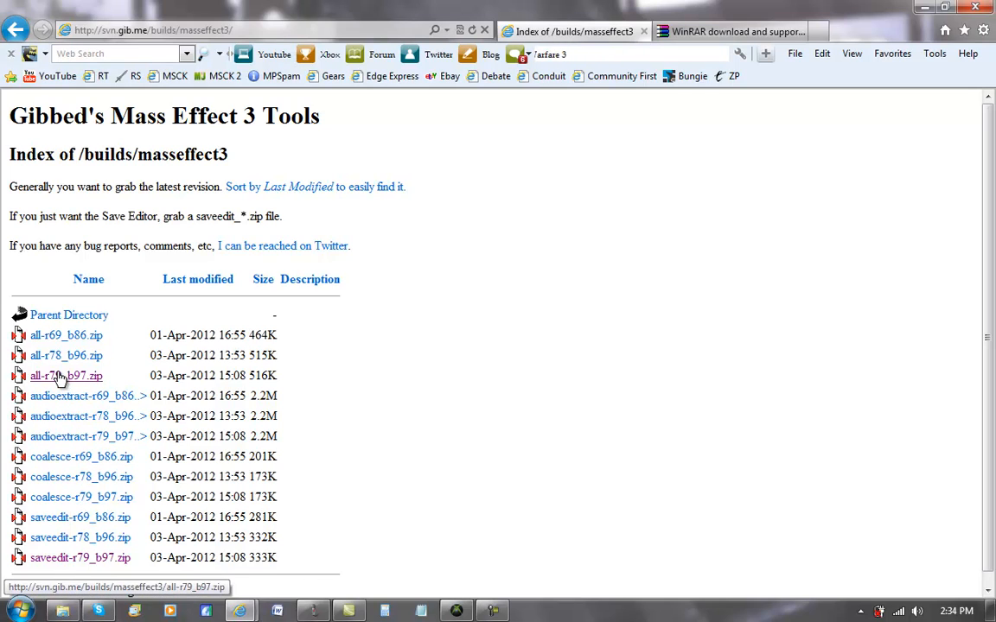
left_click(59, 376)
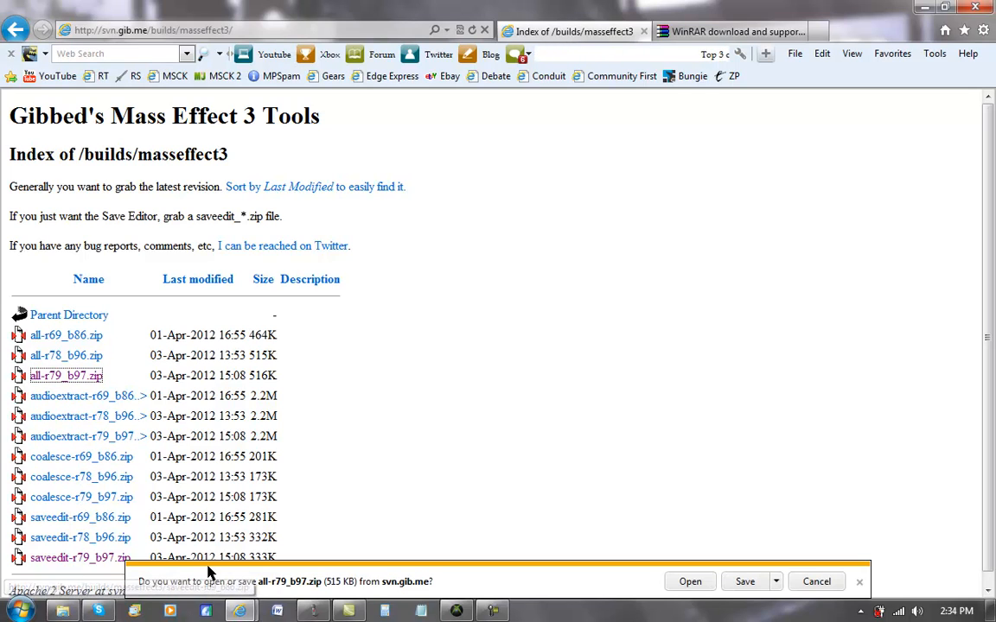
left_click(776, 581)
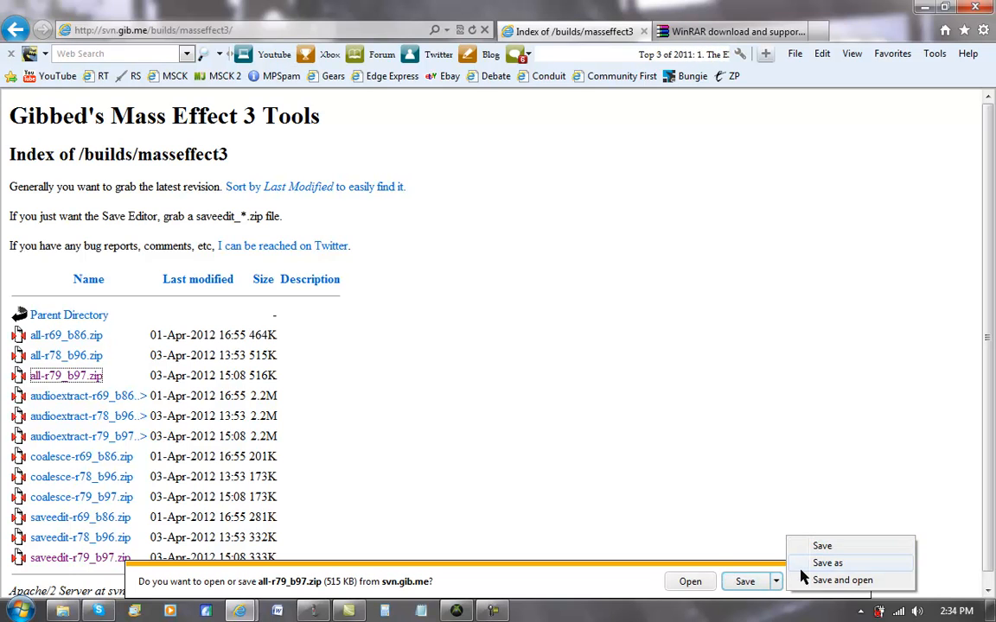
left_click(840, 563)
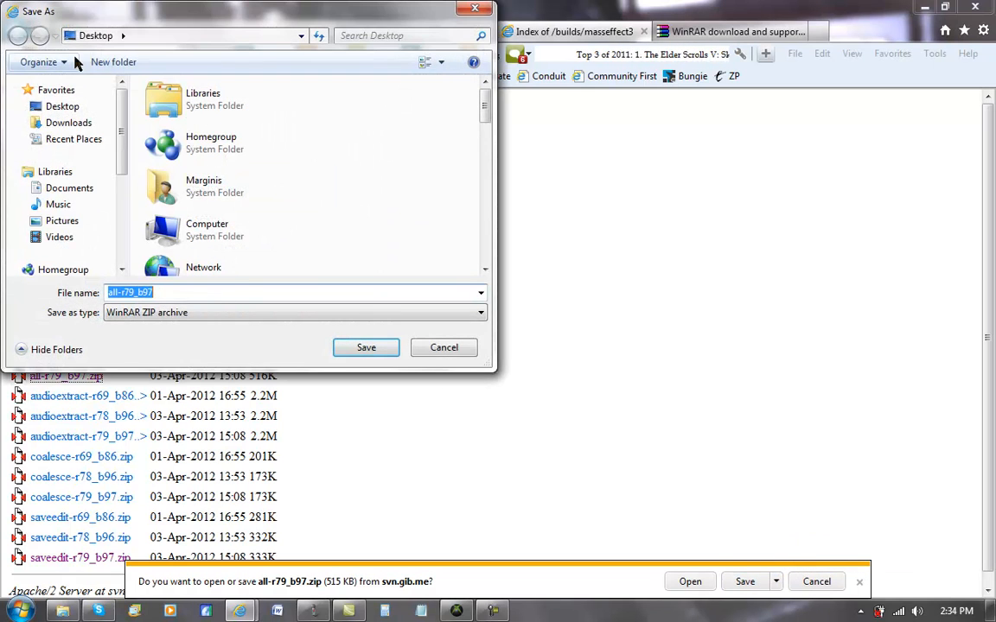
Save into the GibbedME3 folder but decline overwriting the existing all-r79_b97.zip.
scroll("down", 3)
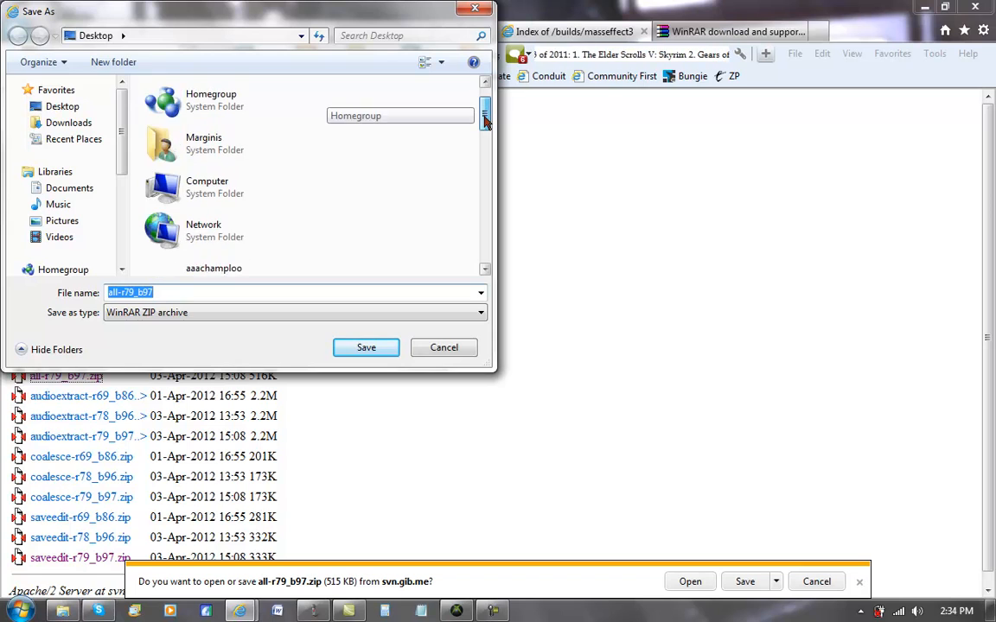
scroll("down", 3)
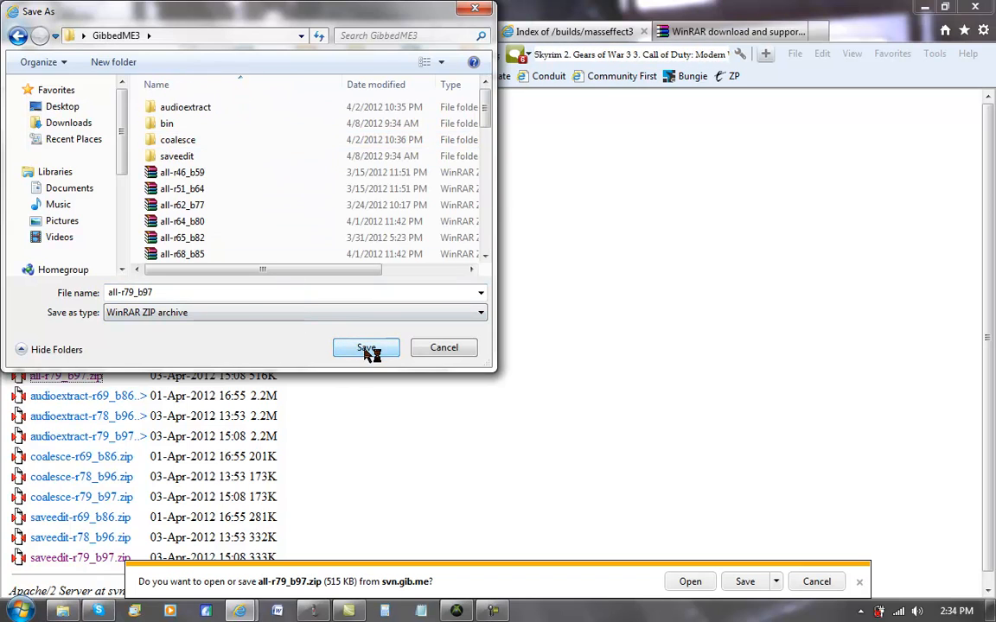
left_click(365, 348)
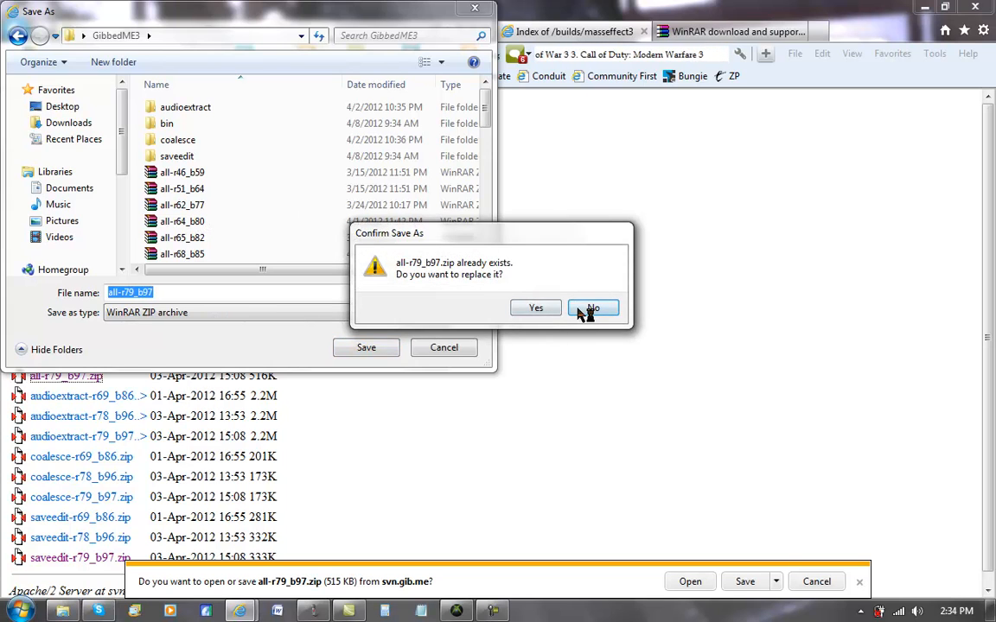
left_click(592, 307)
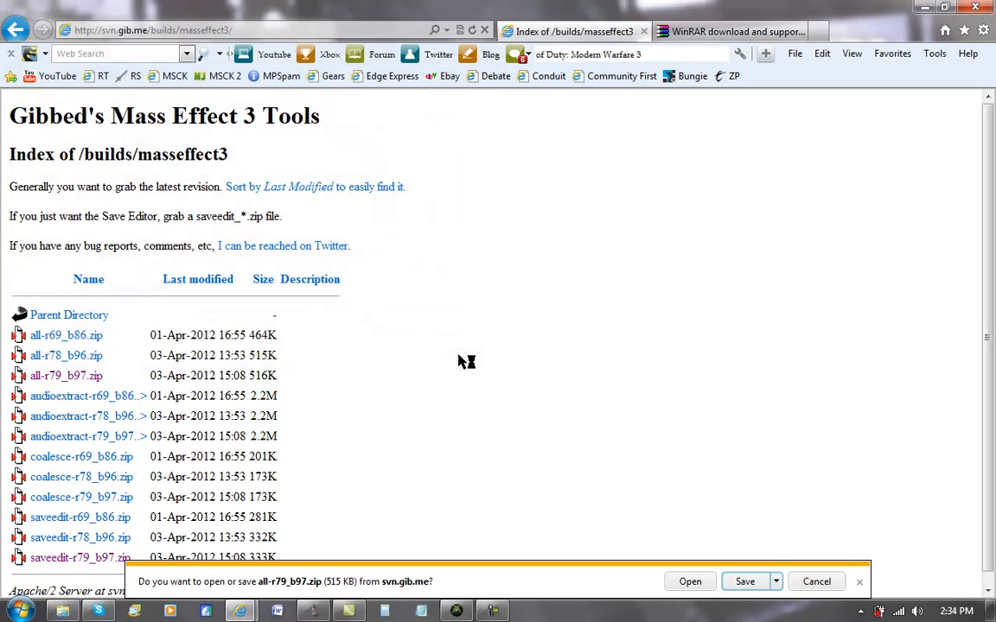
mouse_move(77, 561)
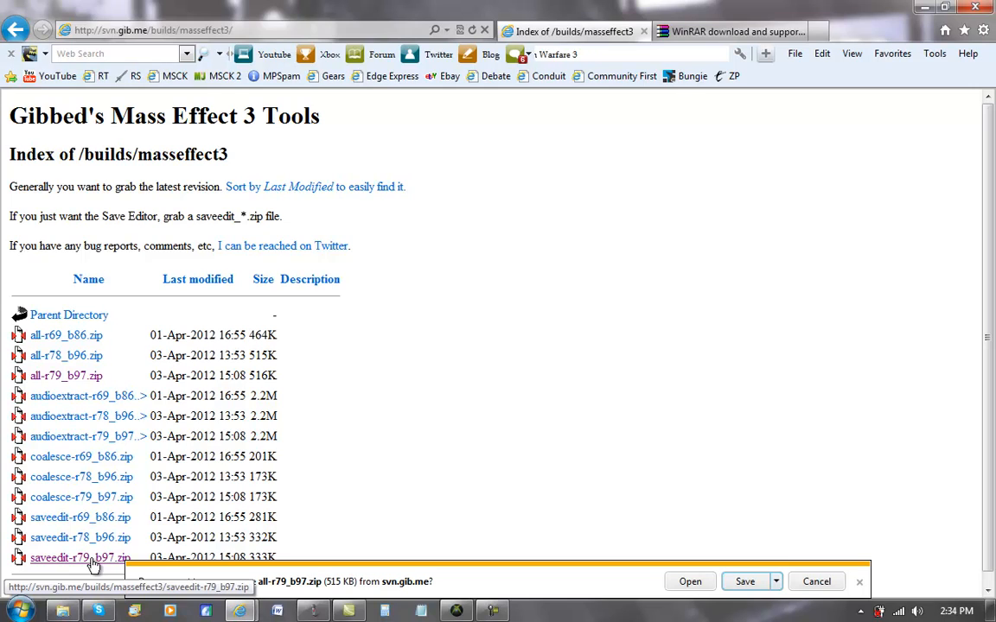
mouse_move(59, 438)
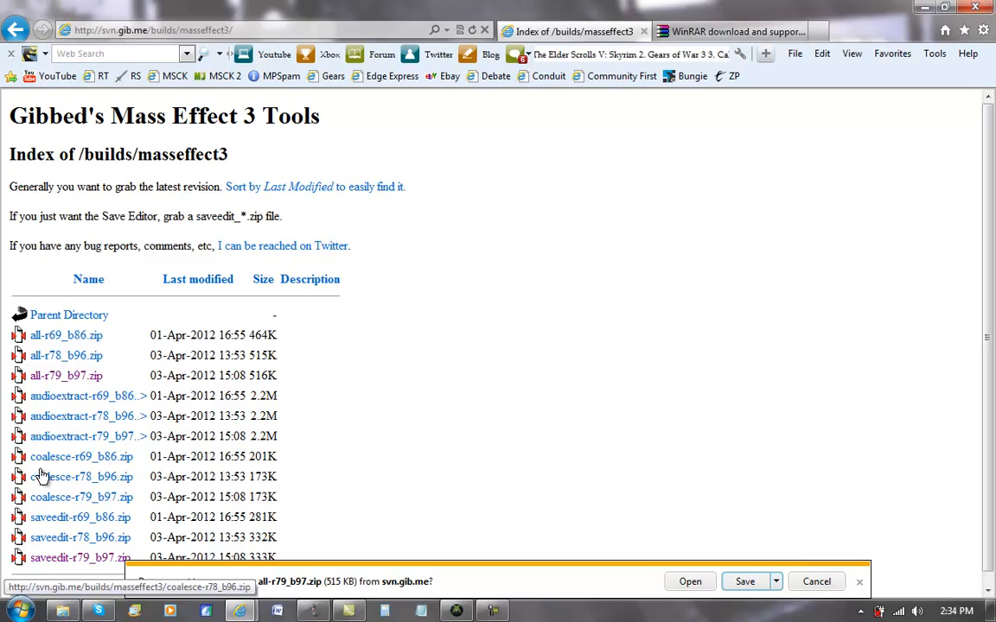
mouse_move(528, 299)
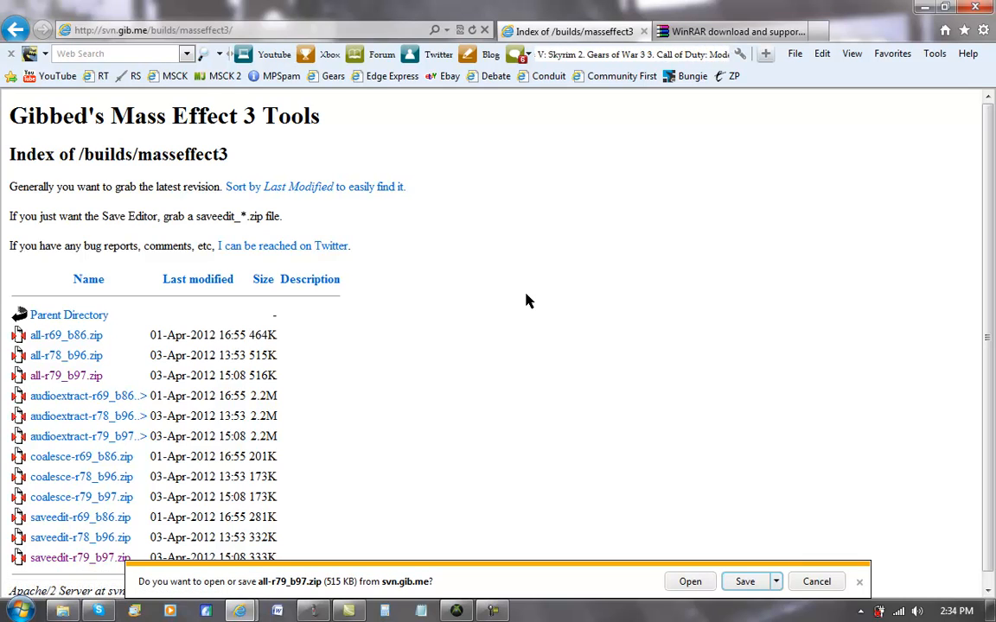
mouse_move(505, 293)
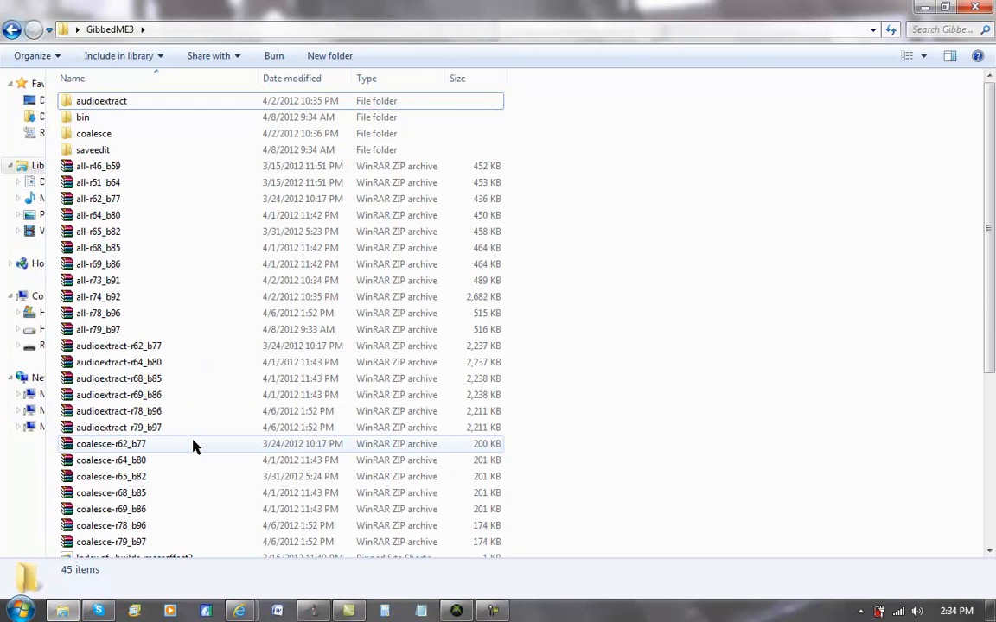
Extract the saveedit-r79_b97 archive into GibbedME3, choosing Yes to All to replace existing files.
left_click(97, 329)
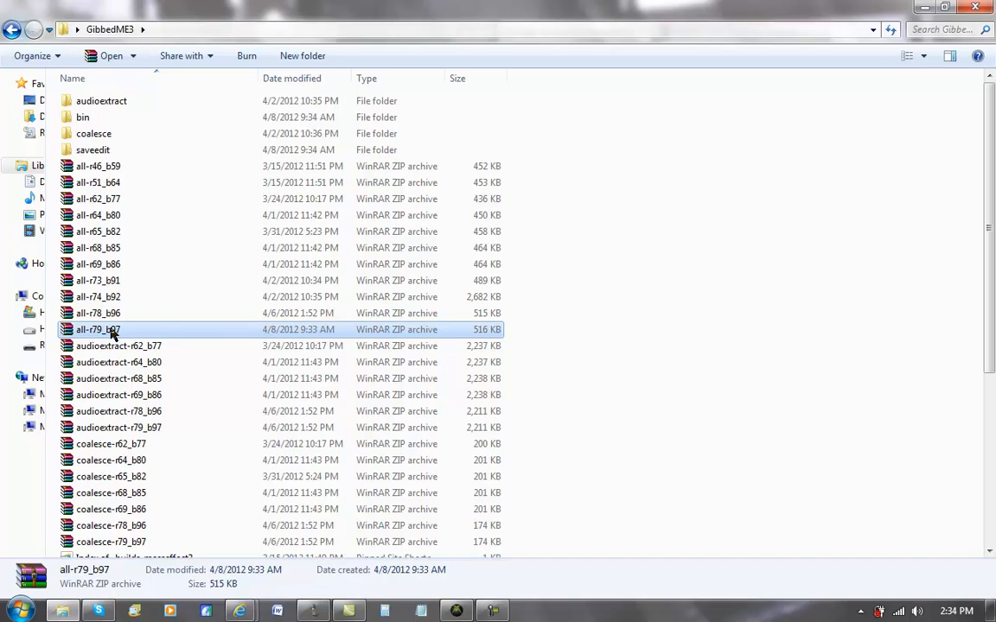
mouse_move(118, 427)
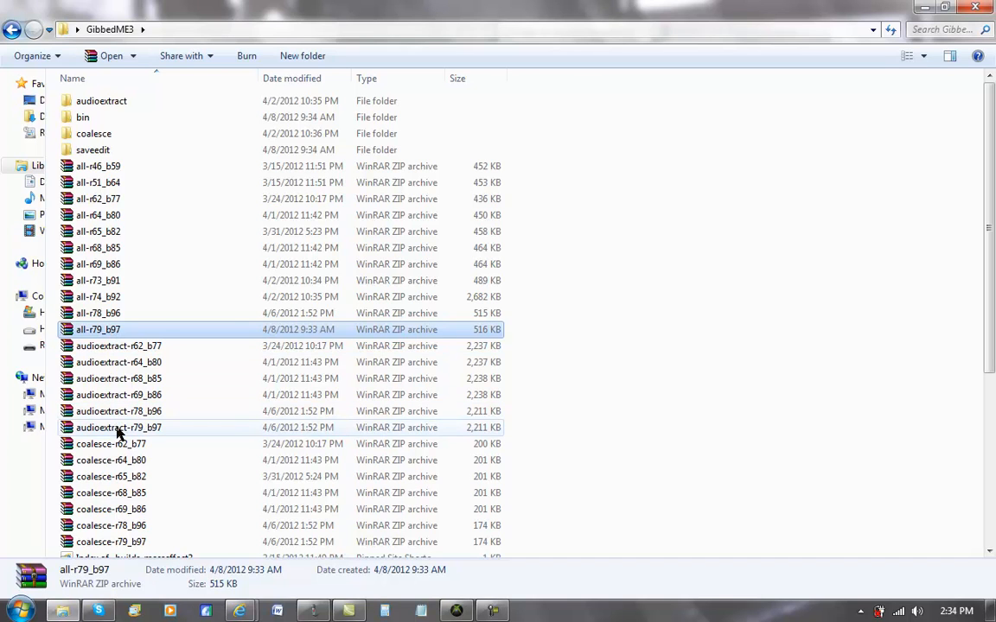
scroll("down", 3)
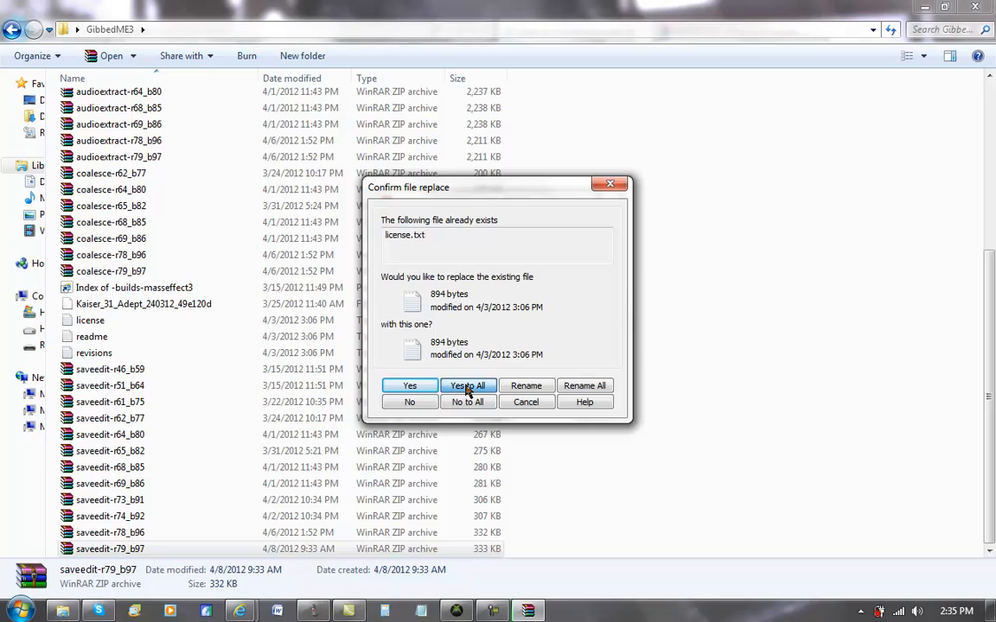
left_click(467, 385)
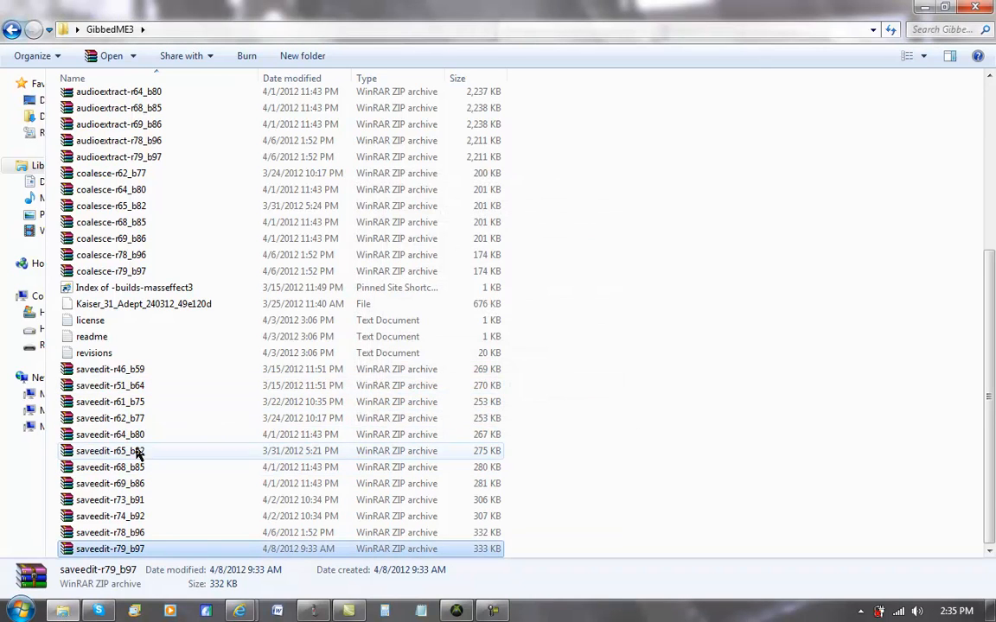
left_click(109, 417)
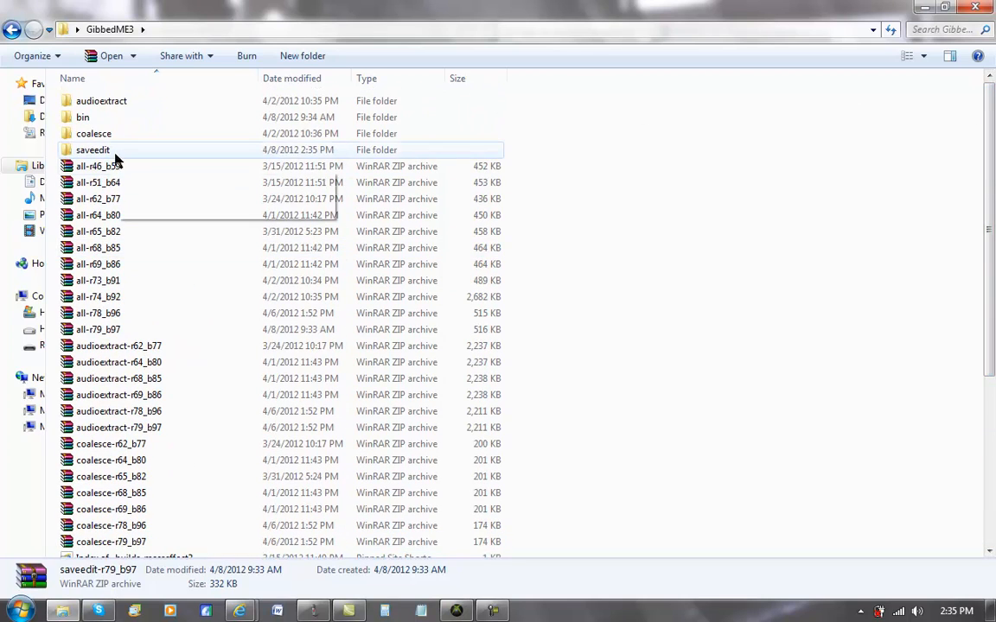
Launch Gibbed.MassEffect3.SaveEdit from the saveedit folder.
double_click(93, 149)
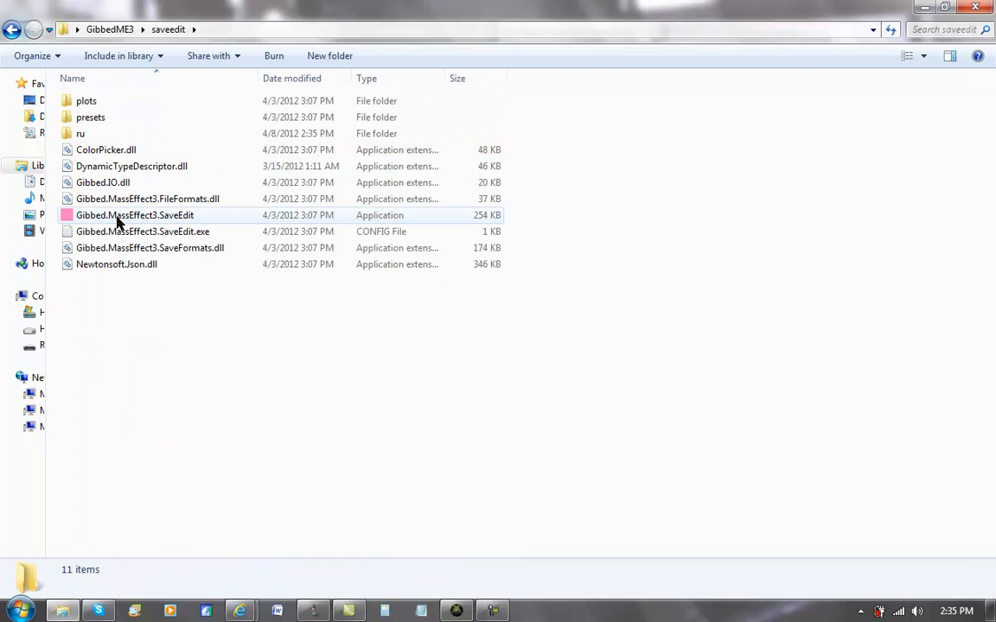
left_click(129, 216)
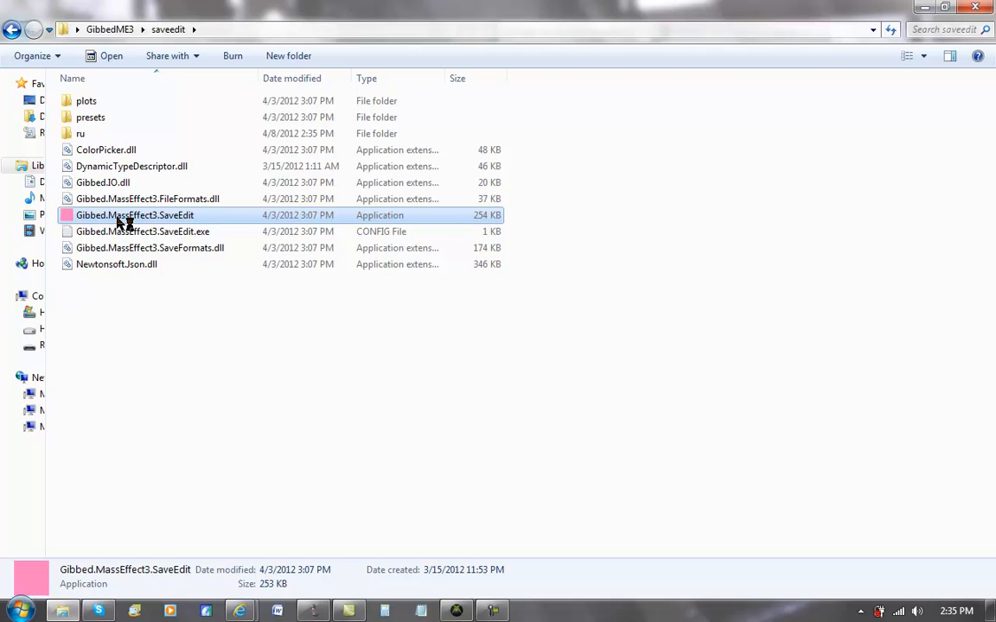
double_click(135, 215)
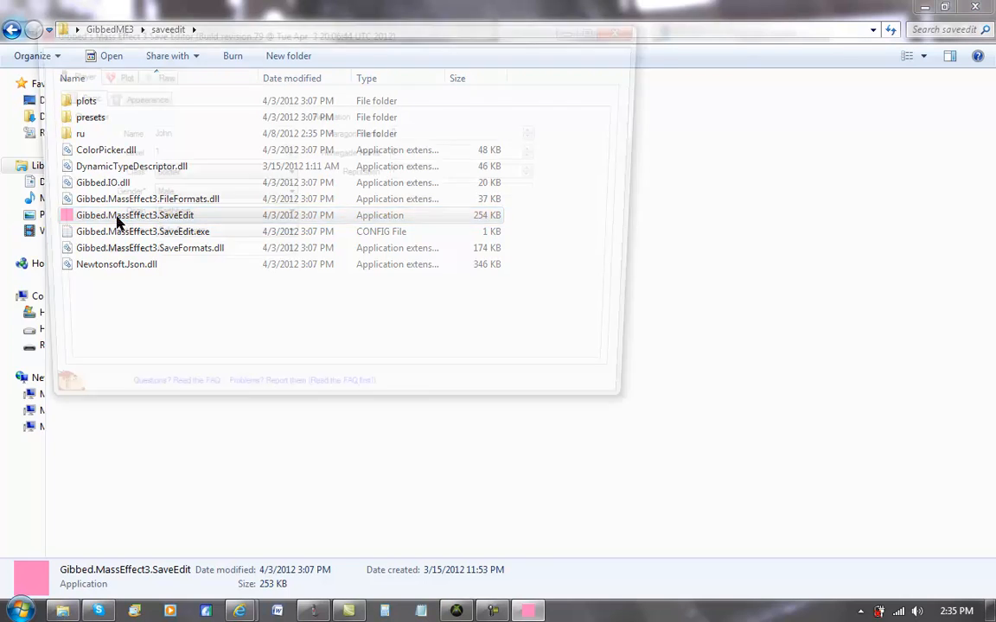
double_click(134, 215)
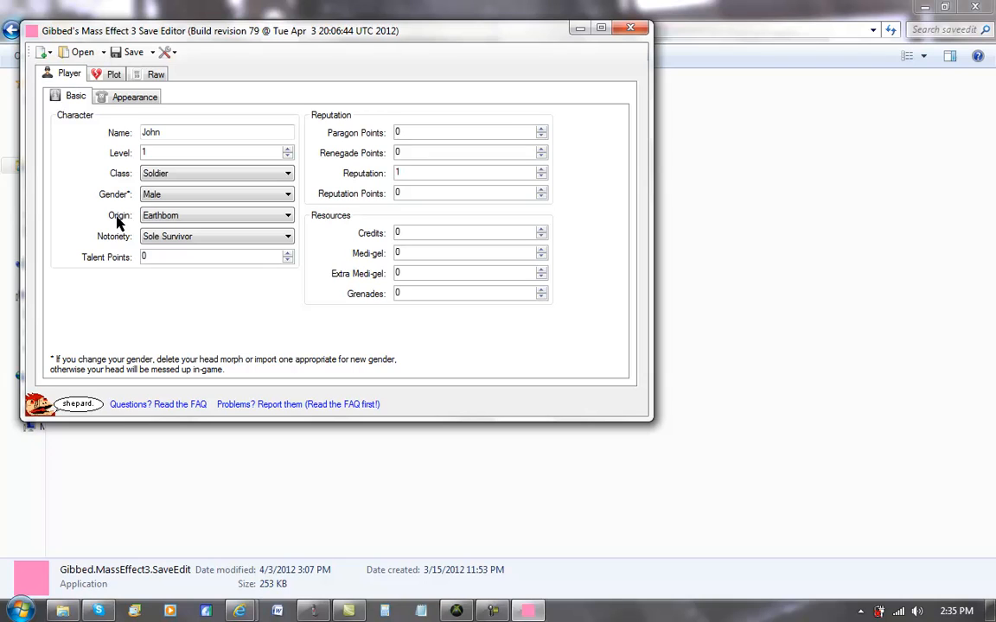
Choose Save_0009.xbsav from the Newest face folder to load.
left_click(81, 46)
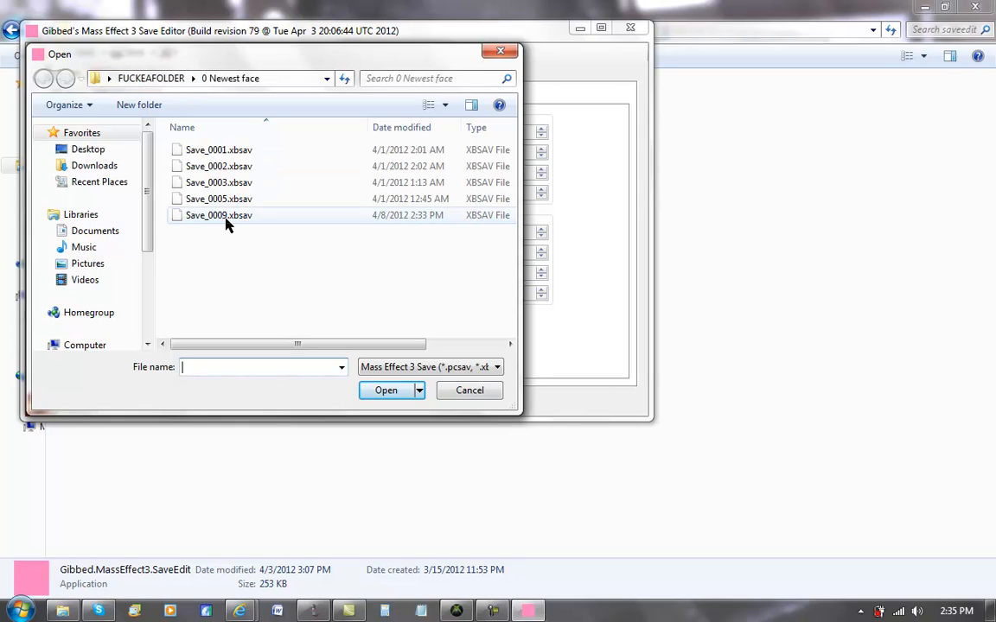
left_click(219, 214)
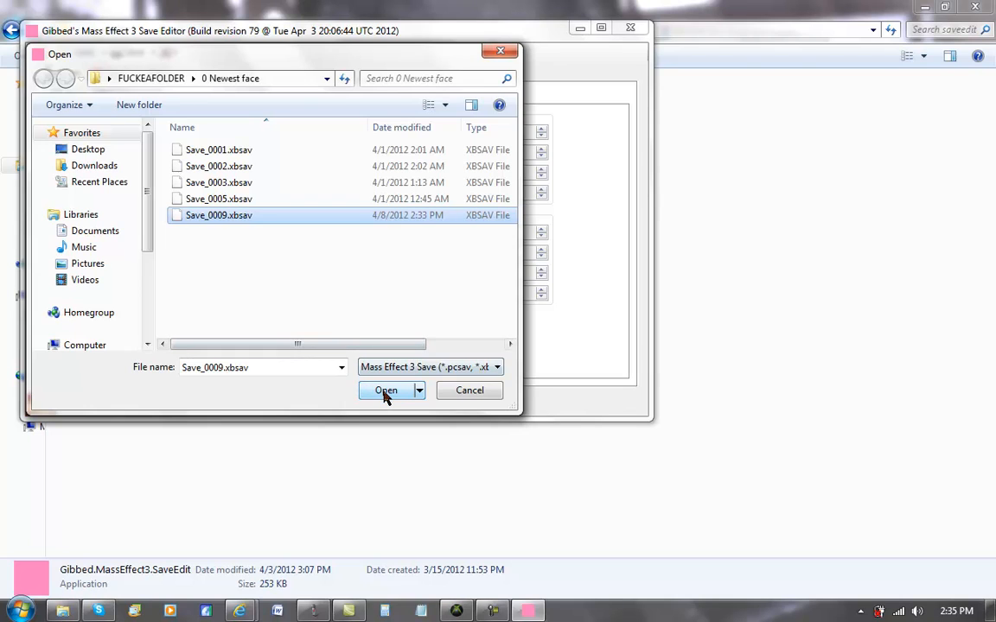
left_click(384, 390)
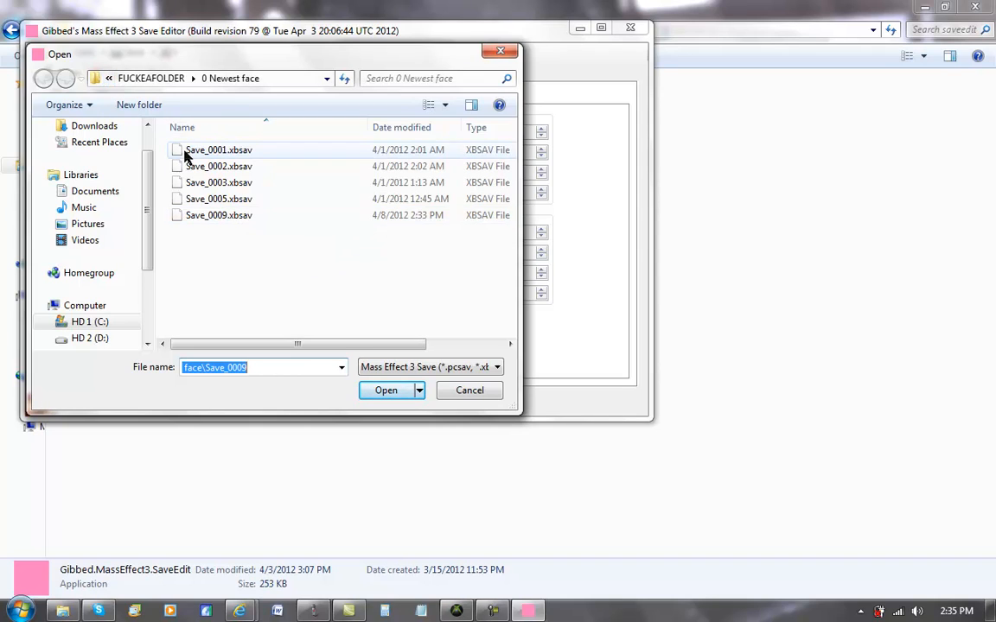
mouse_move(231, 163)
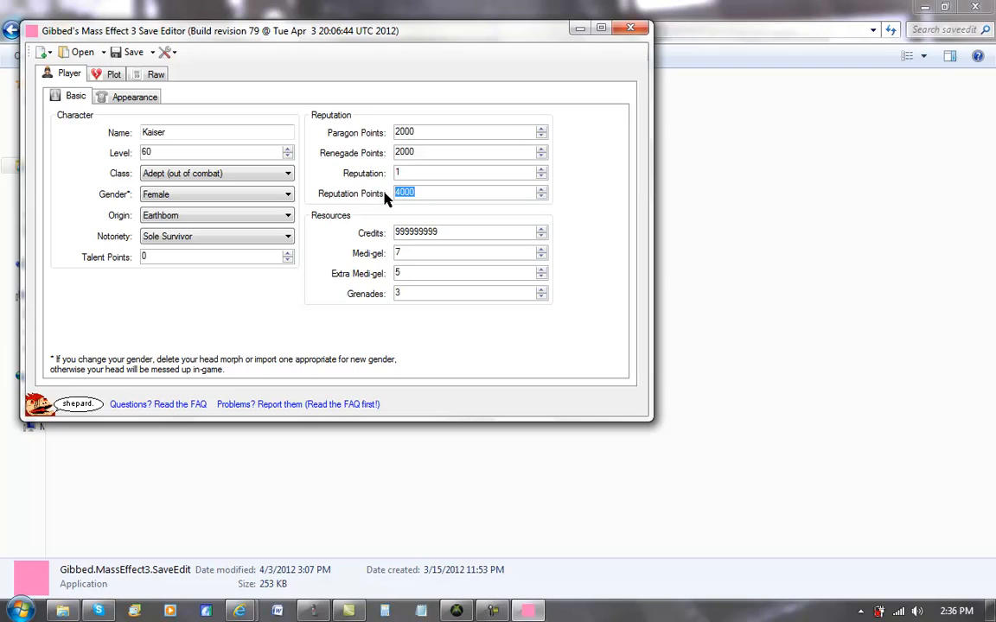
Review the Basic fields: level 60 Adept, 4000 reputation points, 999999999 credits.
left_click(431, 192)
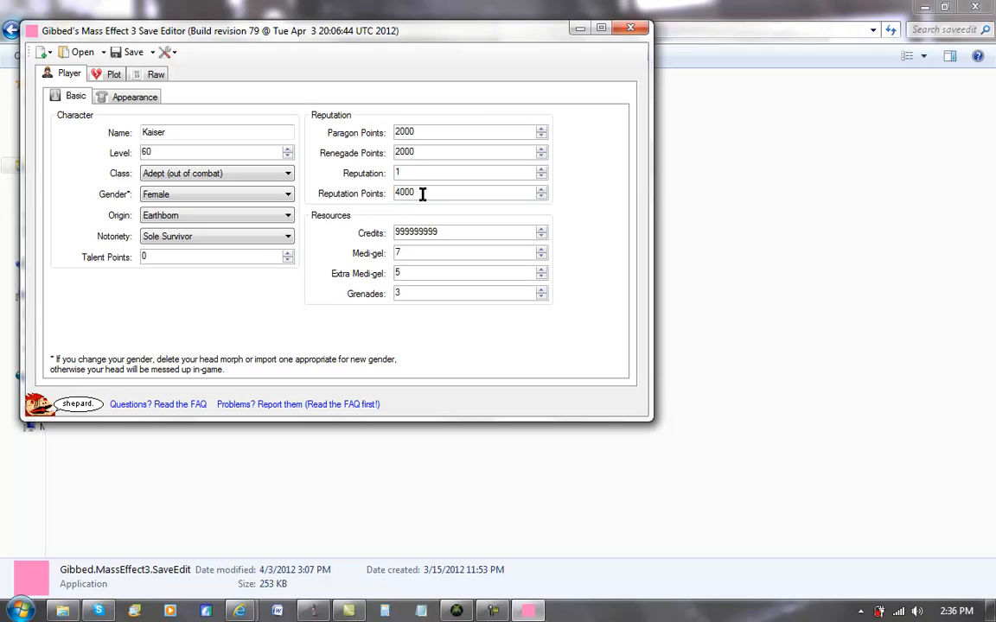
left_click(463, 173)
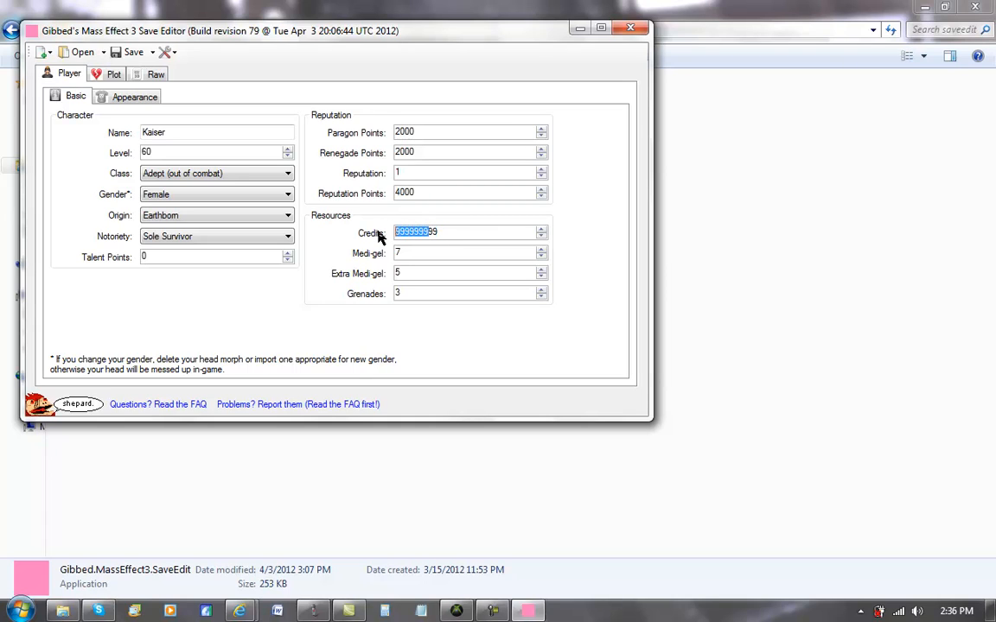
mouse_move(411, 251)
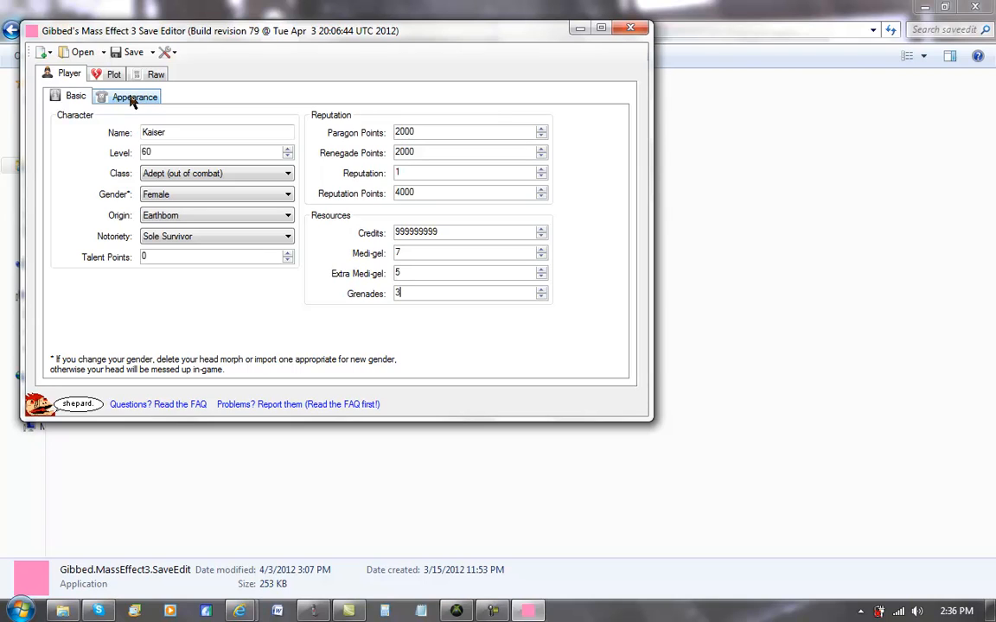
Try a light blue hue darkened to black for SkinTone, then cancel leaving the colour unchanged.
left_click(147, 95)
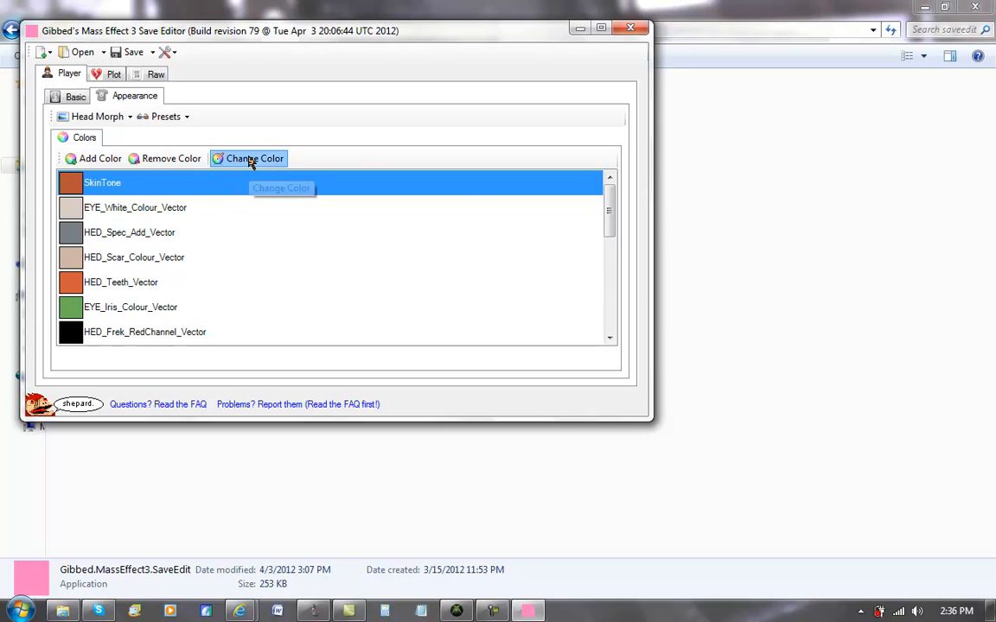
left_click(254, 158)
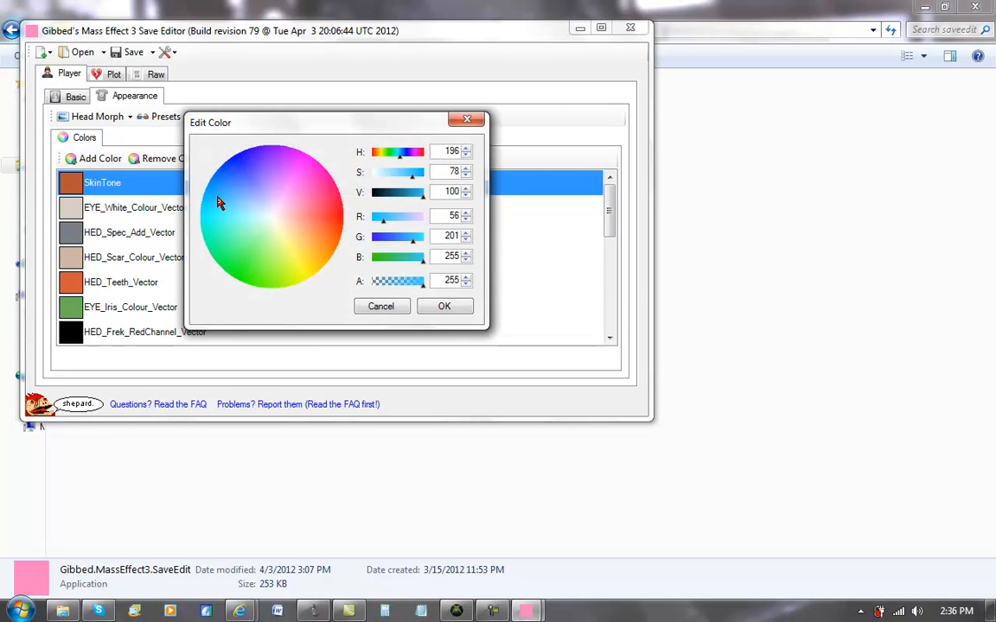
left_click(284, 222)
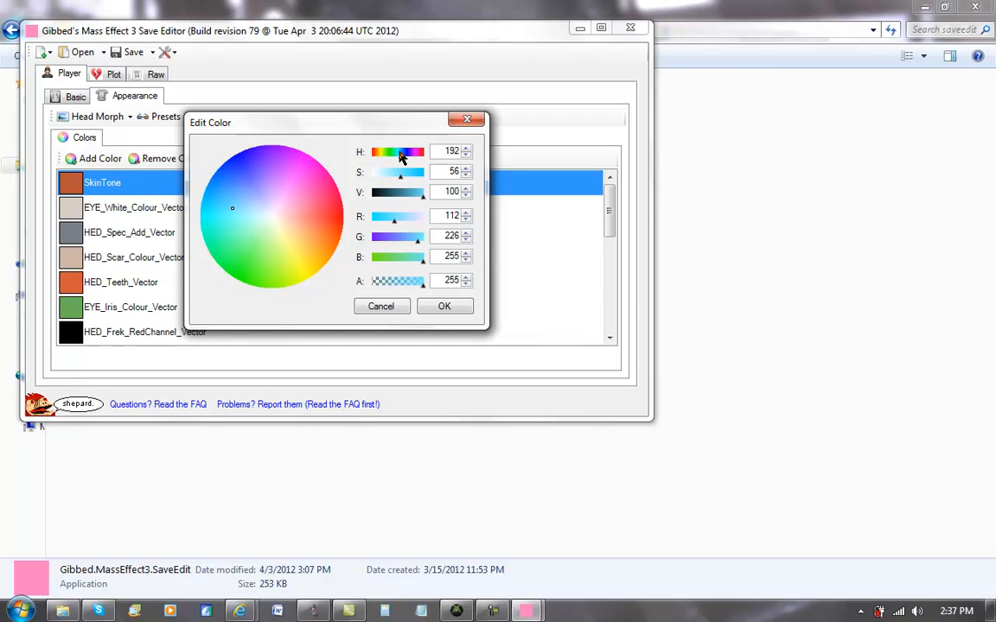
left_click_drag(397, 192, 398, 199)
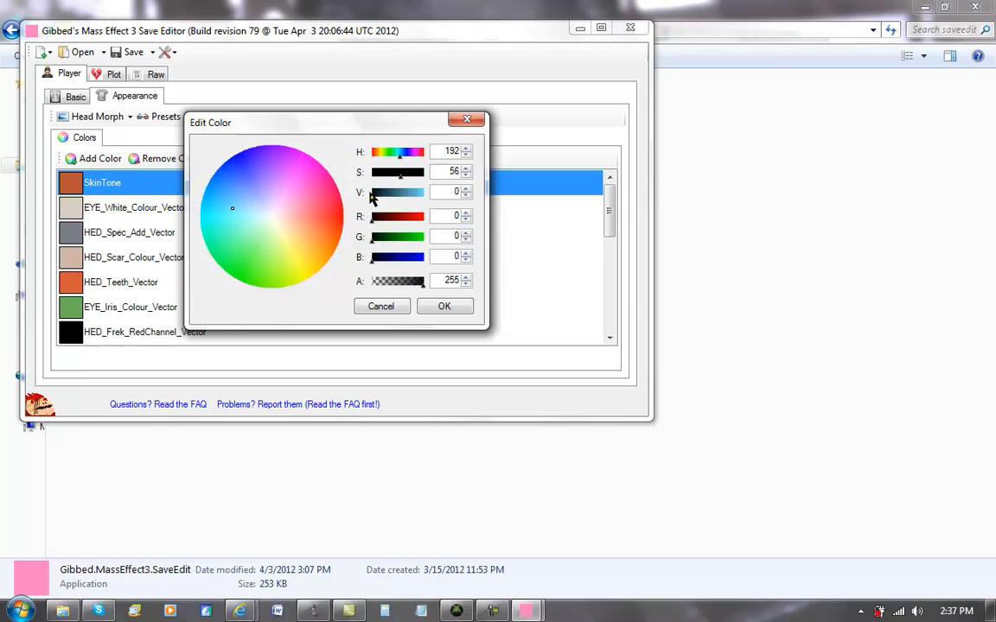
left_click(420, 192)
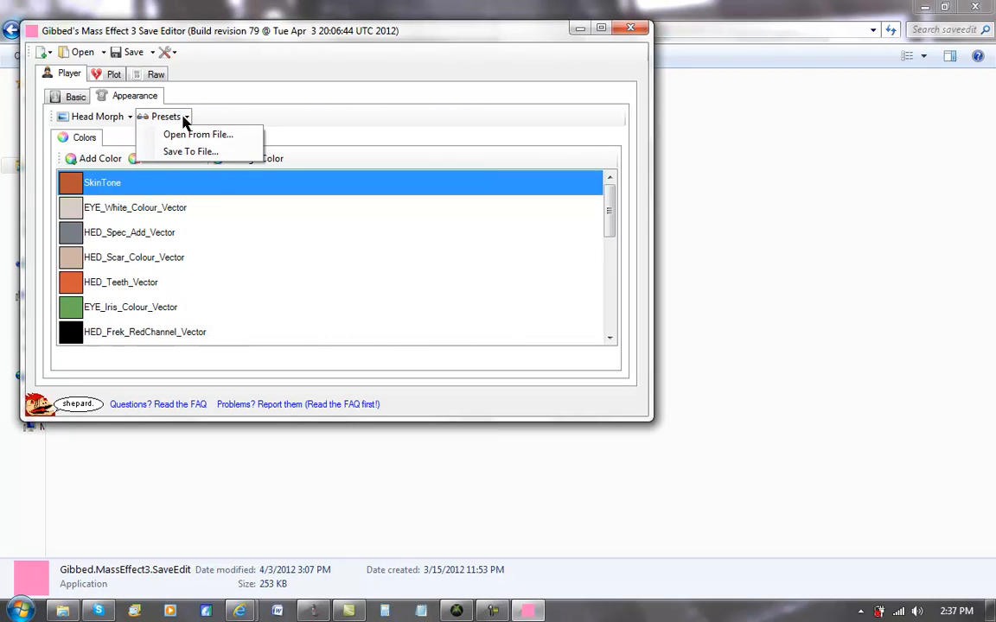
mouse_move(197, 136)
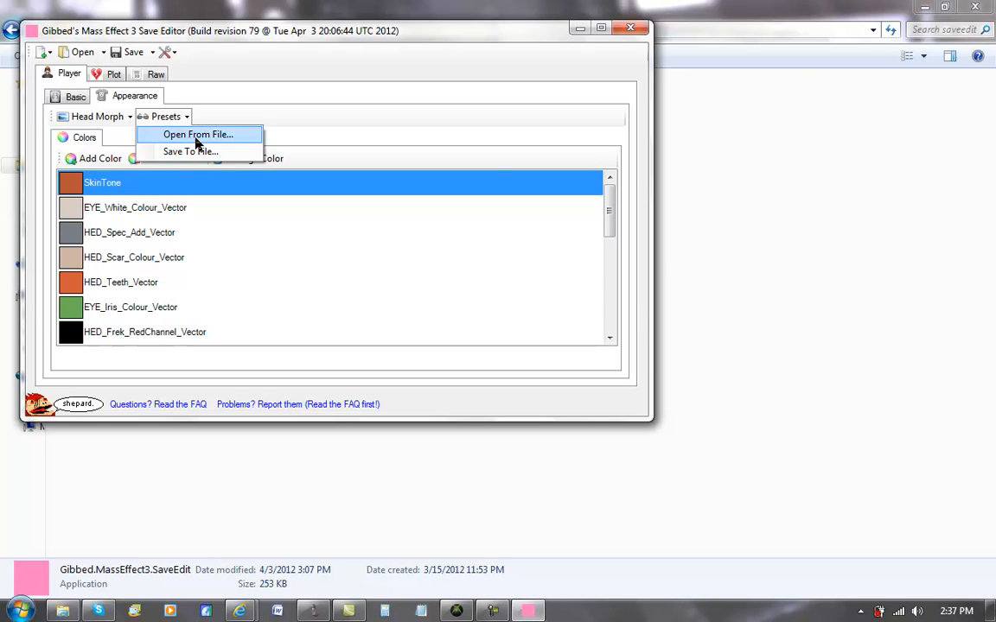
Browse the Eye and Hair > Female preset folders, returning to the main presets folder.
left_click(198, 134)
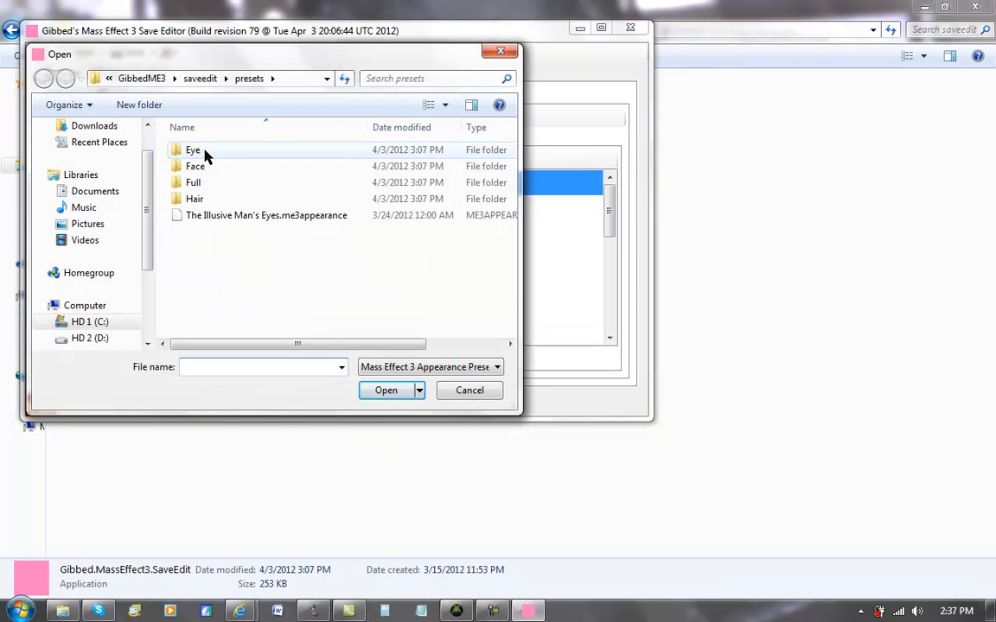
double_click(193, 150)
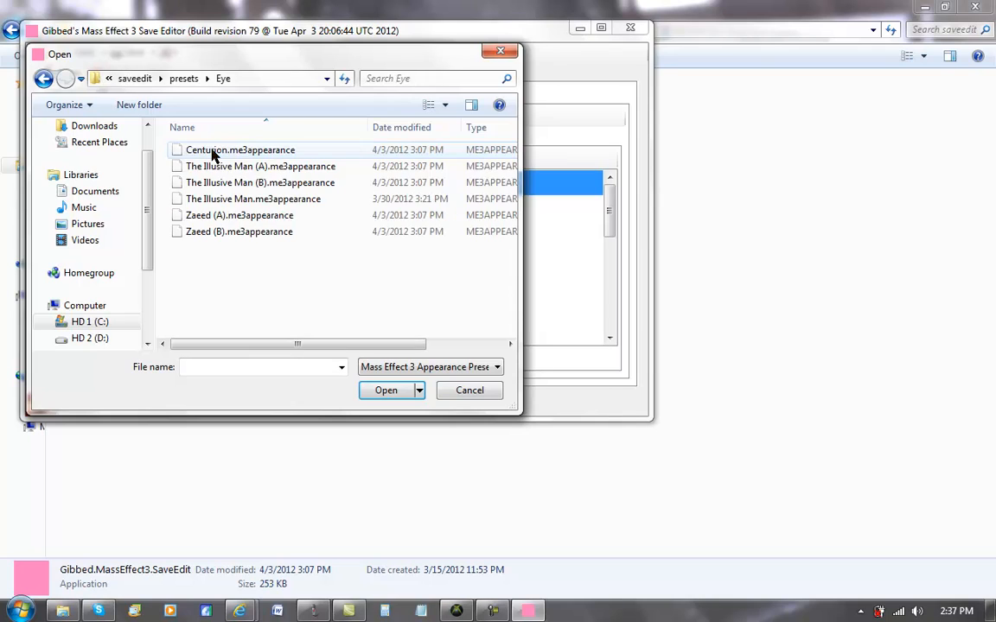
mouse_move(242, 154)
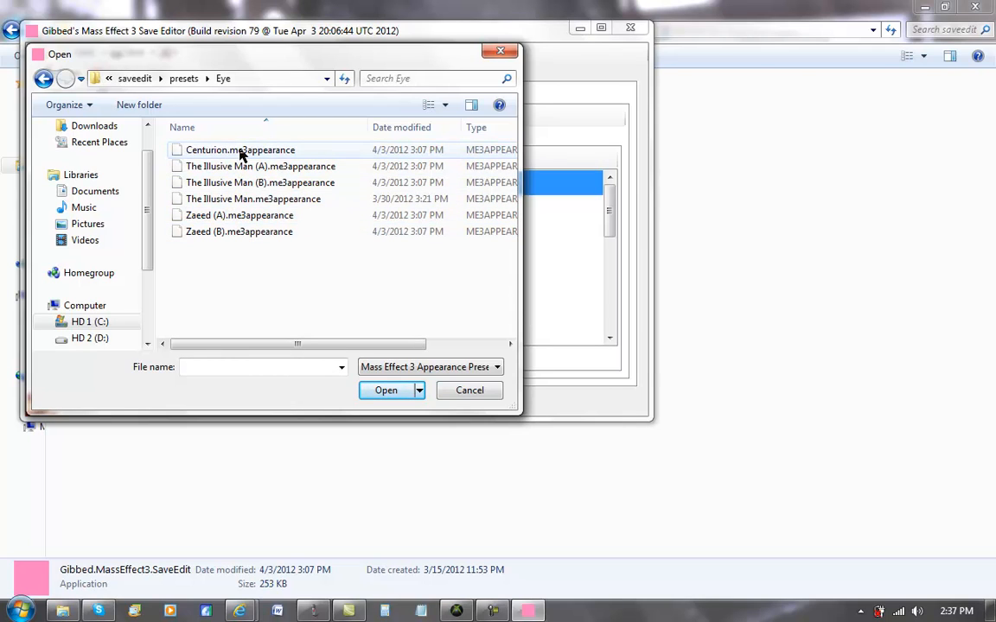
left_click(48, 79)
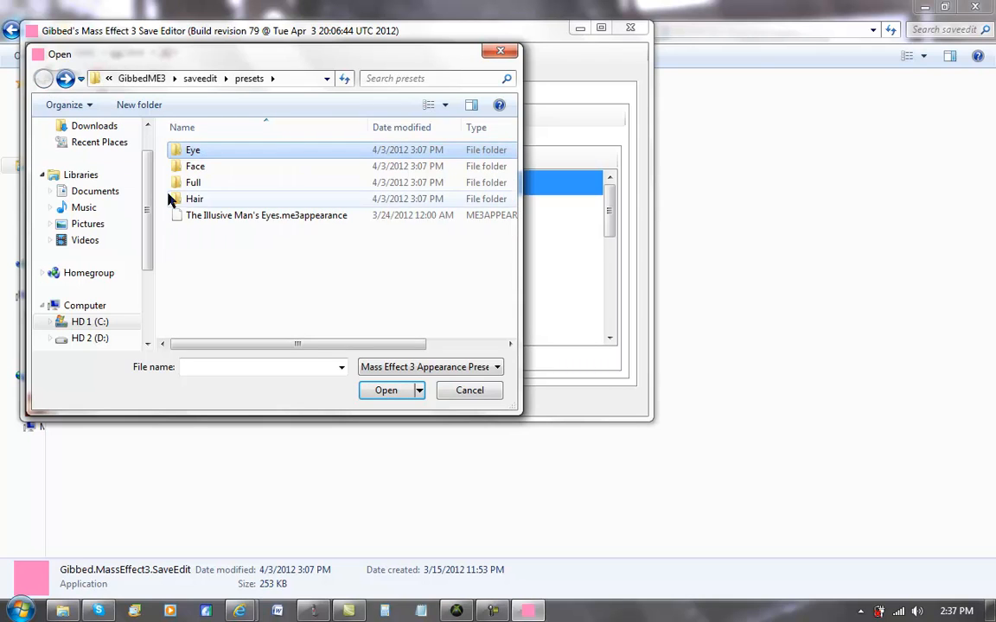
double_click(194, 199)
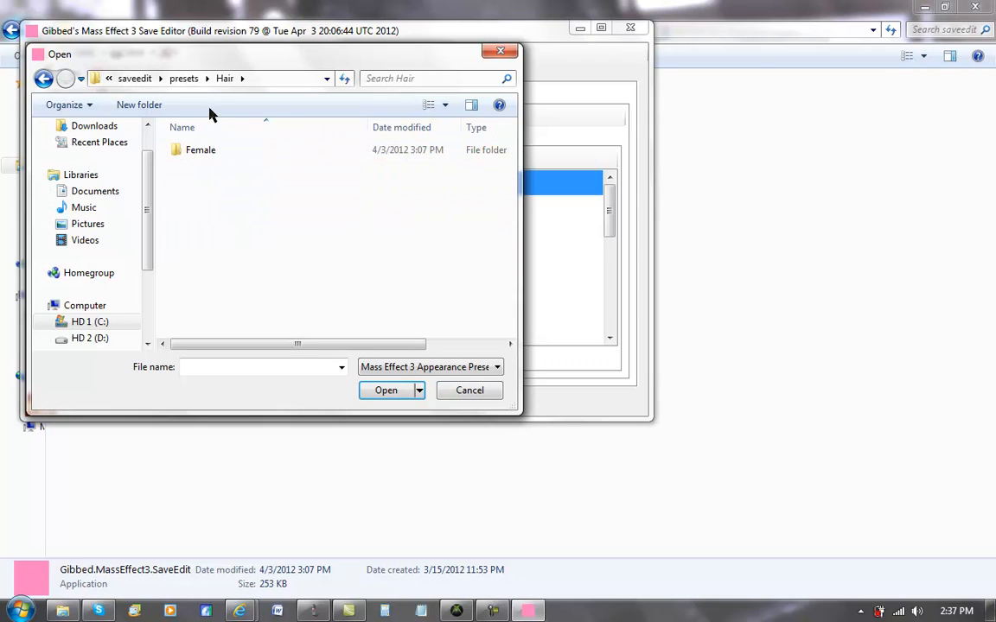
double_click(201, 150)
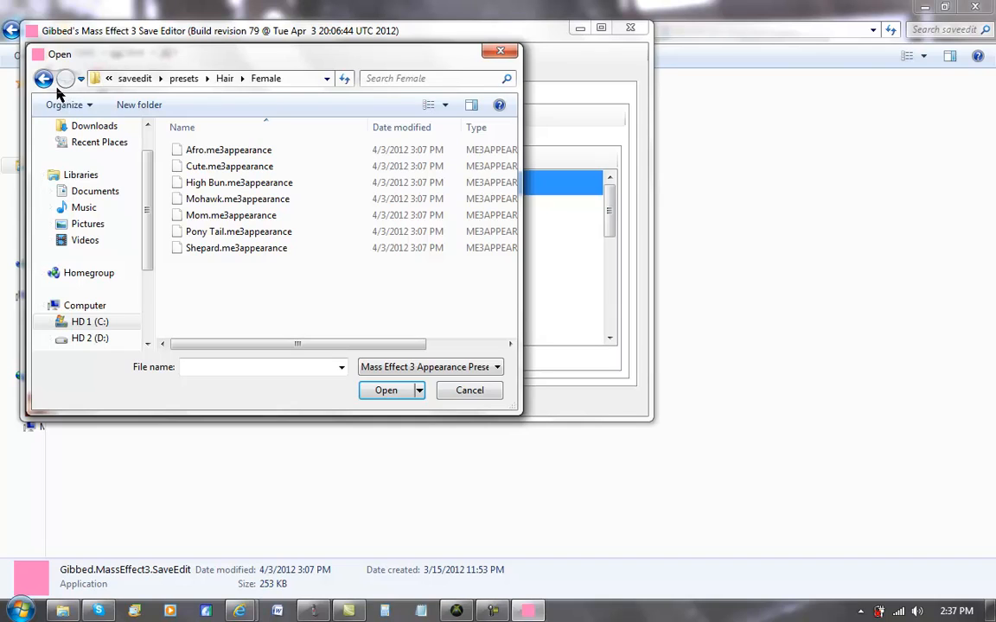
left_click(25, 79)
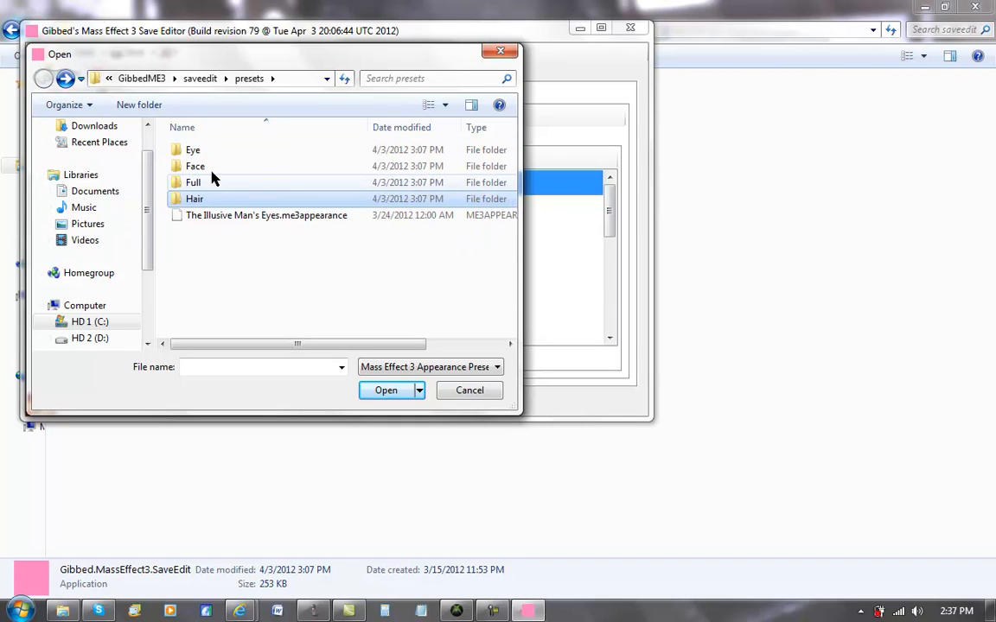
mouse_move(271, 185)
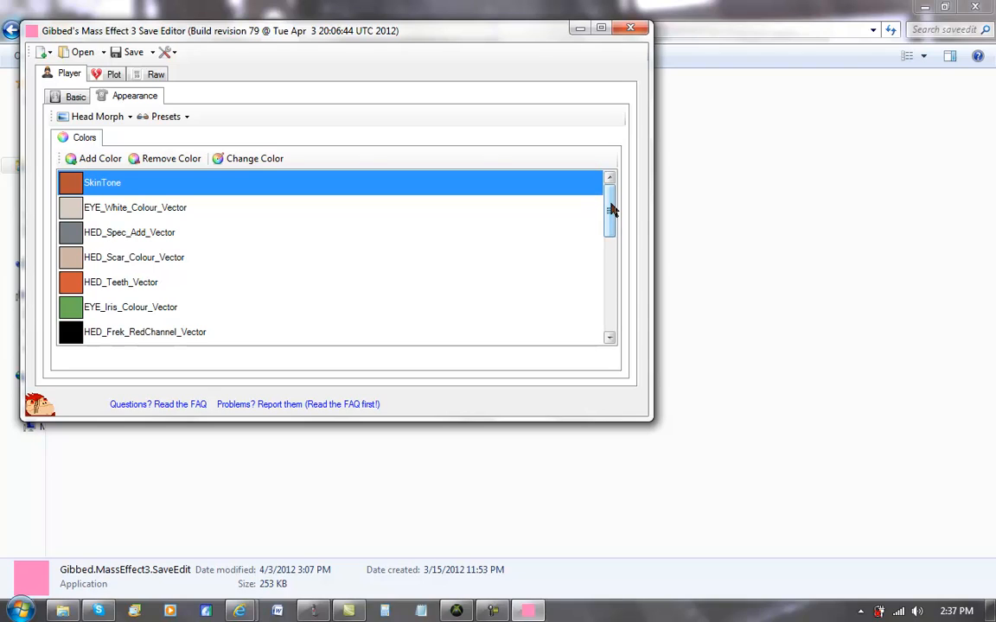
mouse_move(42, 412)
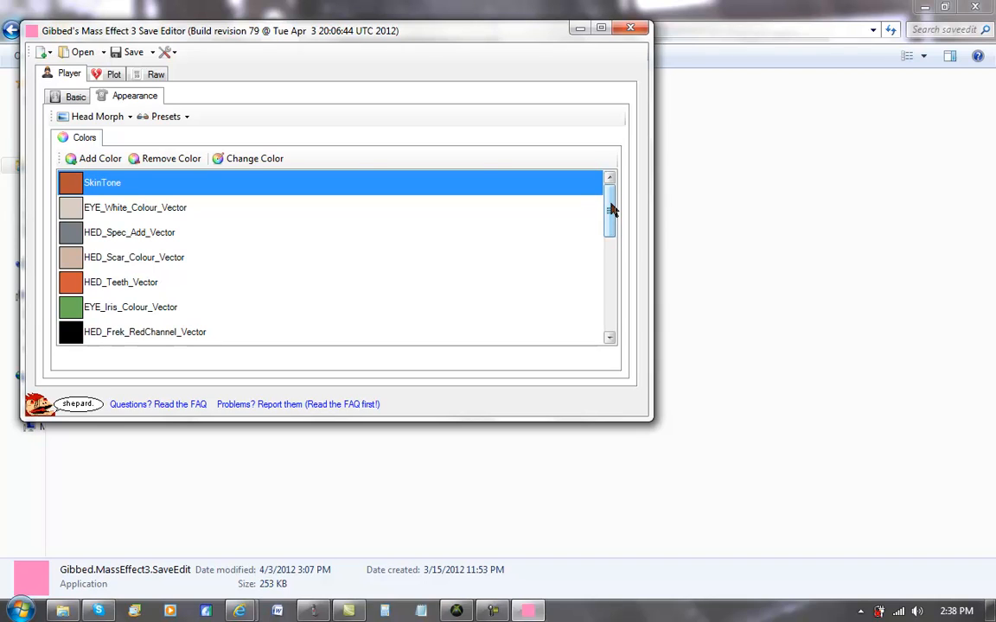
Close the preset browser without loading a preset and scroll the Appearance colours list.
left_click(166, 117)
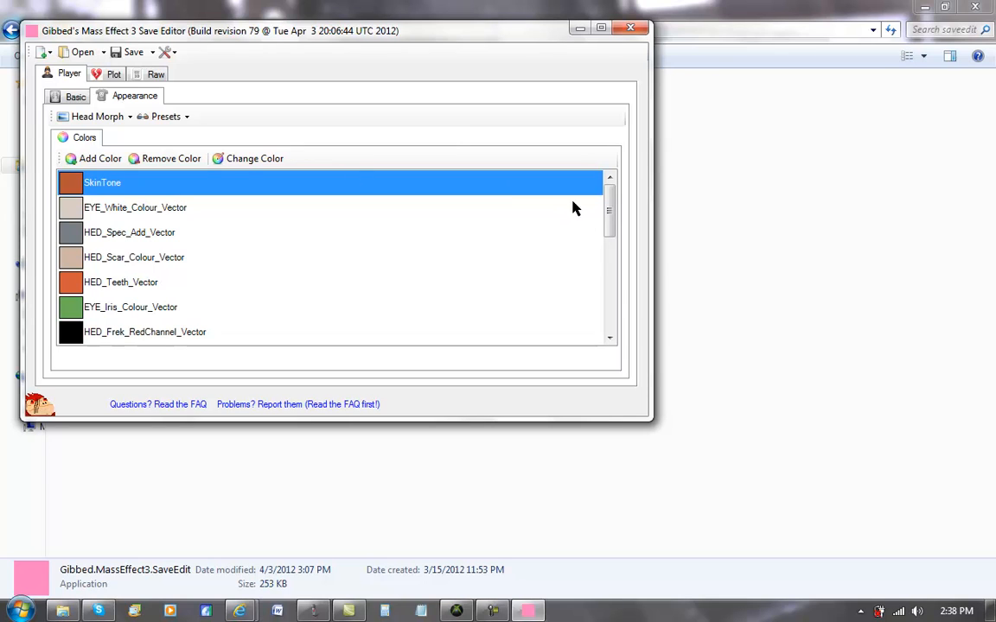
scroll("down", 3)
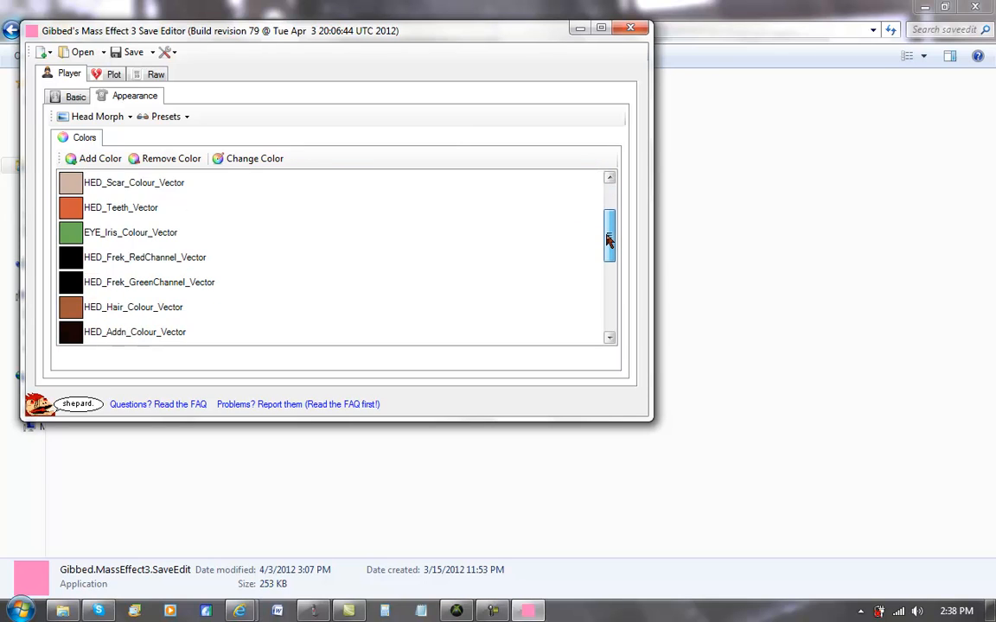
left_click(96, 116)
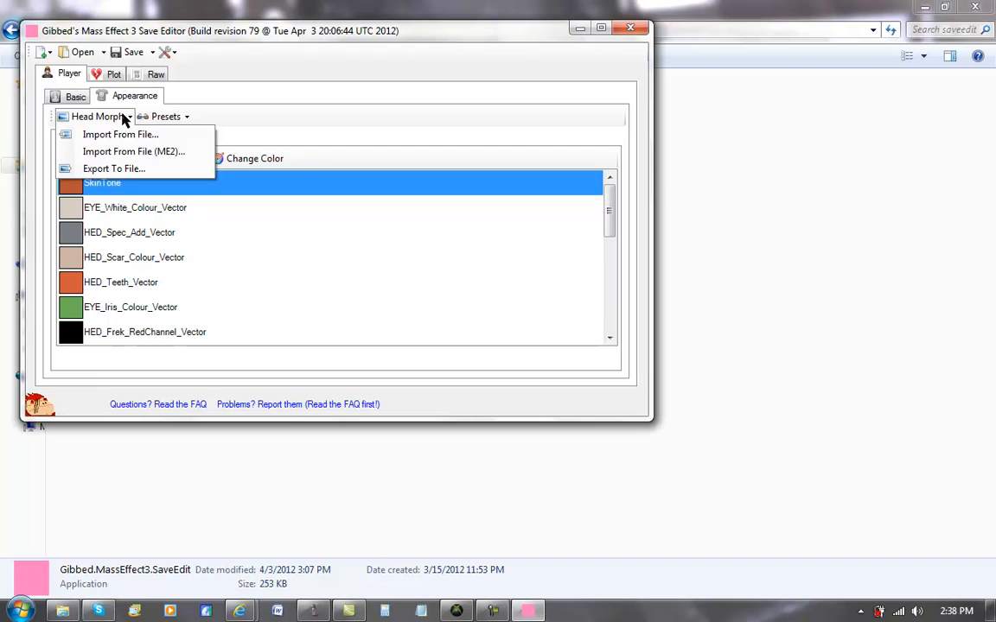
mouse_move(134, 151)
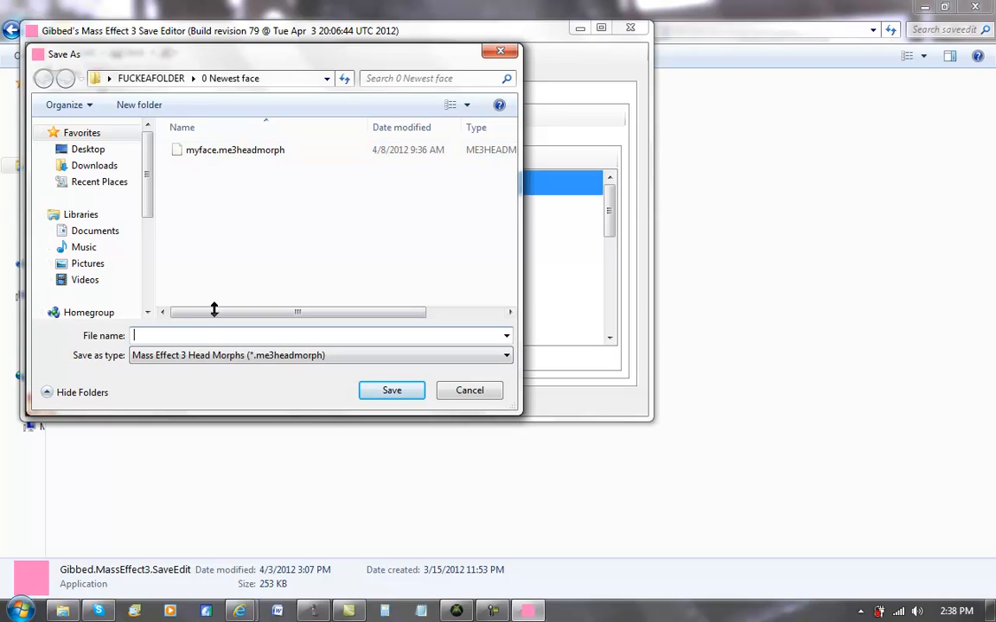
type("fshdjhgfkhg")
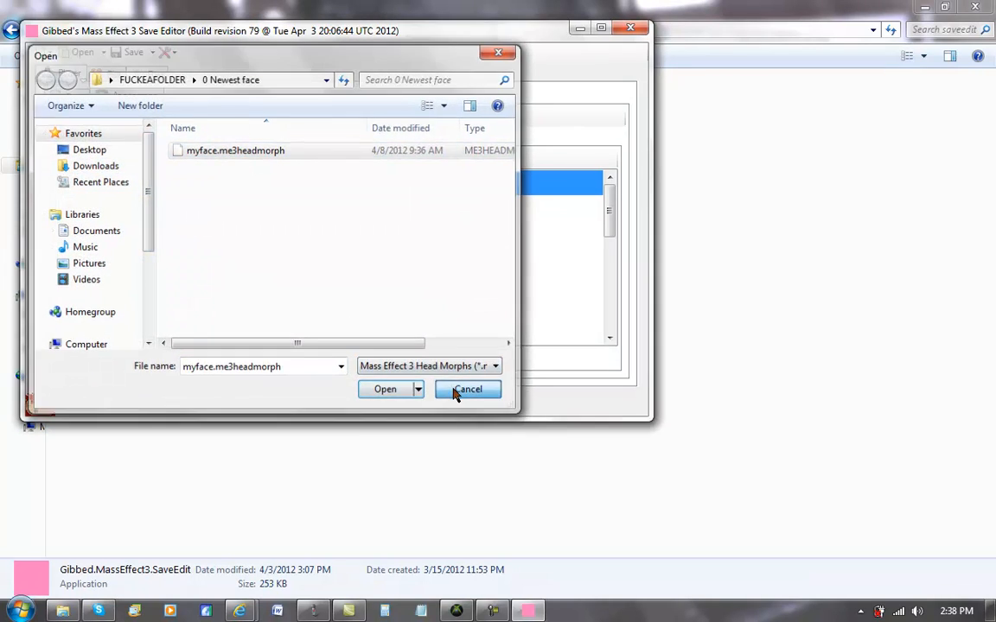
left_click(468, 389)
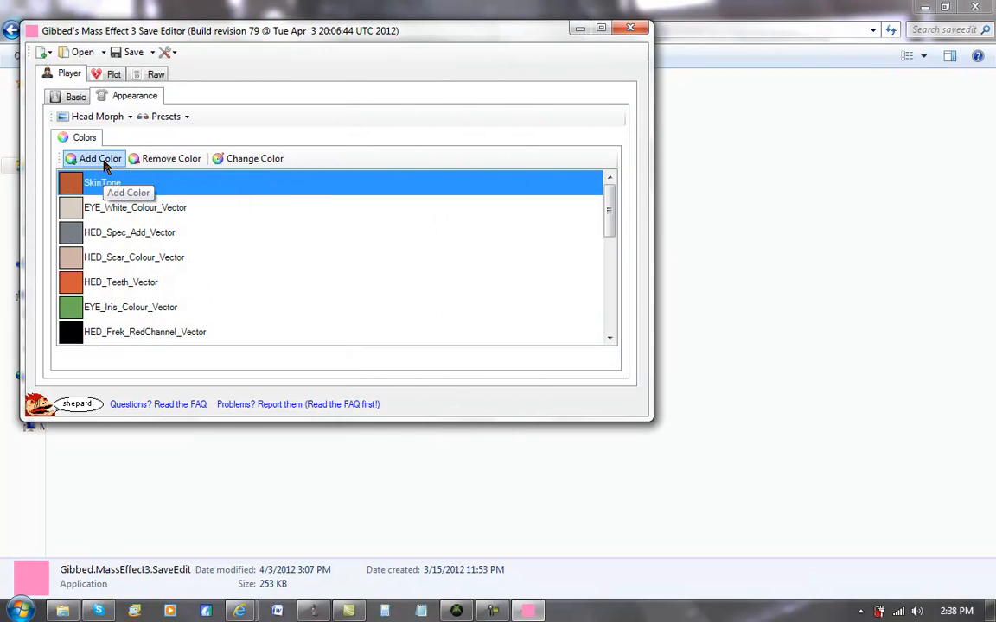
mouse_move(175, 163)
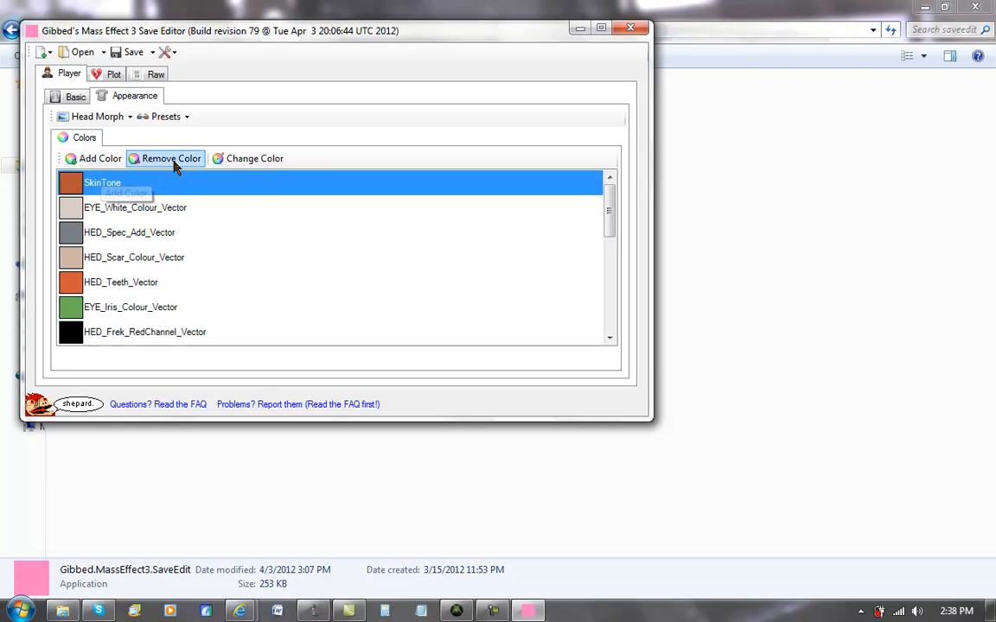
Review the Mass Effect 1 plot records: mission flags, counters and henchmen.
left_click(115, 73)
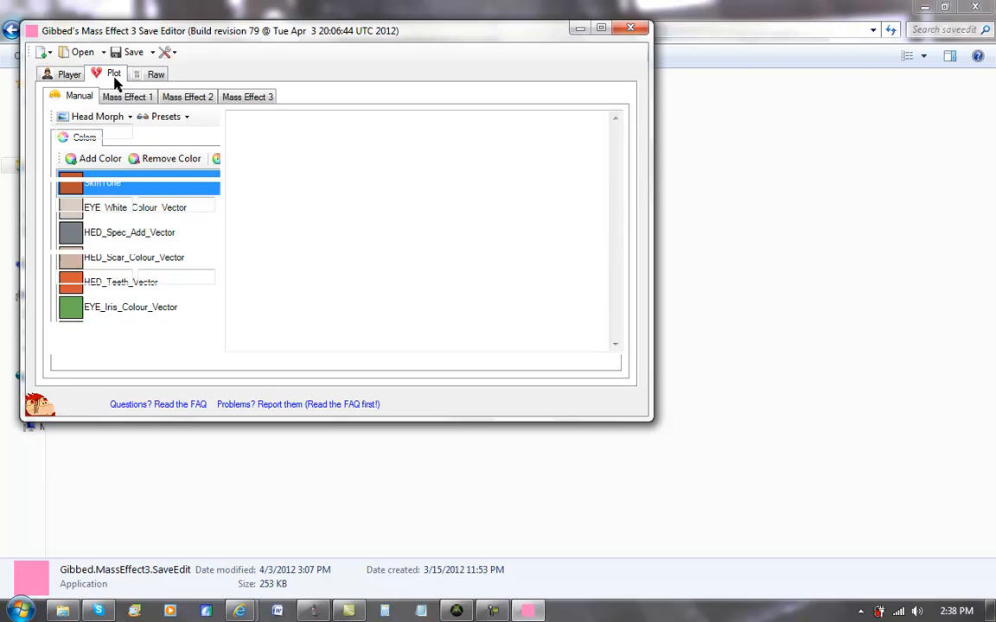
left_click(134, 96)
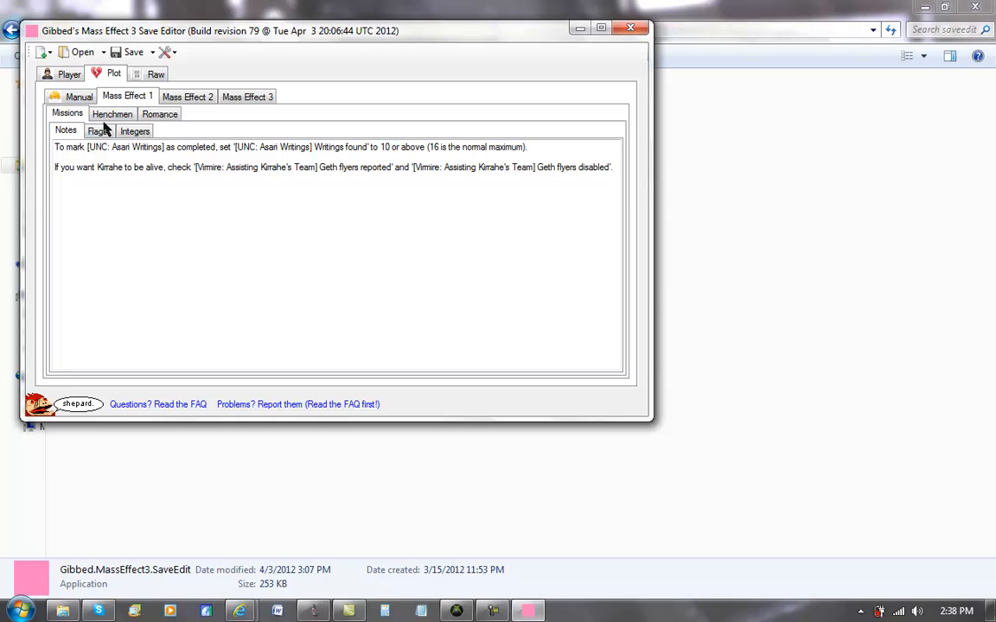
left_click(96, 131)
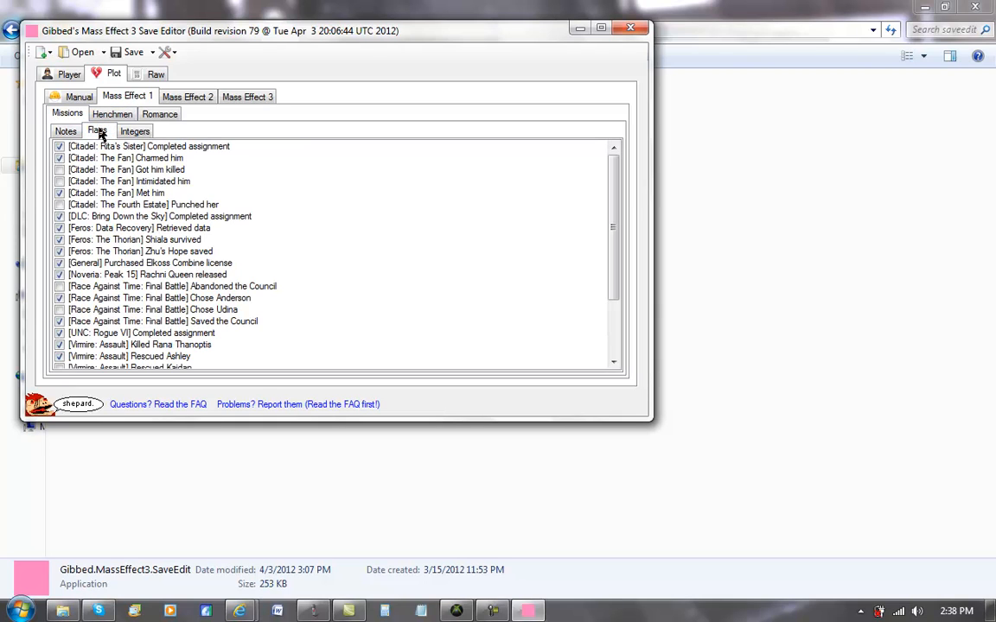
left_click(135, 130)
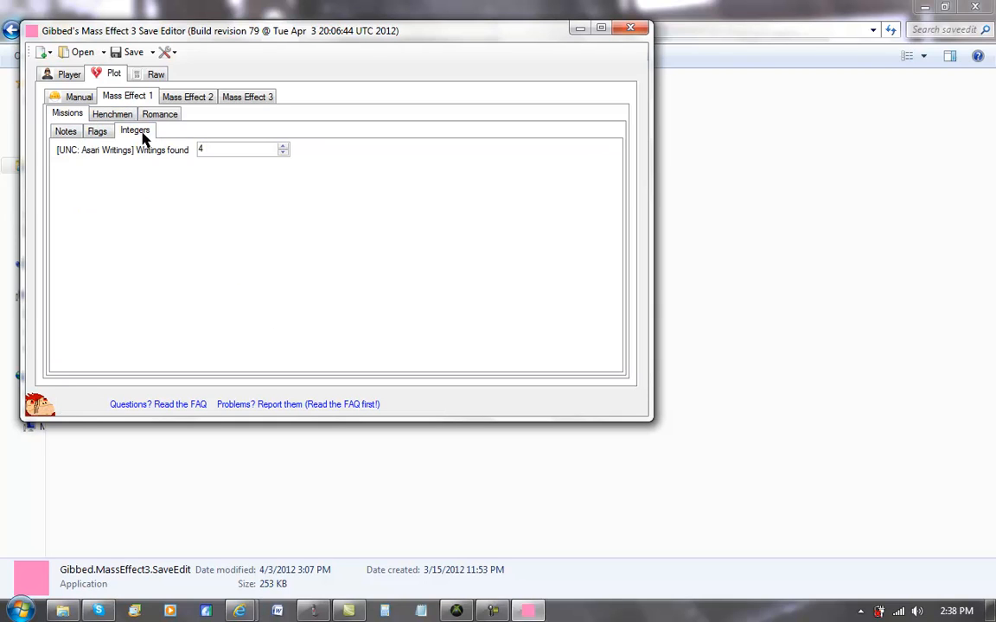
left_click(86, 131)
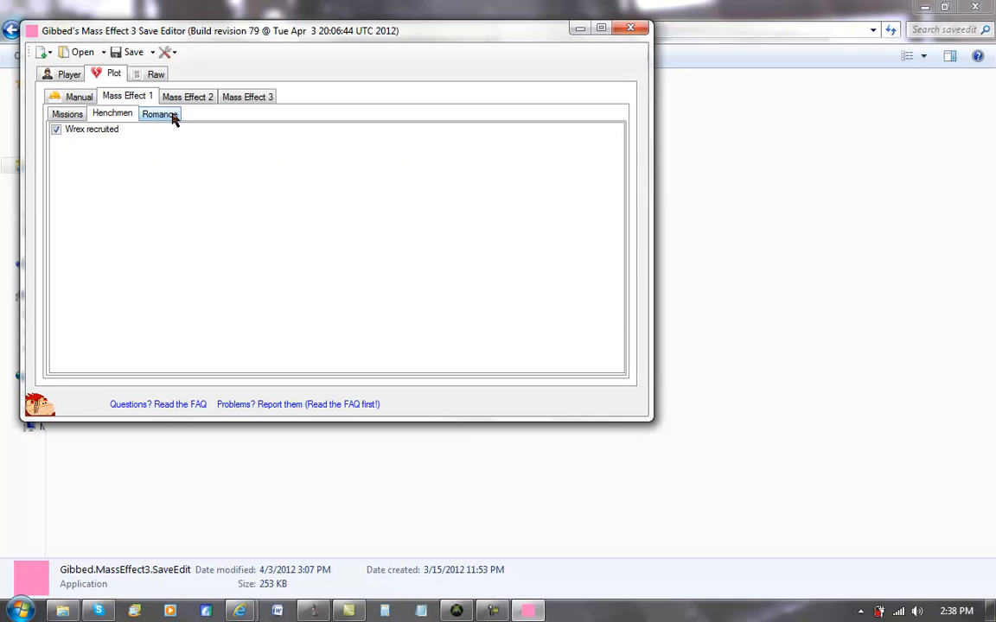
Review Mass Effect 2 and 3 henchmen and misc records including Effective Military Strength, finishing on Raw properties.
left_click(180, 96)
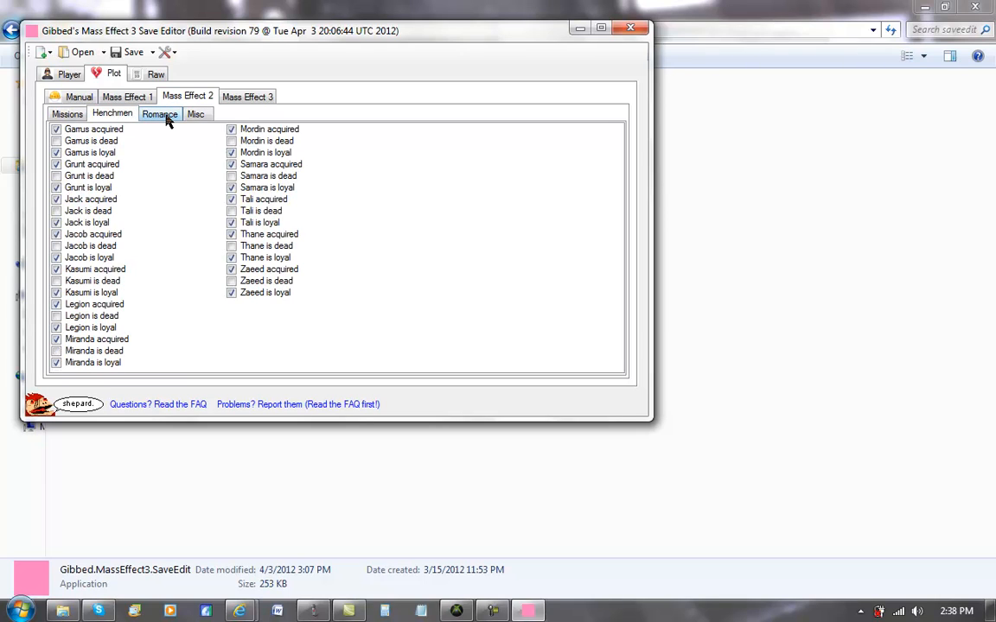
left_click(160, 113)
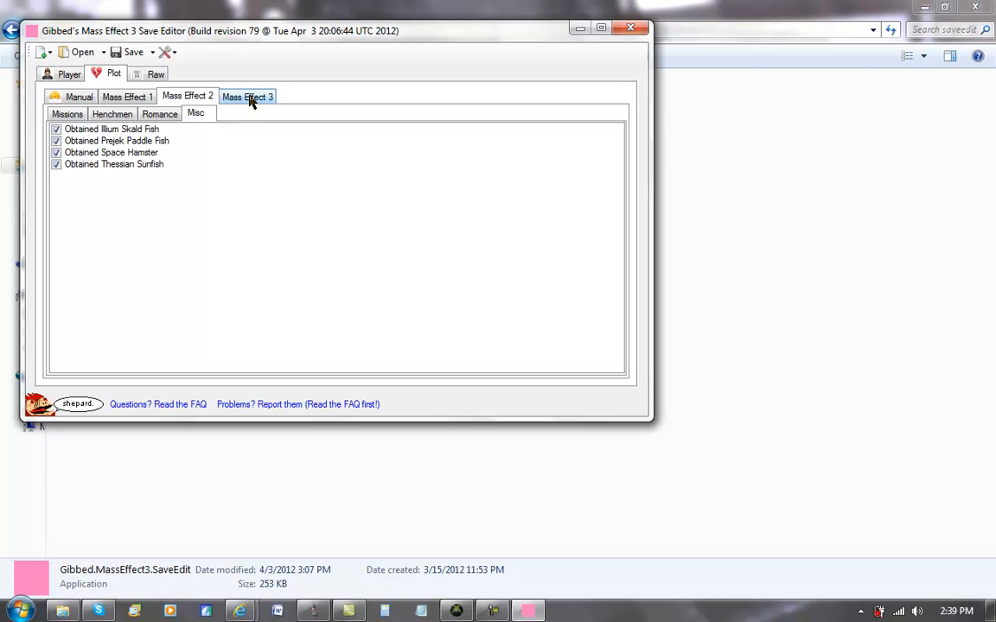
left_click(248, 96)
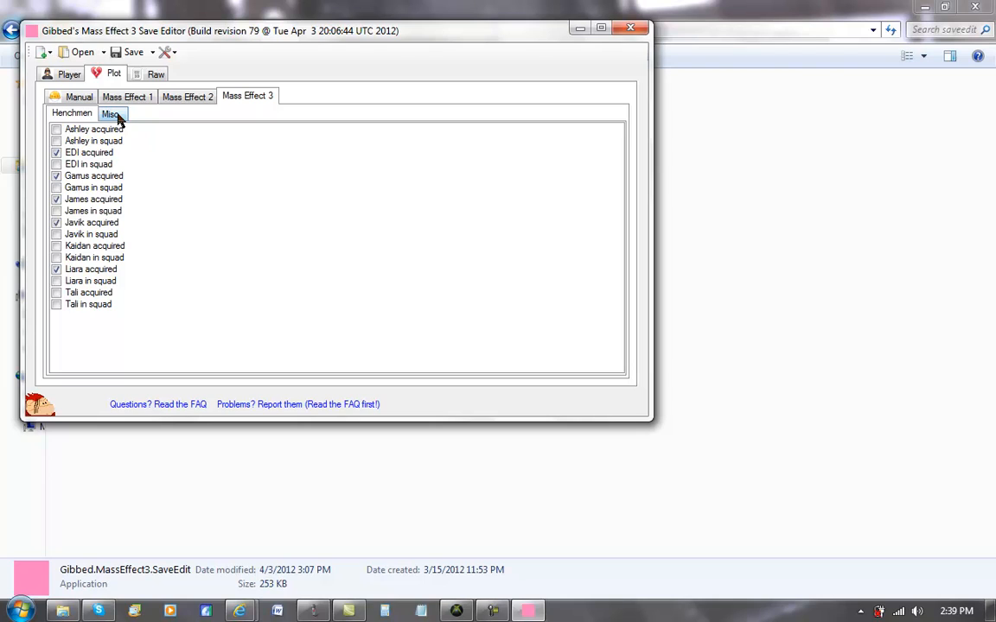
mouse_move(190, 120)
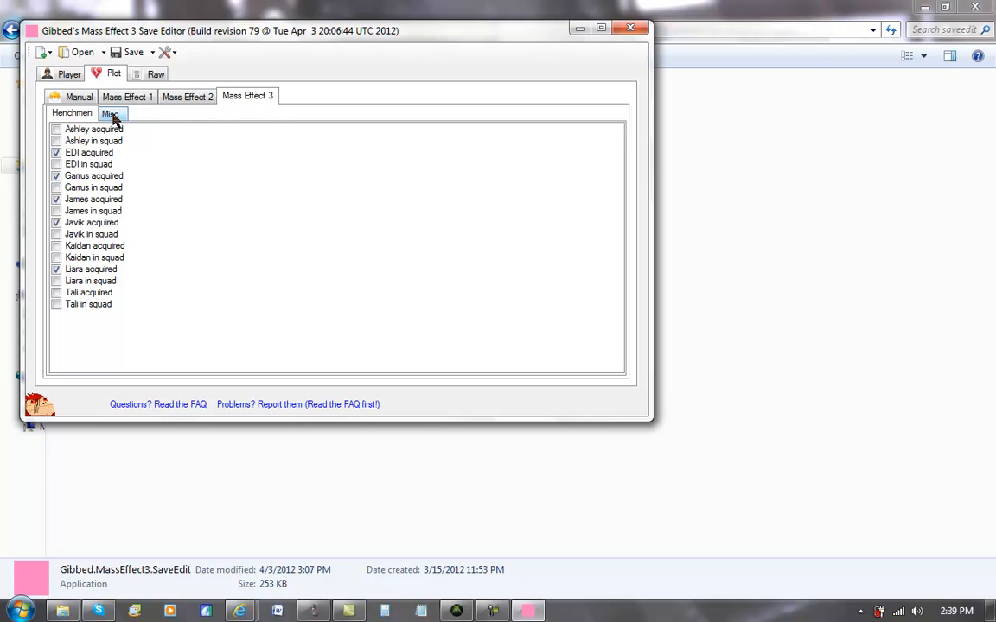
left_click(110, 114)
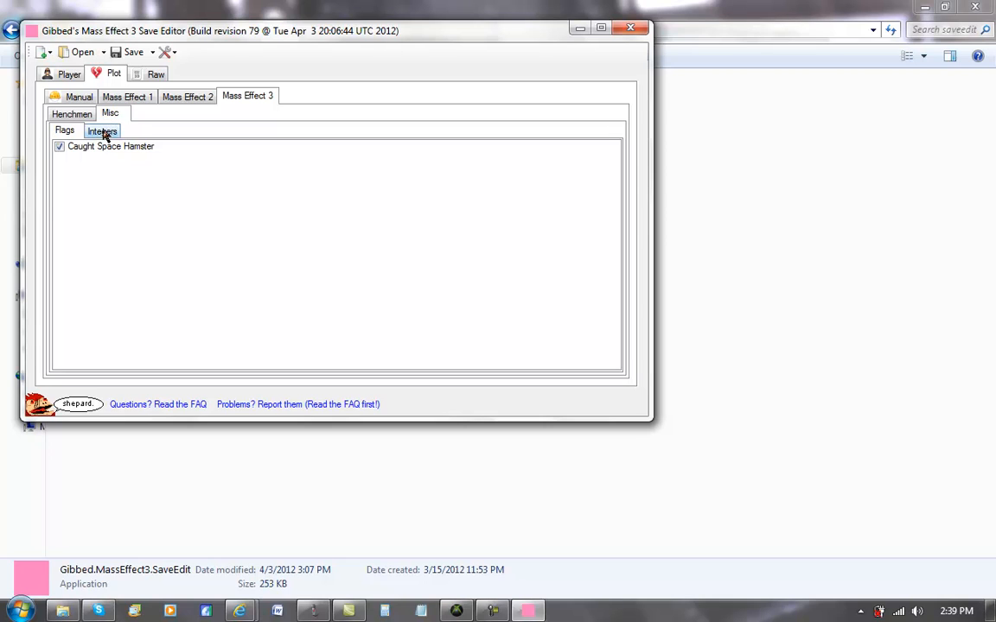
left_click(101, 130)
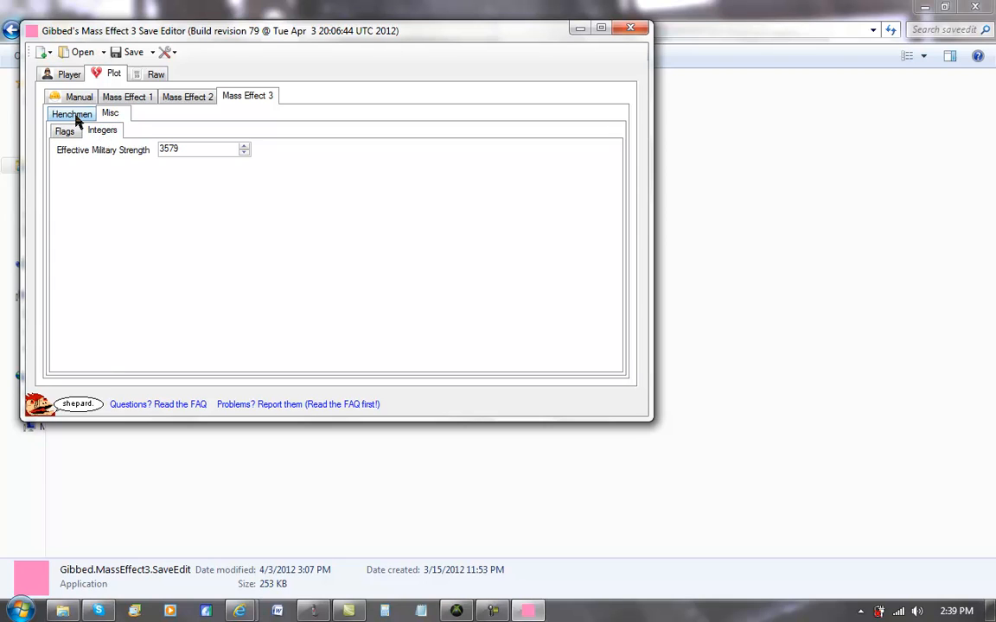
left_click(153, 75)
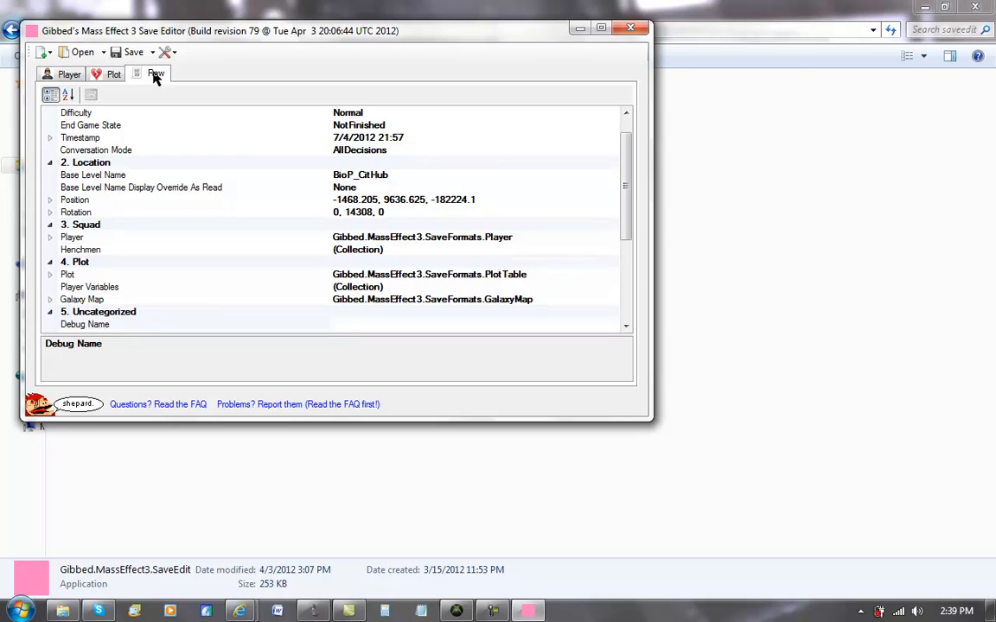
mouse_move(214, 186)
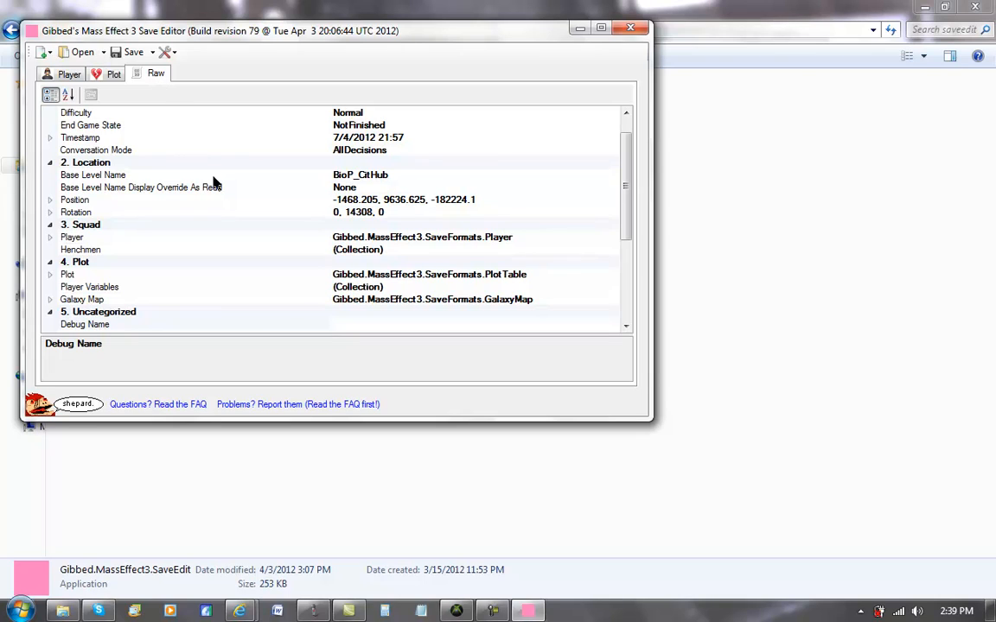
Inspect the raw plot variables, Player and Timestamp entries, then return to the Player pages.
left_click(82, 299)
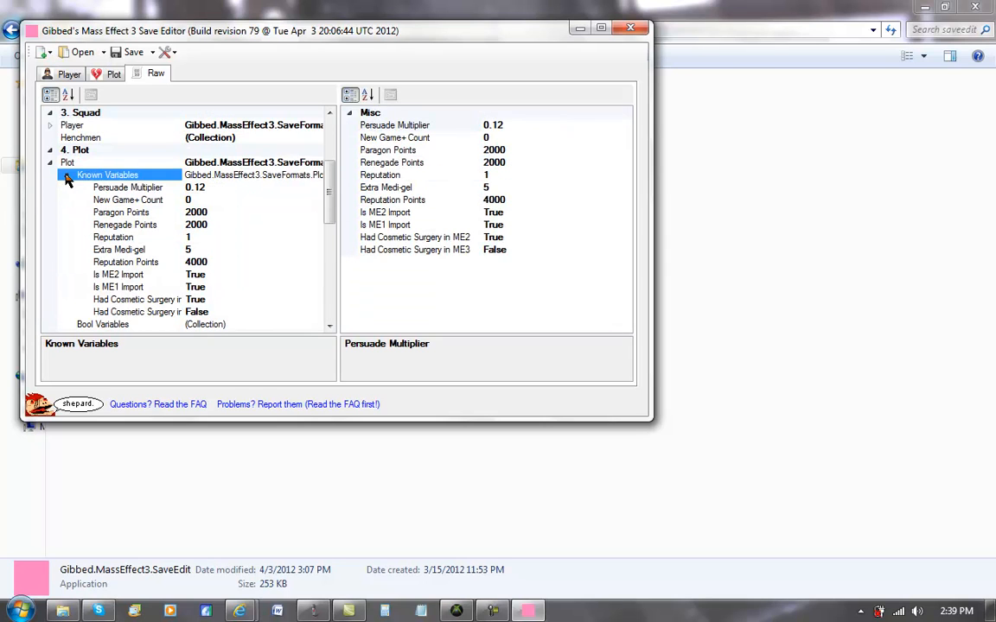
left_click(71, 124)
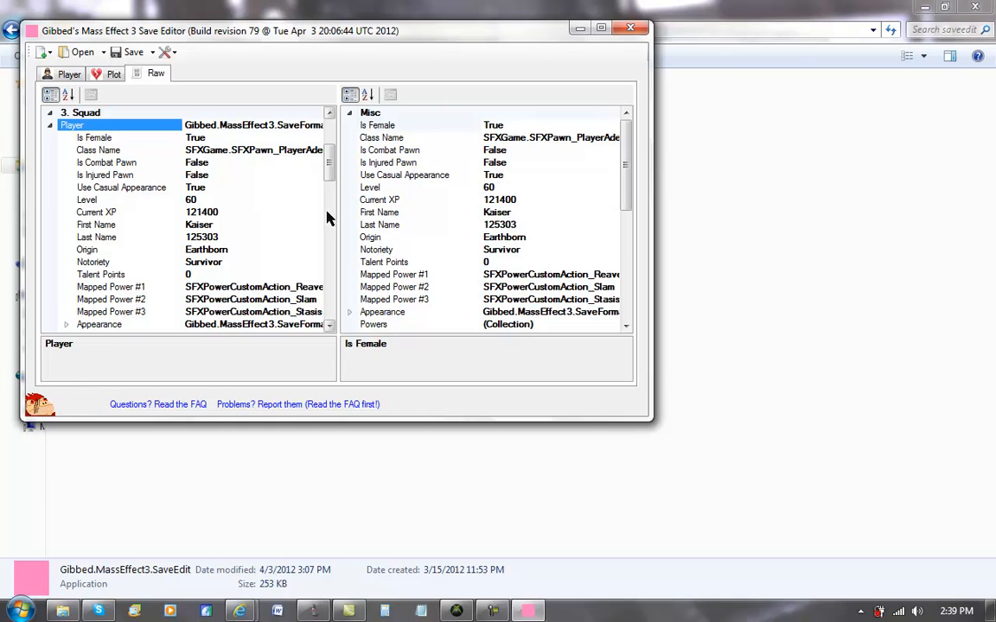
left_click(98, 324)
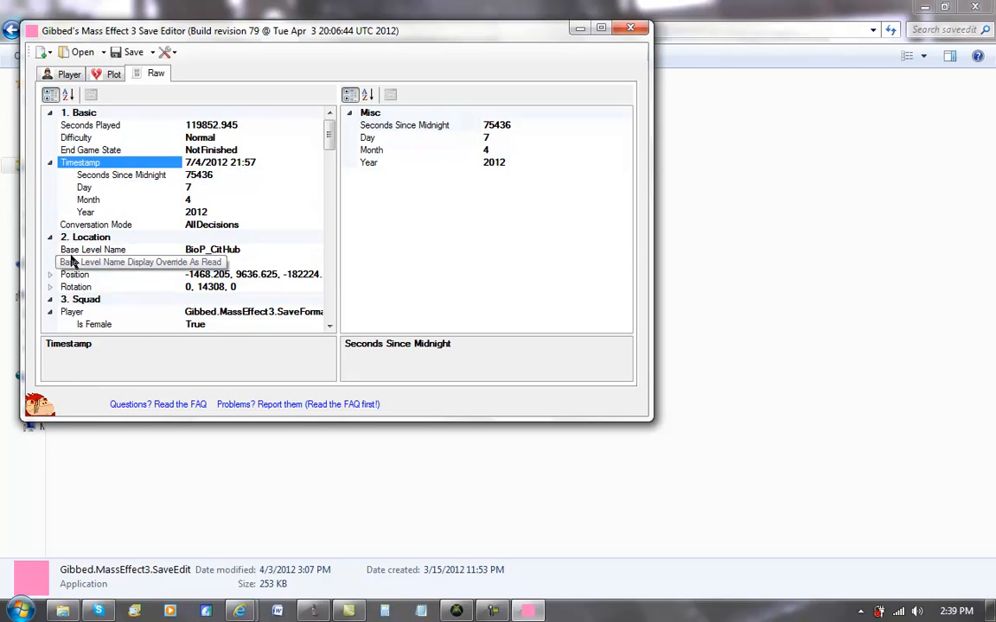
left_click(51, 286)
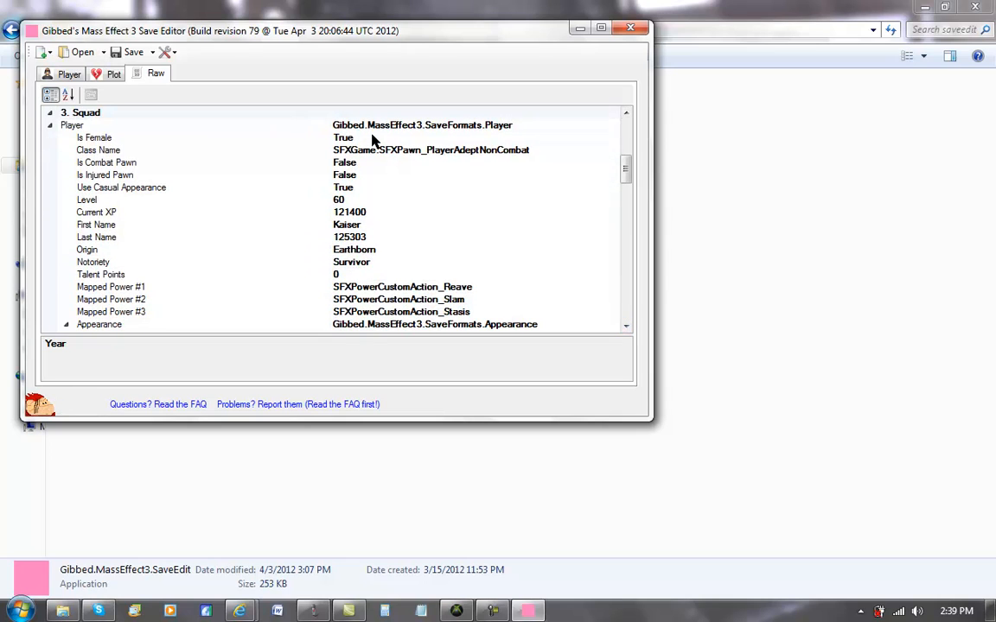
left_click(48, 77)
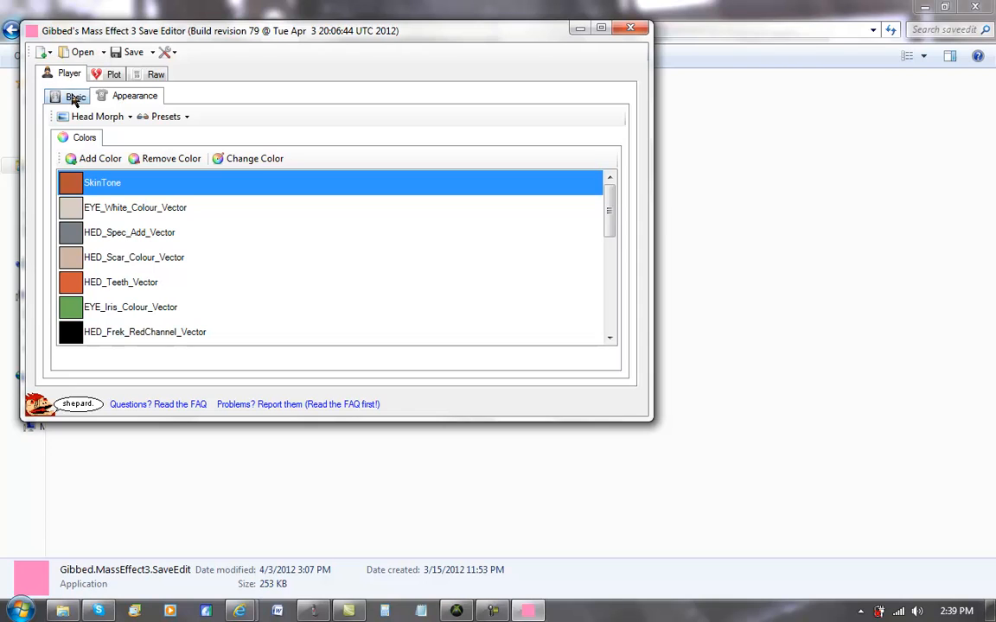
Check the Use Casual Appearance and Talent Points fields in the raw data, then reach Appearance.
left_click(68, 94)
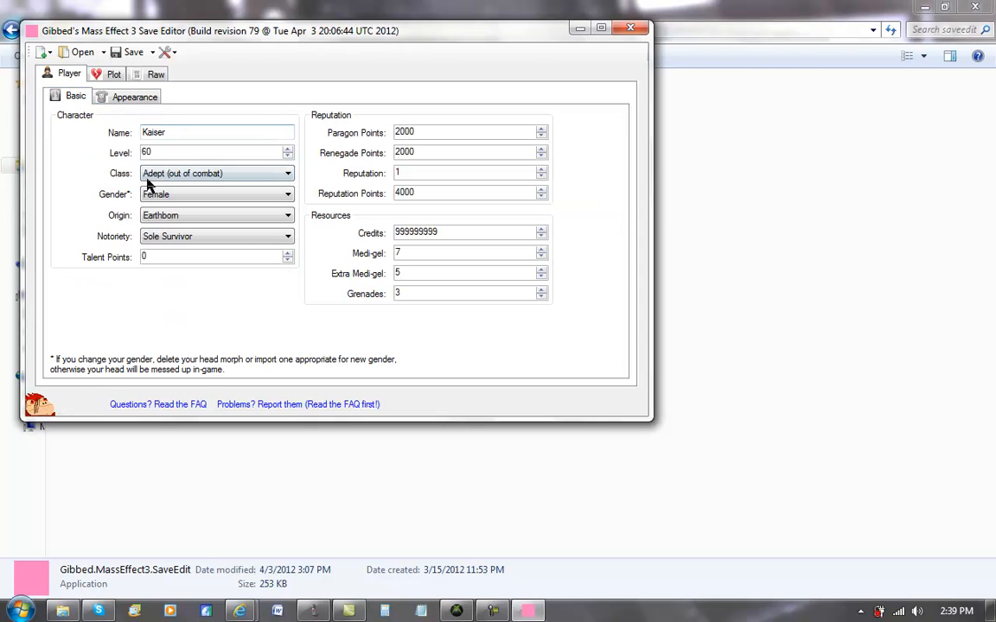
left_click(159, 74)
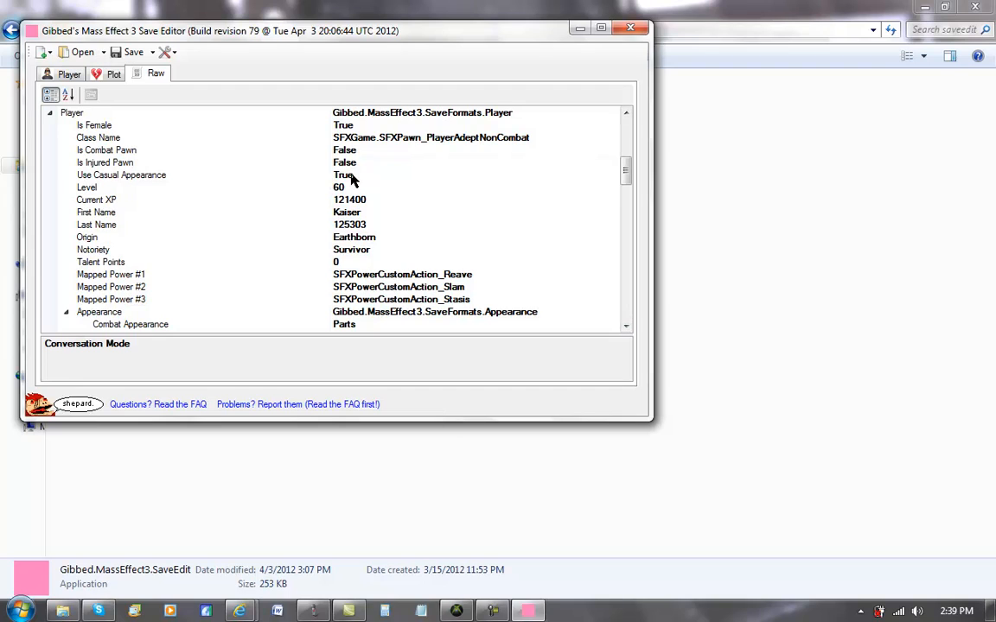
left_click(121, 175)
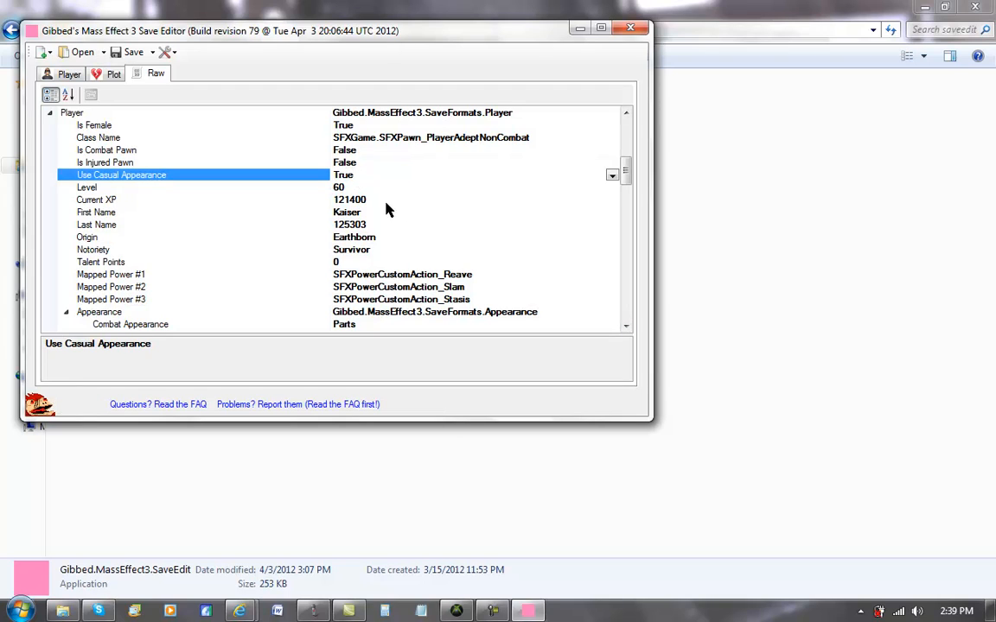
mouse_move(367, 199)
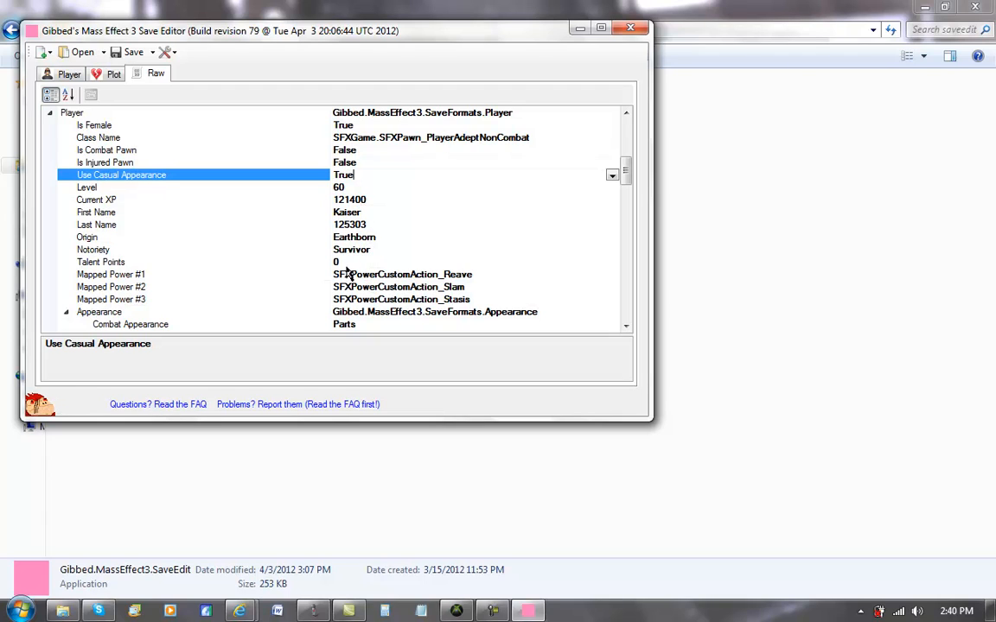
left_click(100, 262)
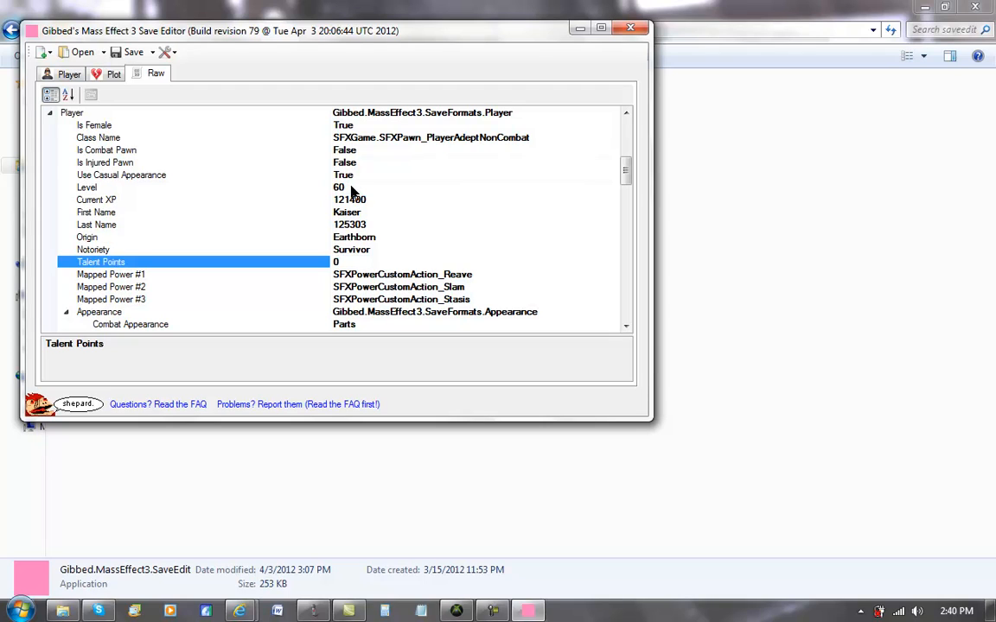
left_click(354, 261)
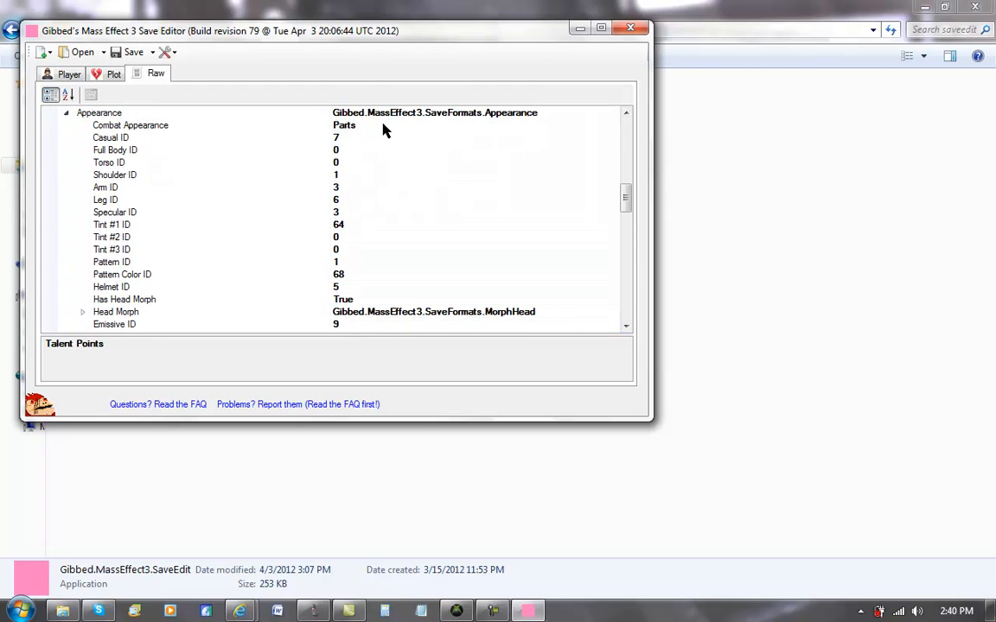
left_click(129, 125)
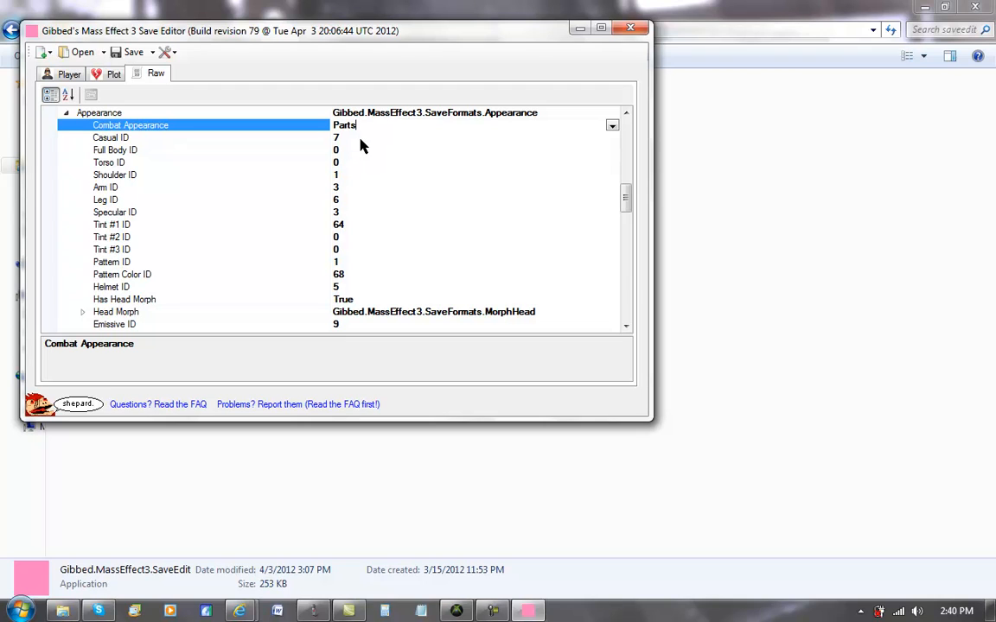
left_click(610, 125)
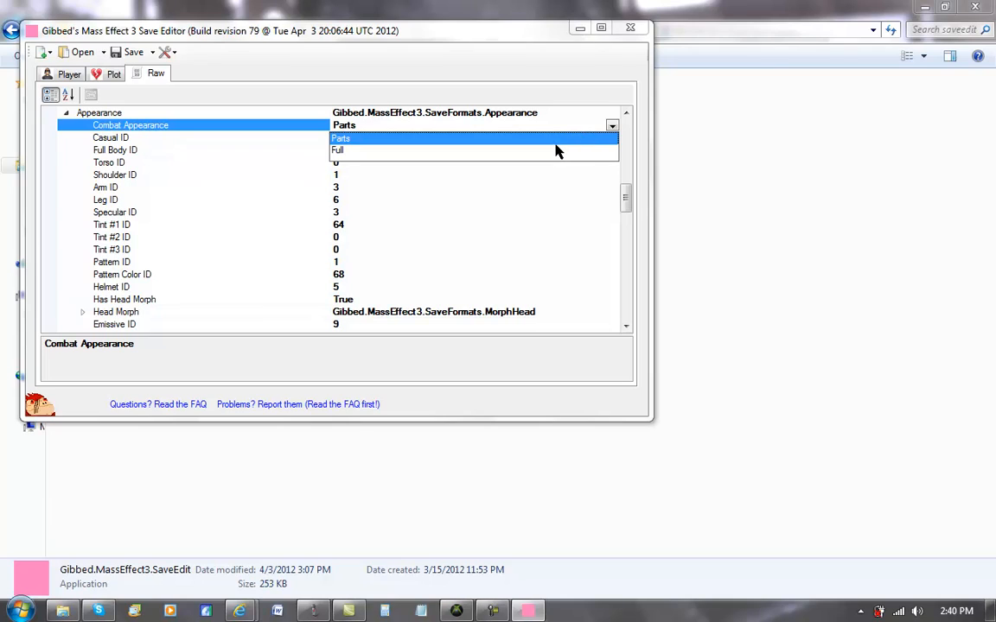
left_click(338, 149)
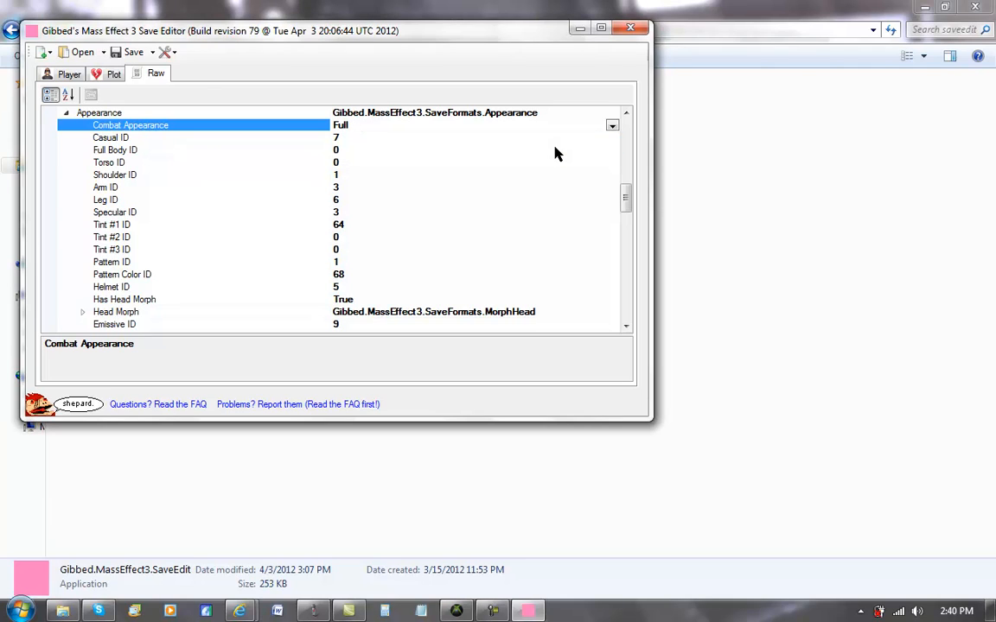
mouse_move(360, 152)
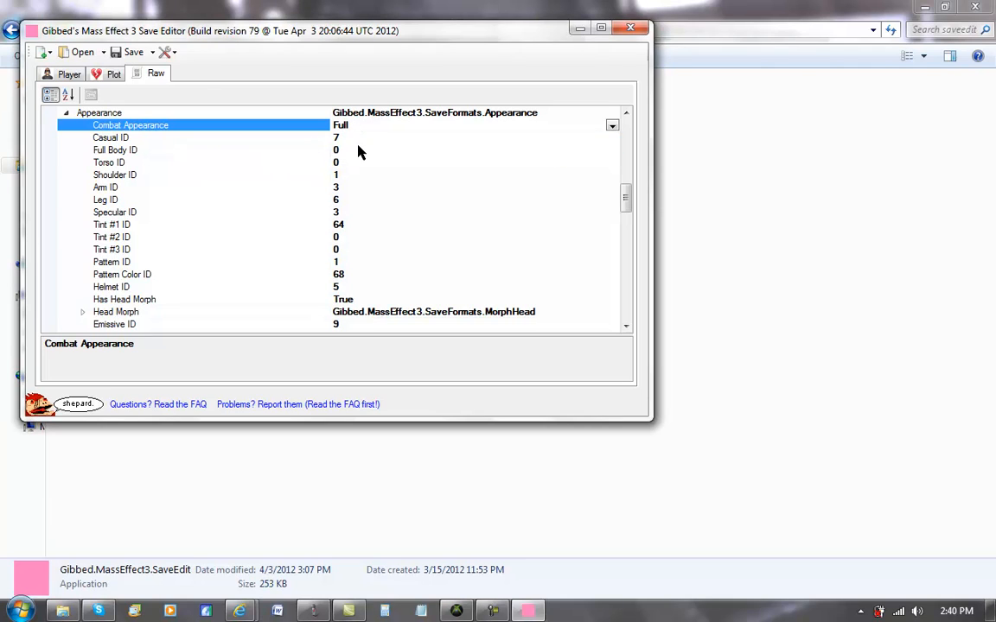
left_click(115, 150)
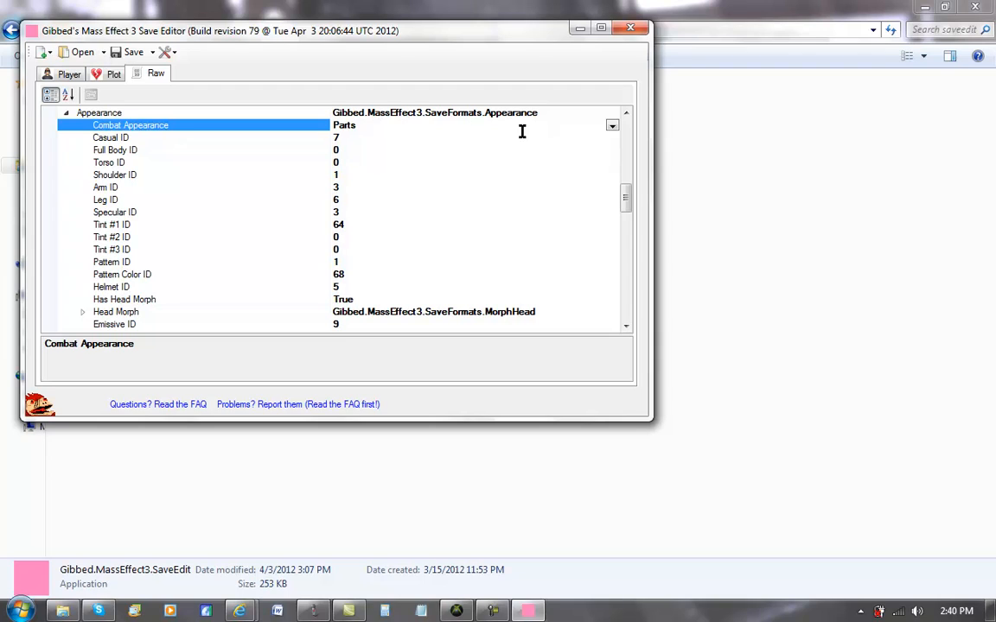
left_click(111, 138)
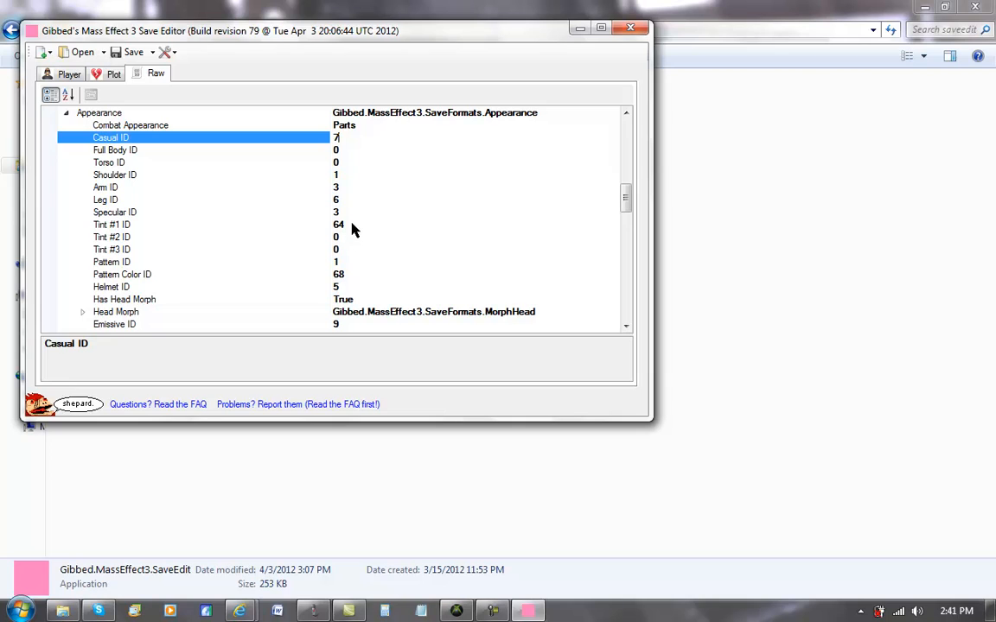
mouse_move(348, 262)
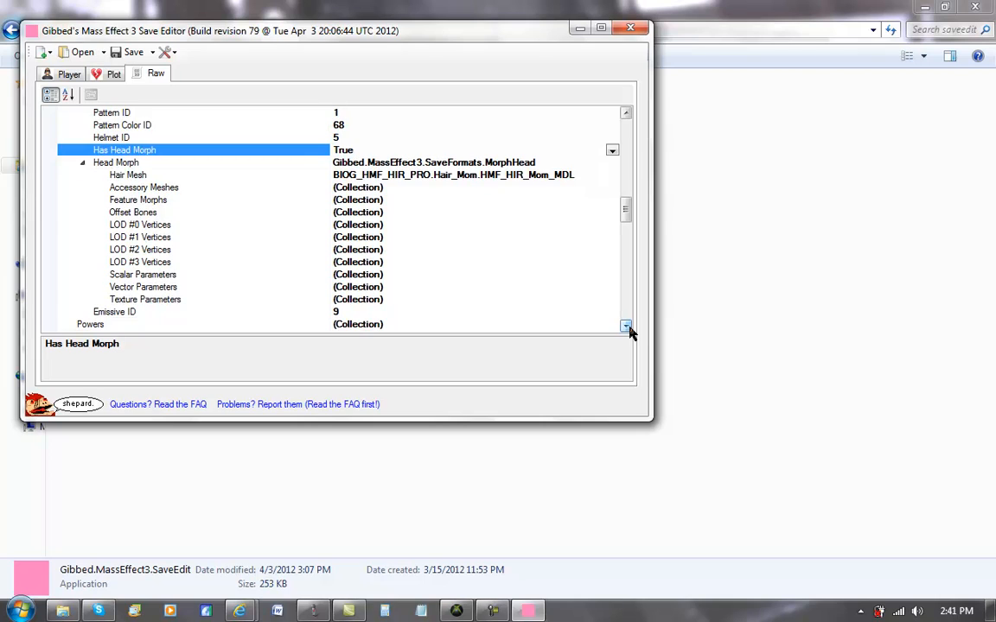
mouse_move(194, 151)
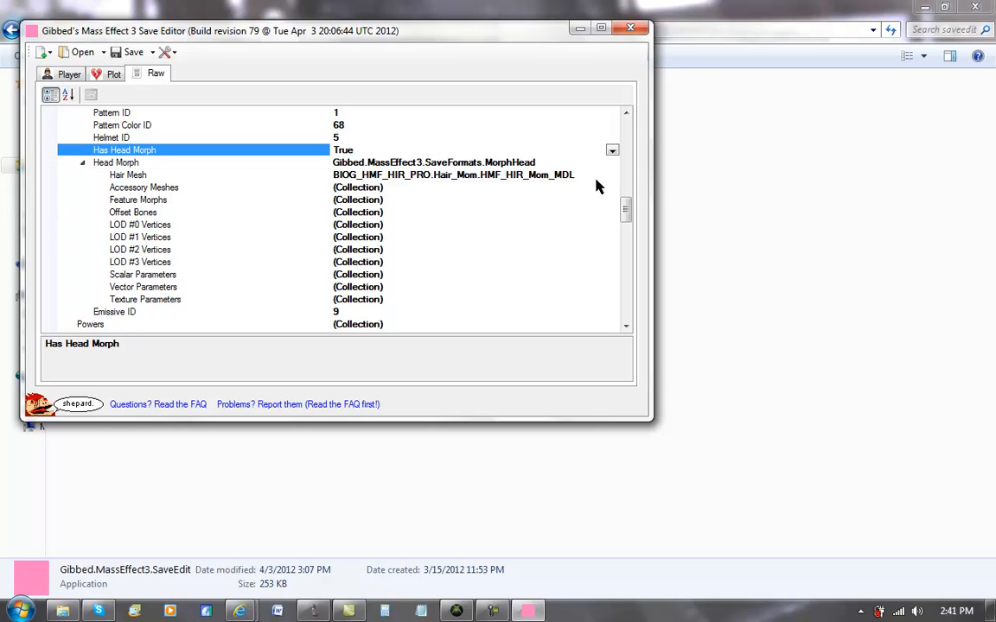
mouse_move(583, 179)
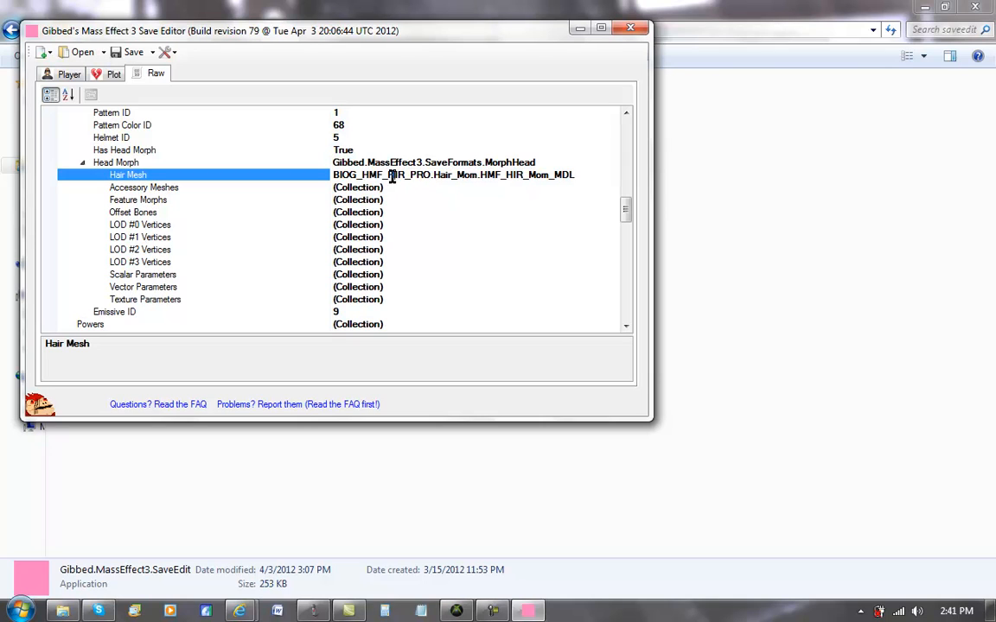
Bring up the head morph's Texture Parameters collection with its nine head texture entries.
left_click(145, 299)
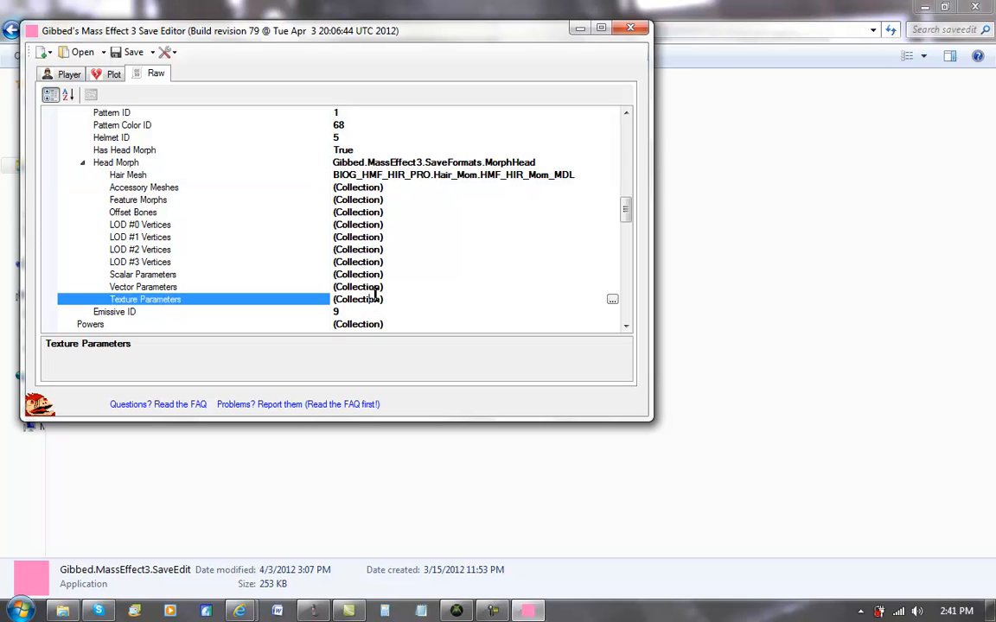
left_click(611, 299)
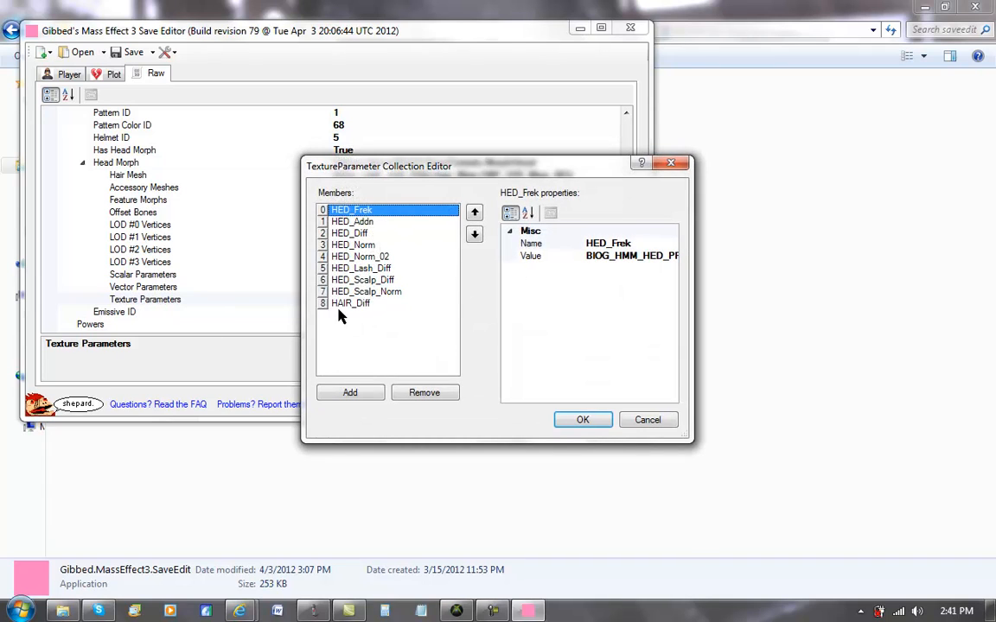
Inspect the HAIR_Diff and HED_Norm_02 texture entries, then cancel out of the collection unchanged.
left_click(350, 302)
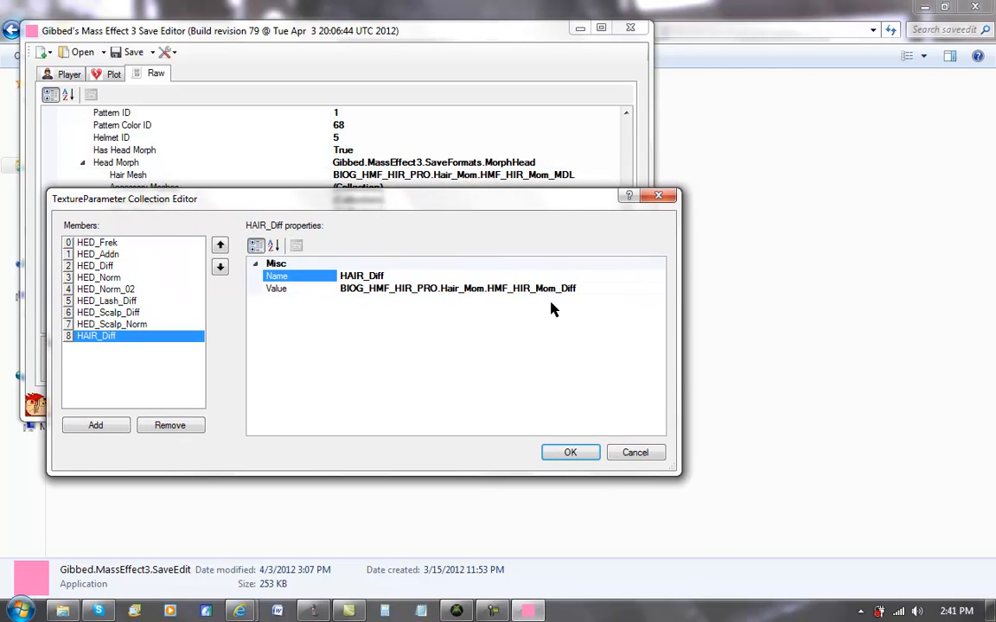
mouse_move(547, 205)
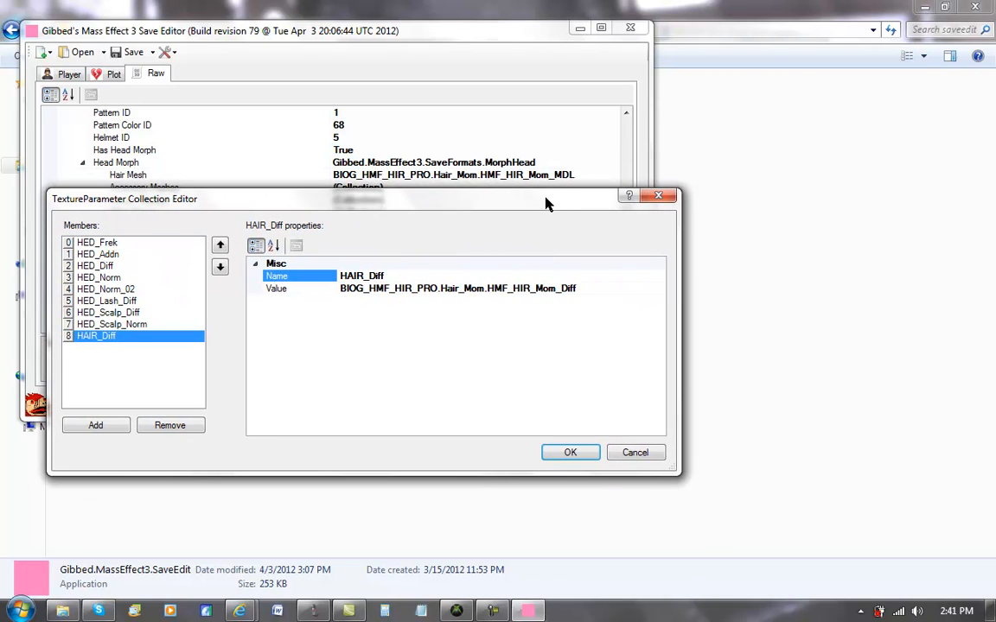
mouse_move(525, 326)
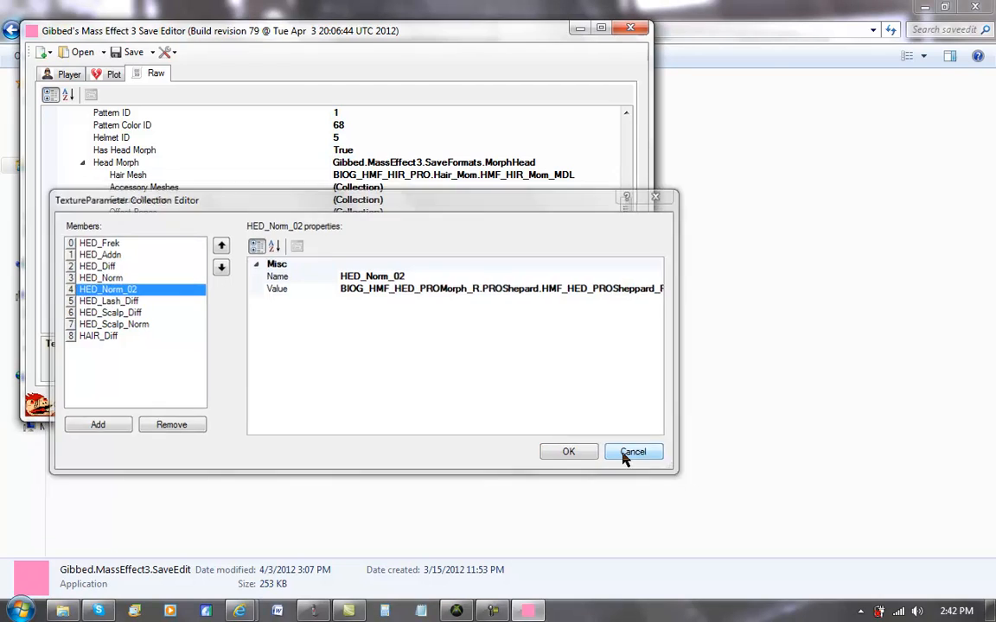
left_click(633, 451)
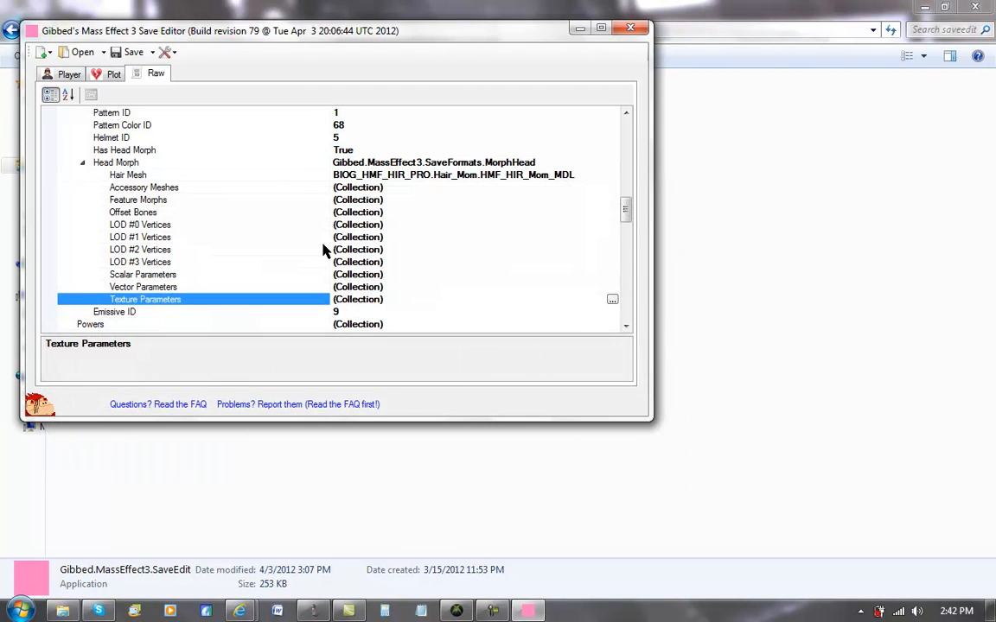
left_click(142, 286)
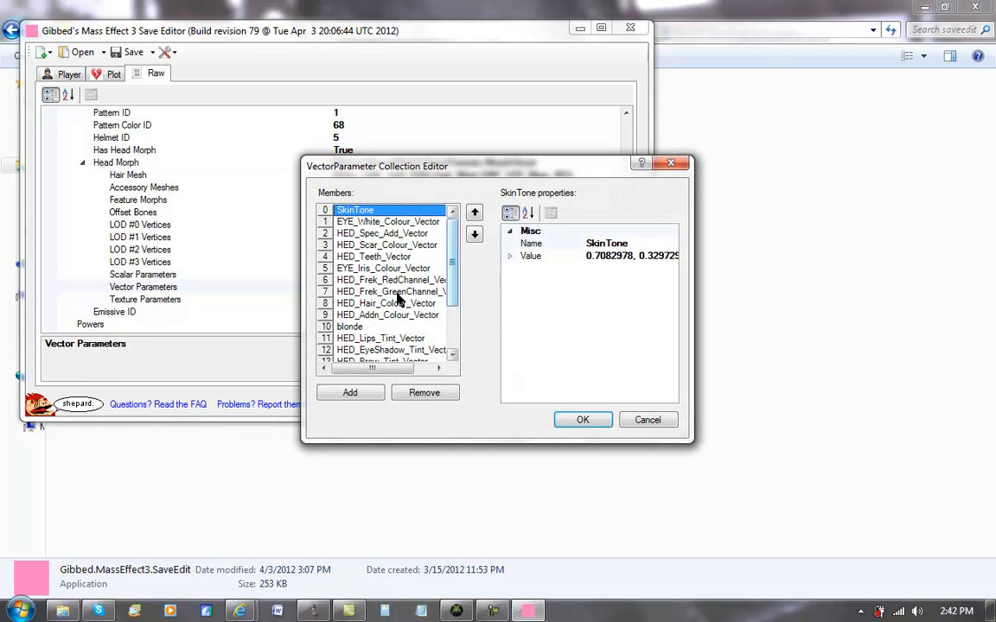
left_click(380, 337)
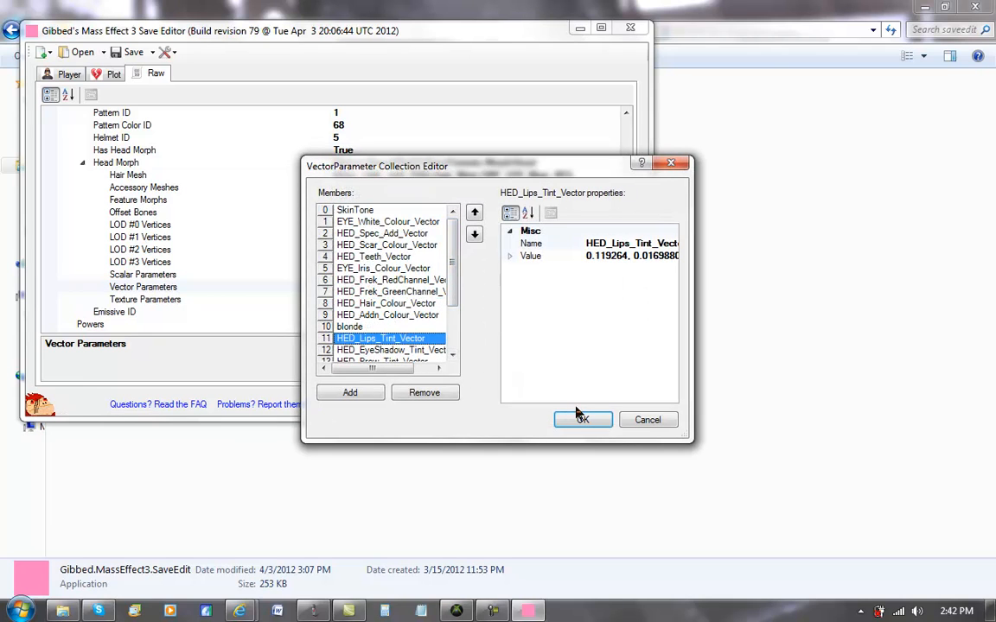
left_click(582, 420)
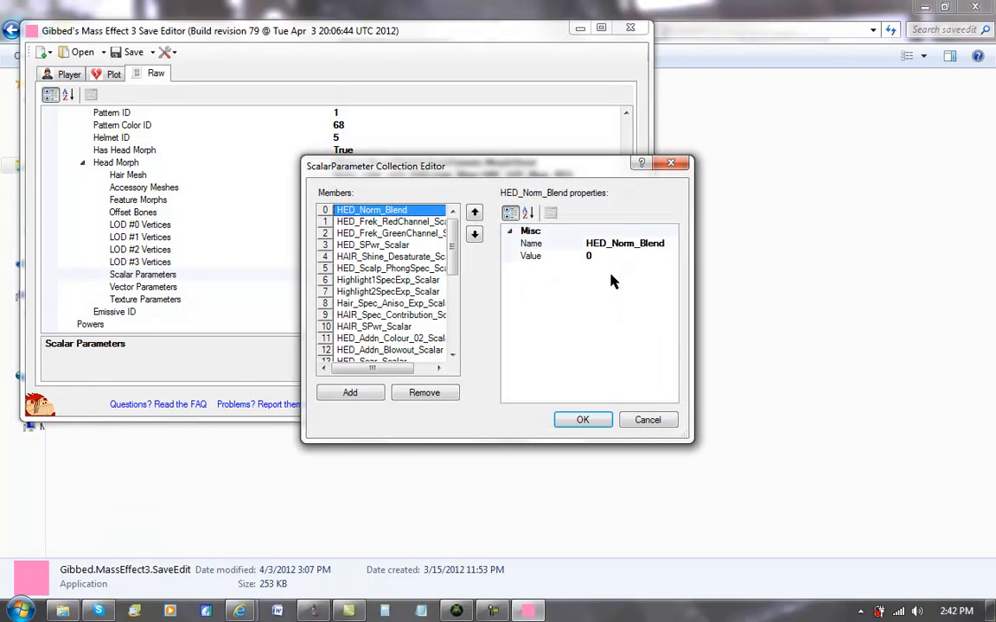
left_click(387, 338)
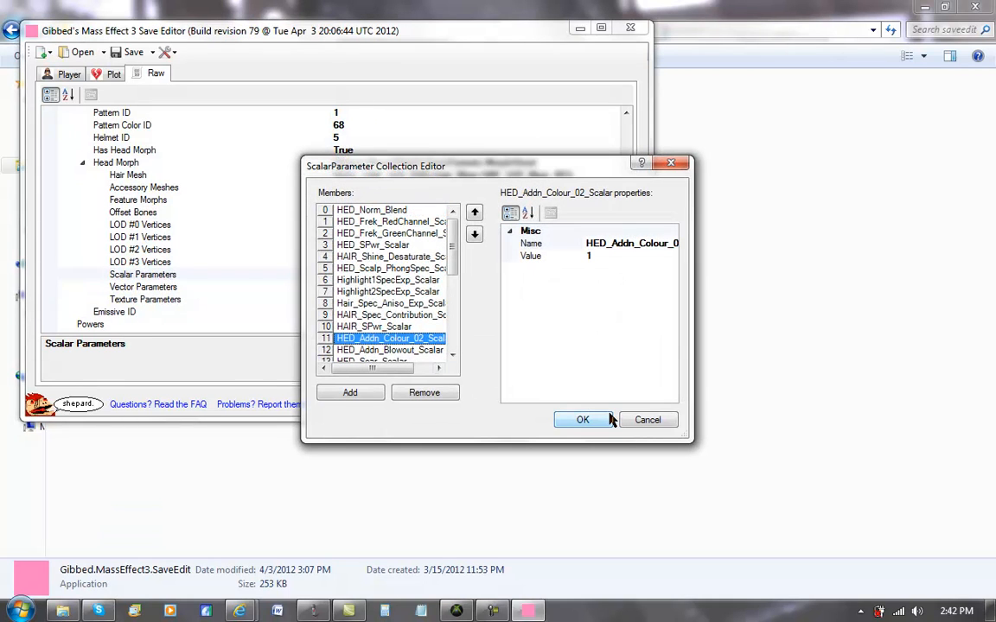
left_click(582, 420)
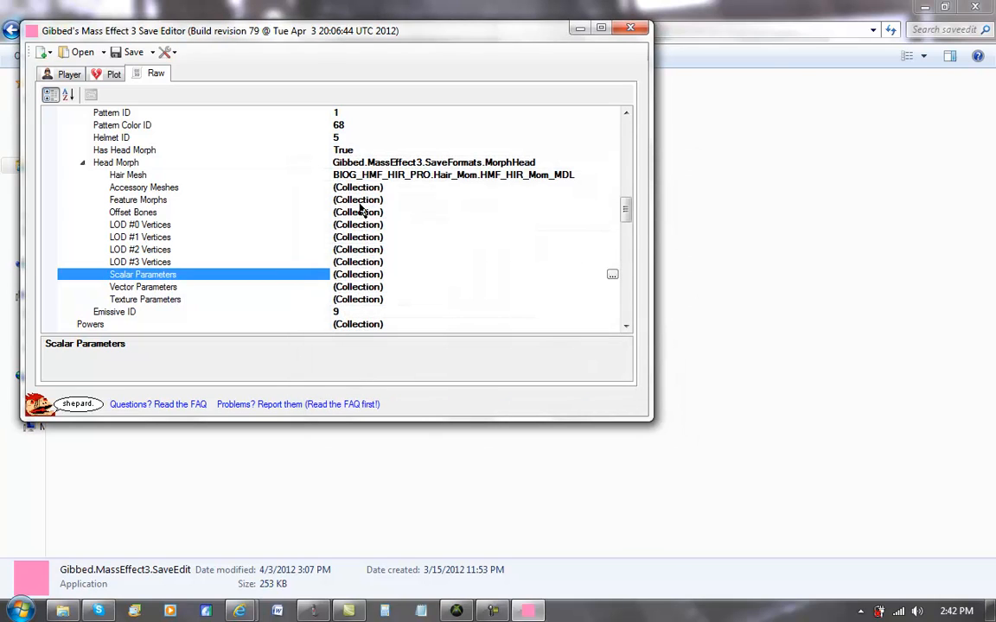
mouse_move(400, 212)
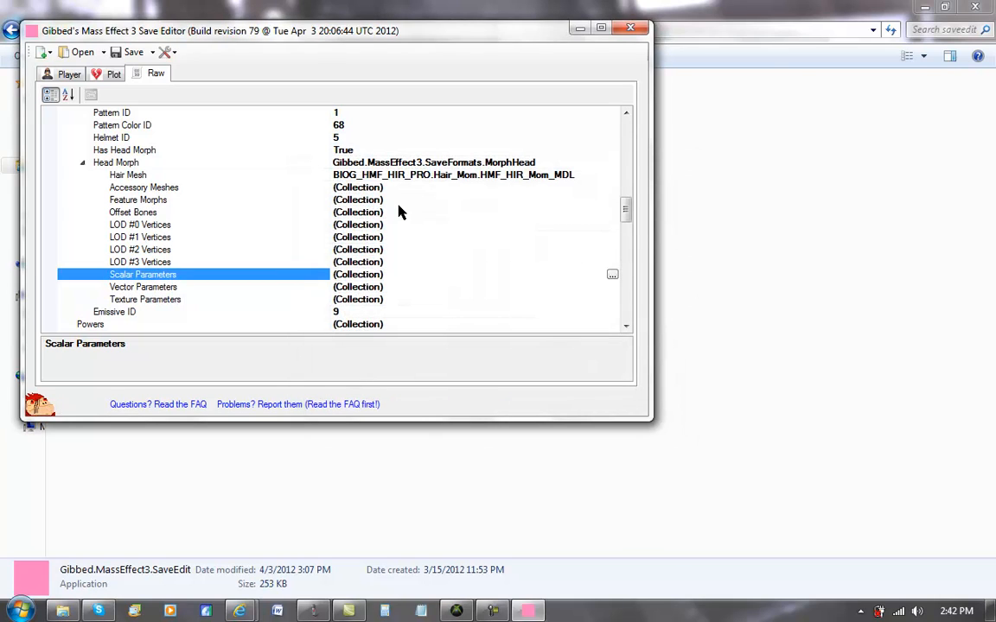
left_click(143, 187)
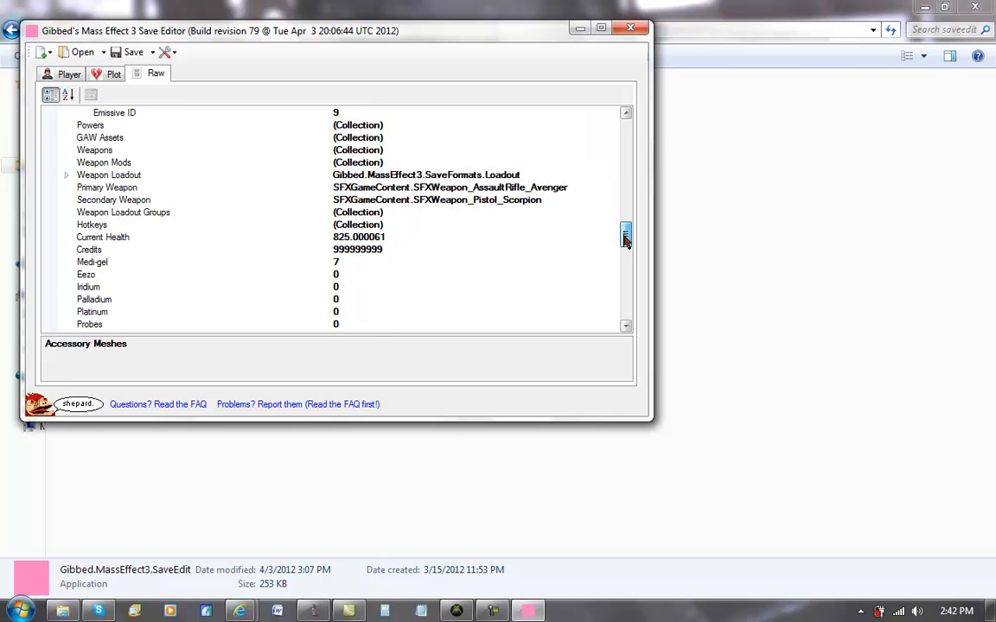
scroll("down", 3)
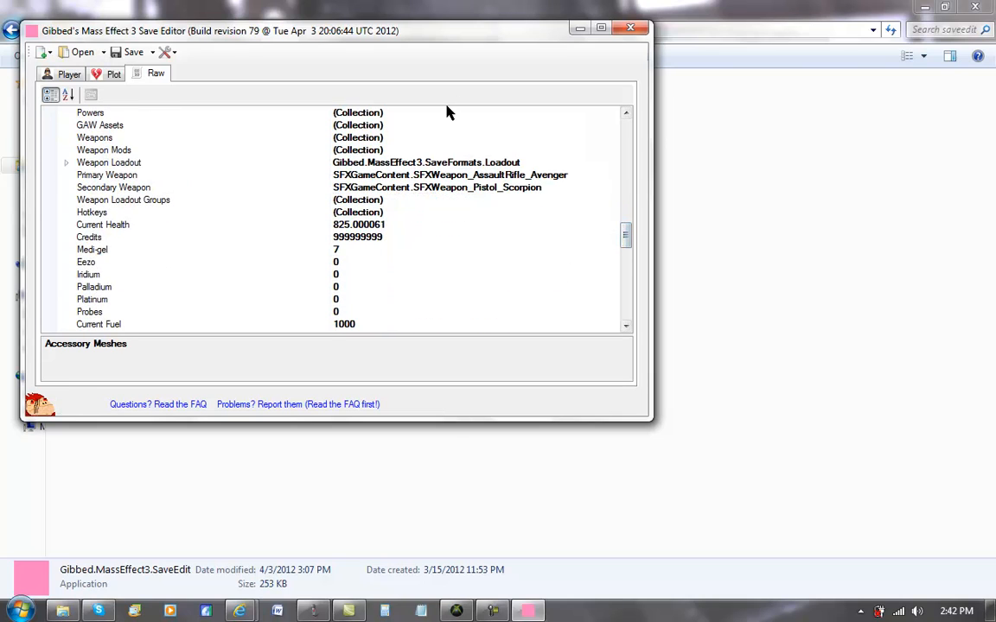
left_click(89, 112)
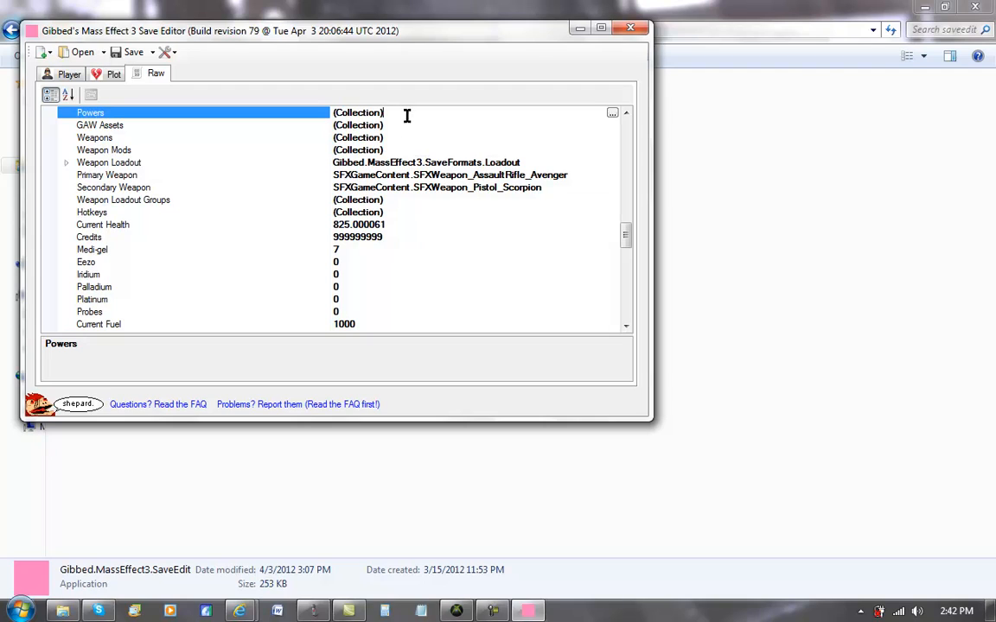
mouse_move(402, 149)
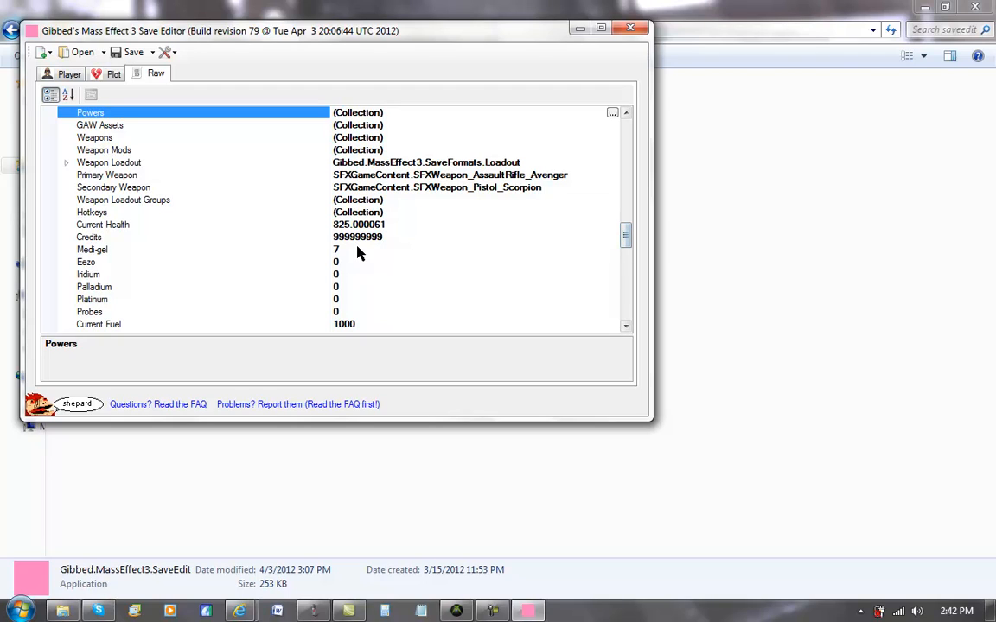
left_click(88, 236)
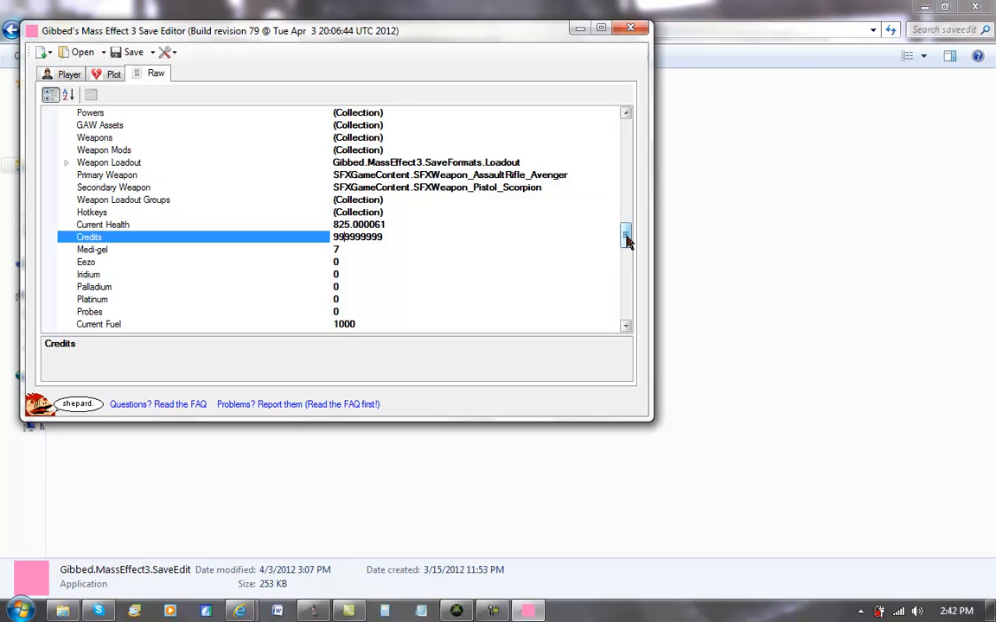
scroll("down", 3)
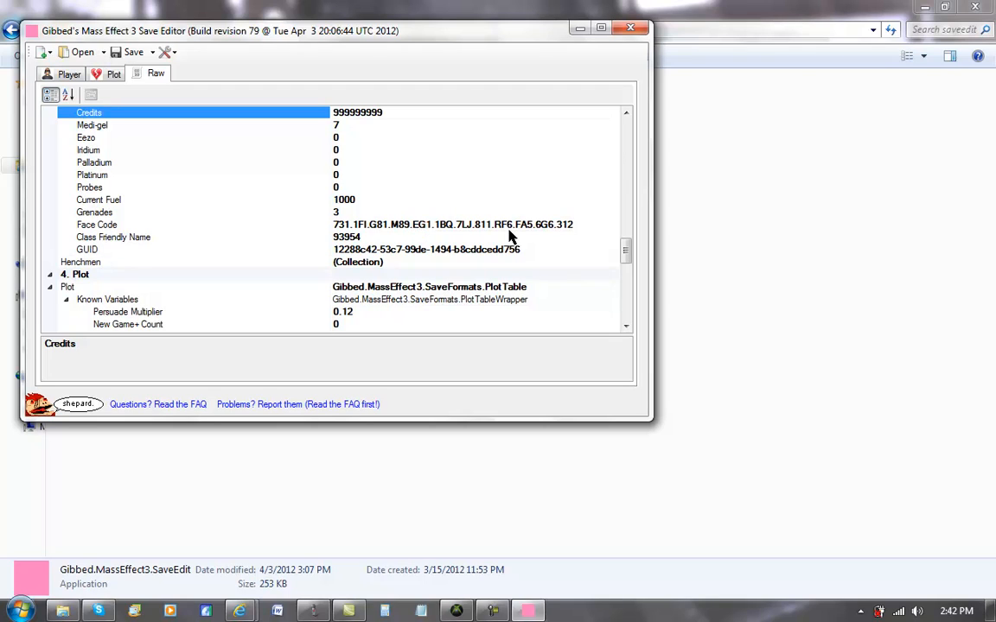
left_click(87, 223)
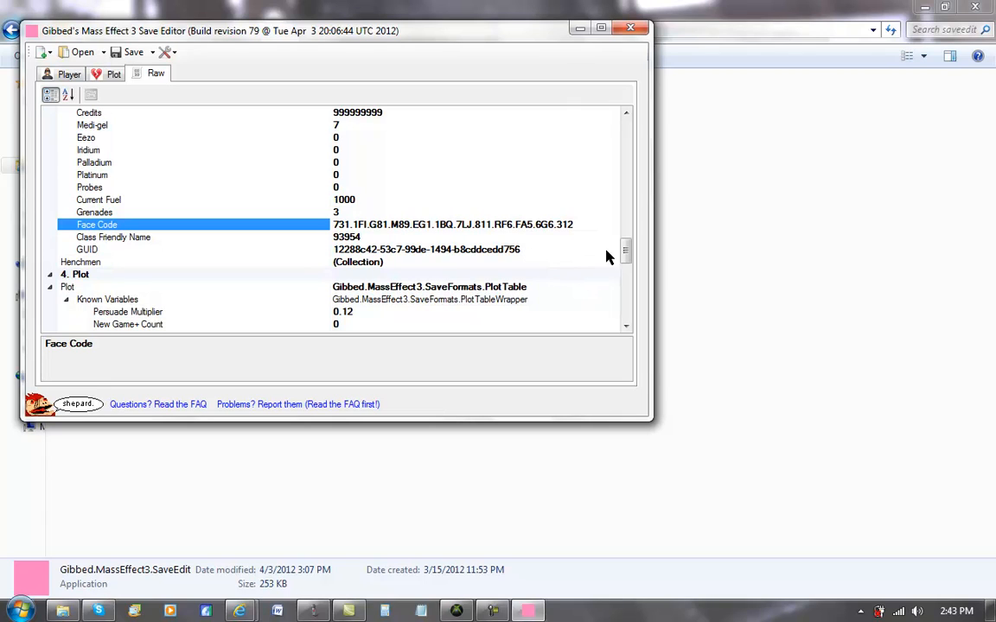
scroll("down", 3)
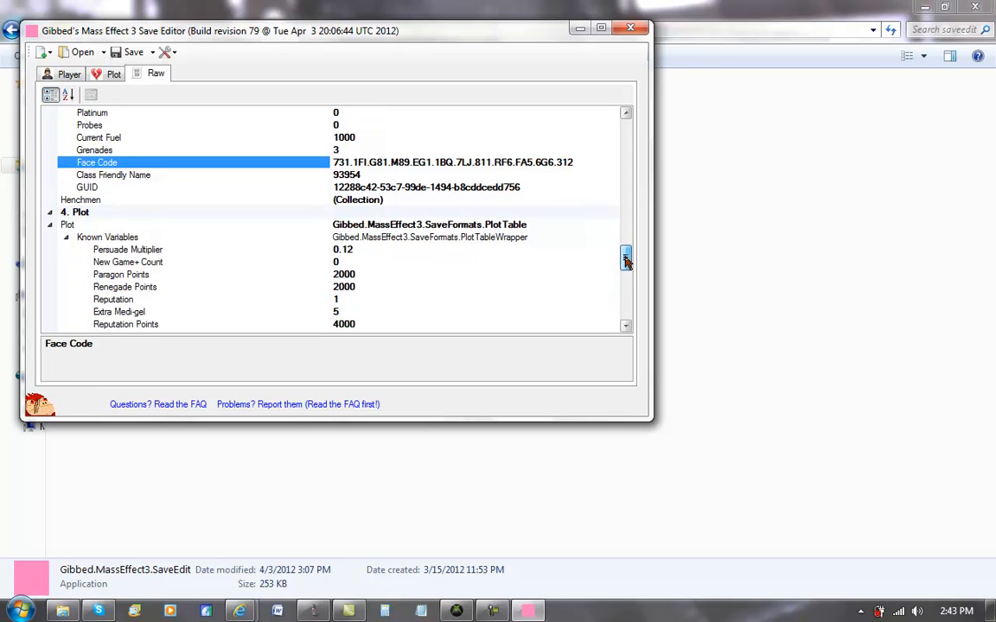
scroll("down", 3)
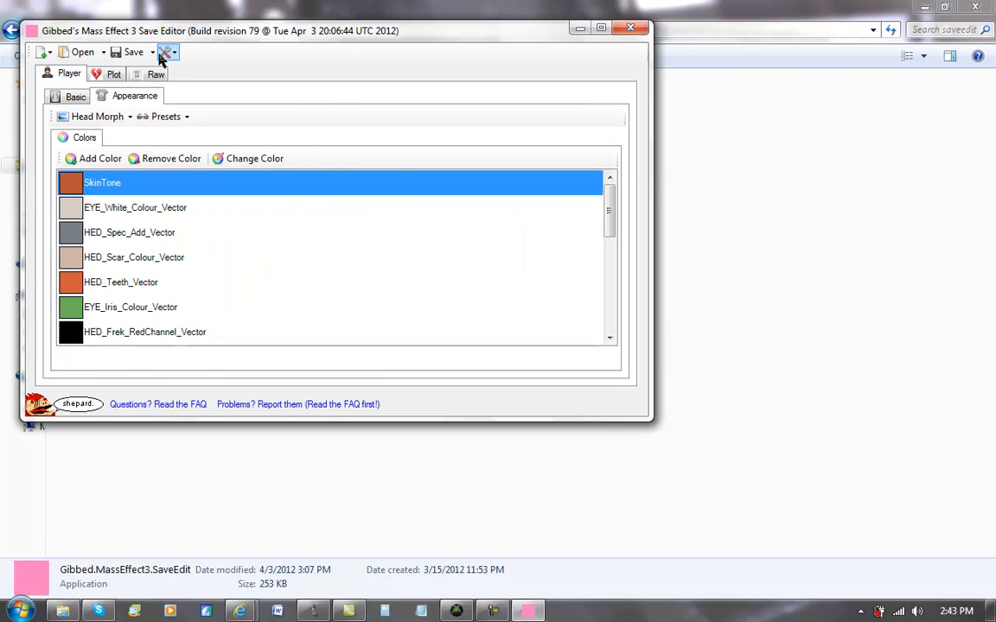
left_click(157, 72)
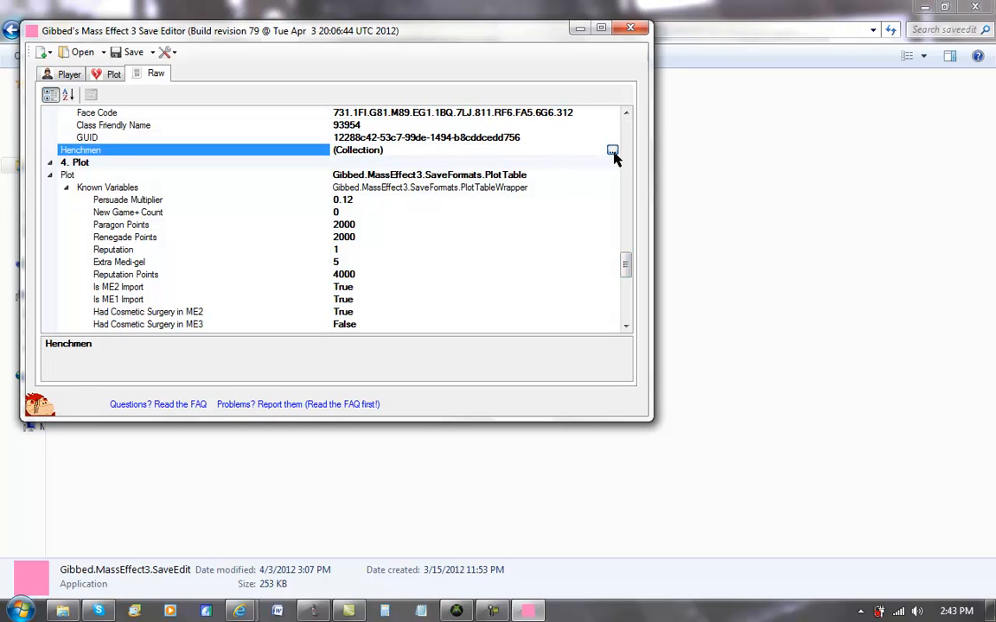
left_click(612, 149)
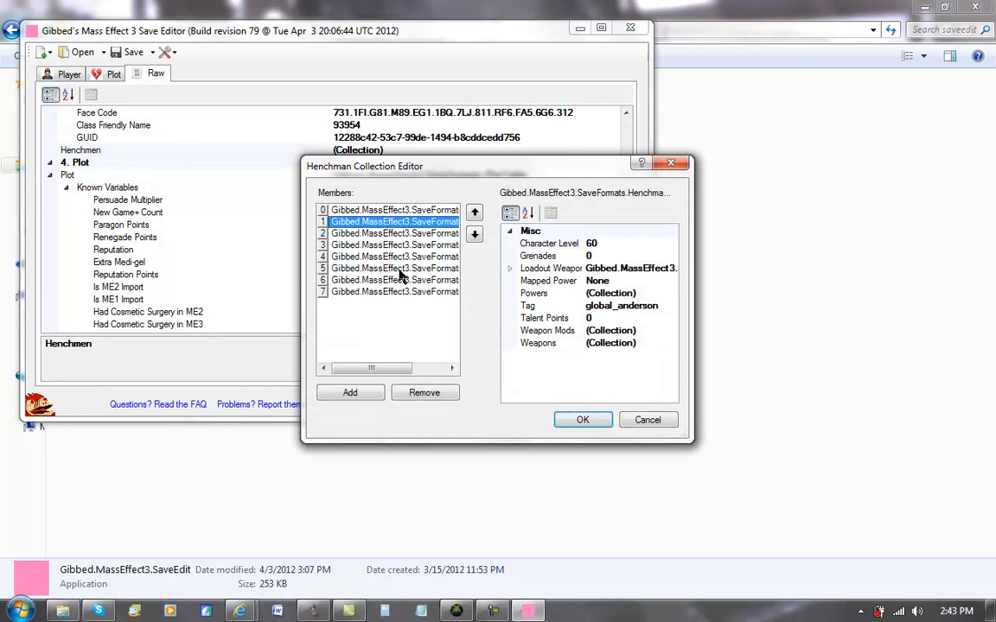
left_click(394, 280)
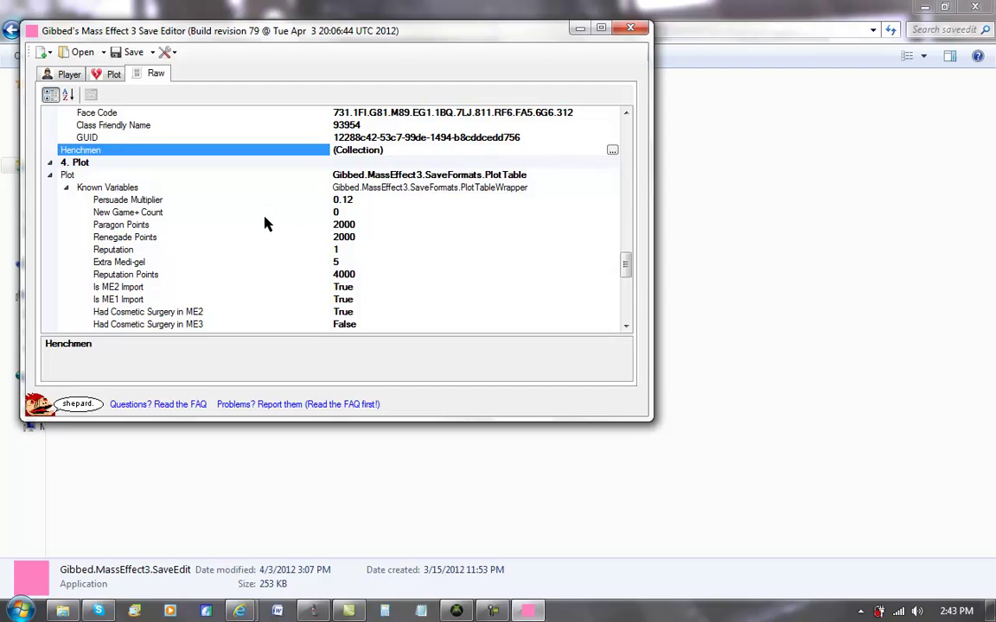
mouse_move(350, 290)
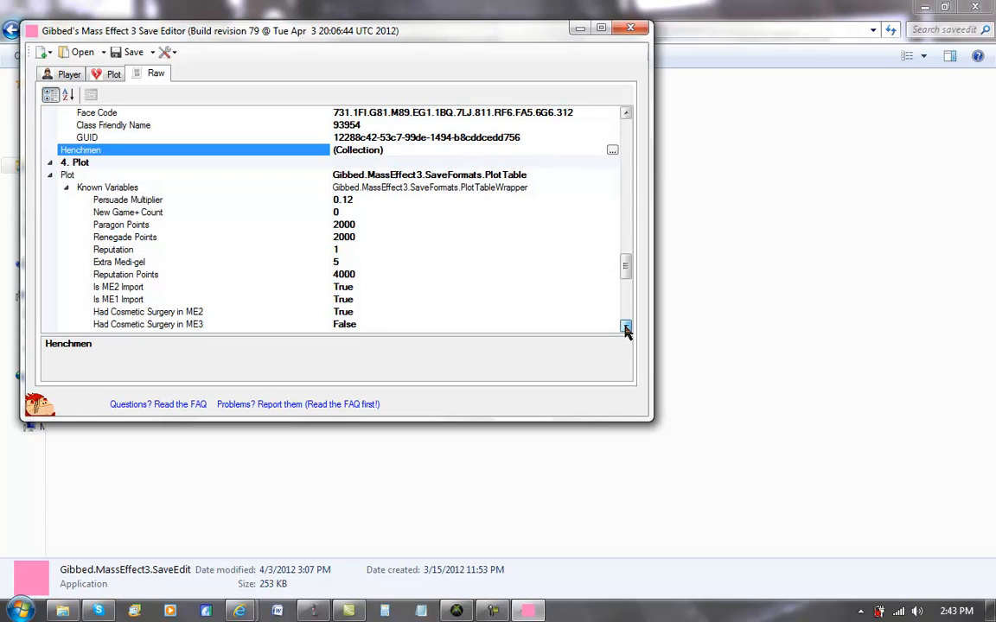
scroll("down", 3)
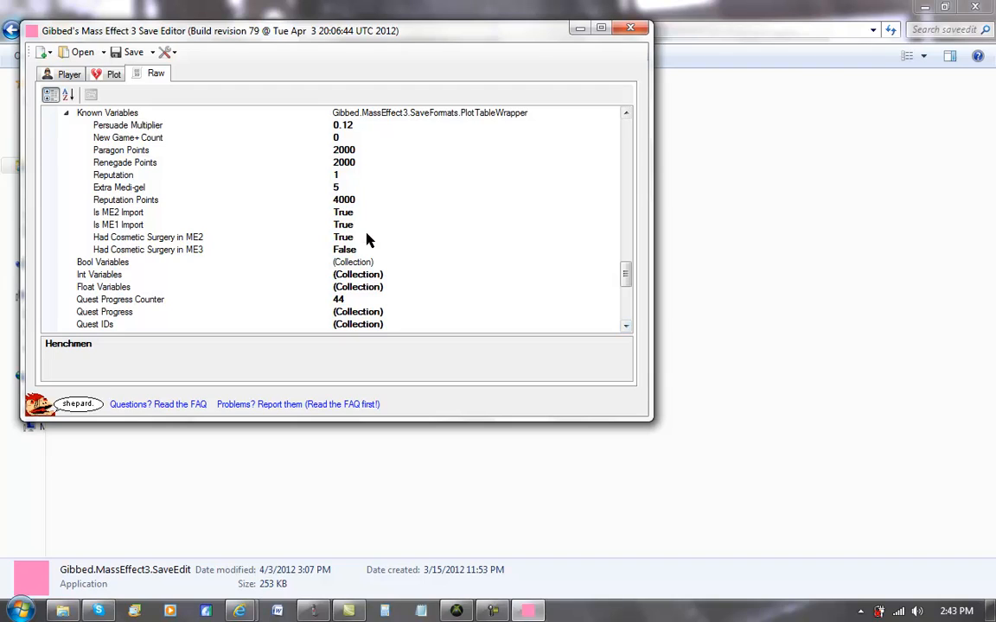
left_click(148, 236)
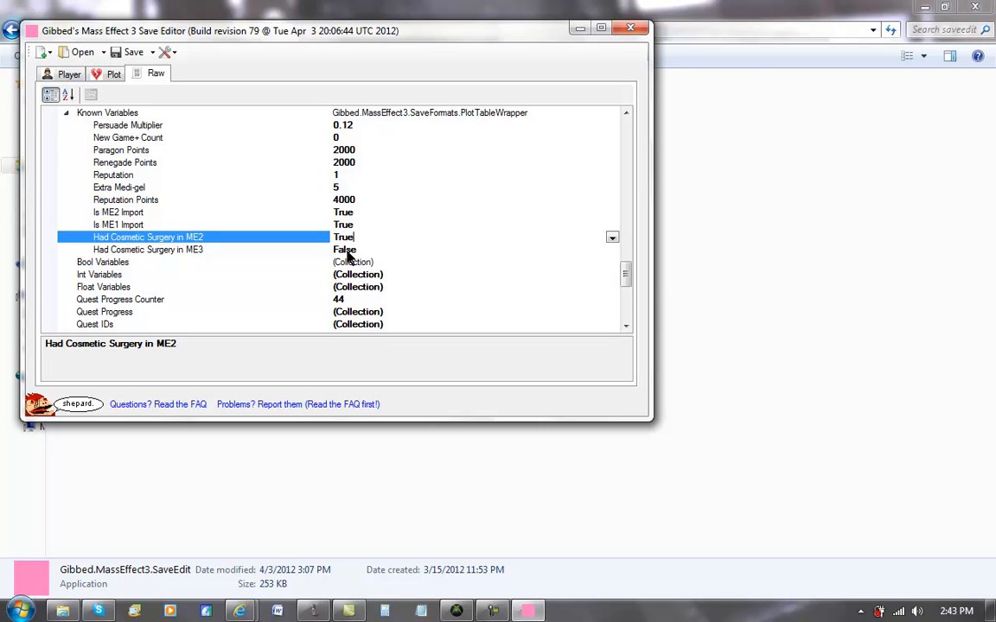
left_click(148, 249)
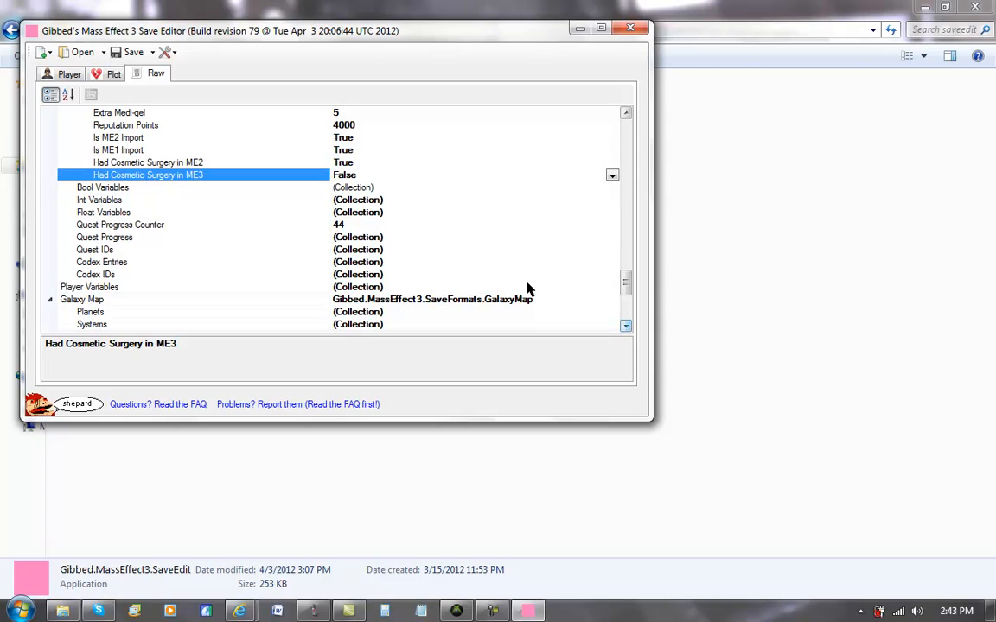
left_click(89, 286)
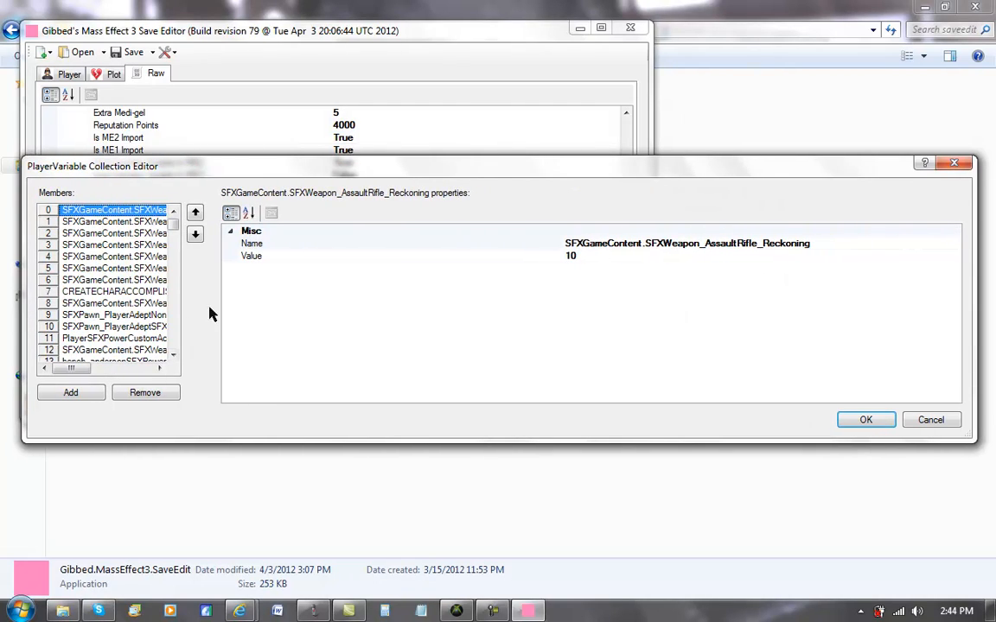
mouse_move(562, 231)
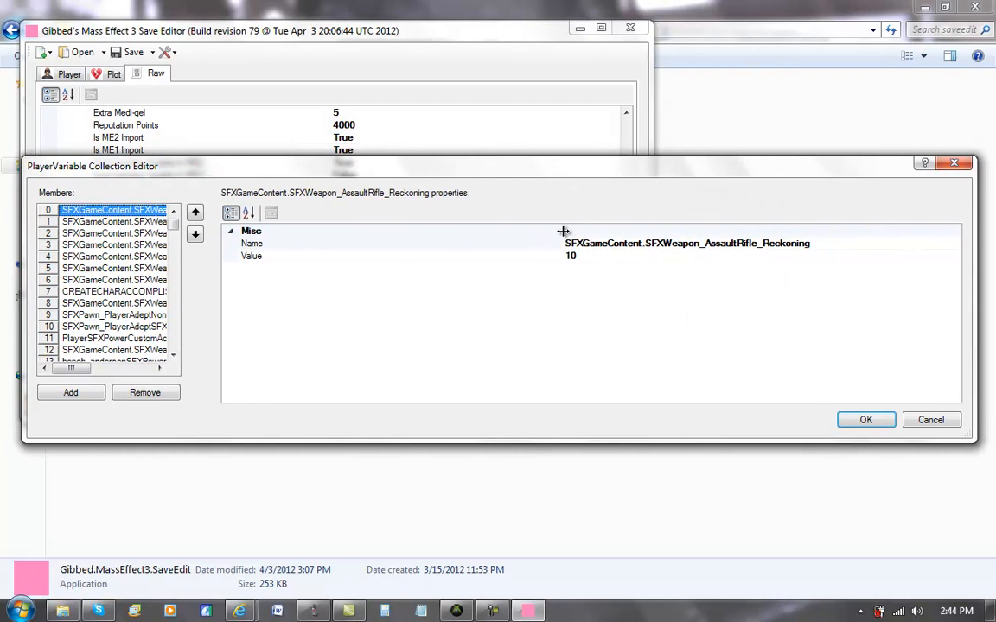
Review player variables Valiant, Reckoning, Hurricane, Eagle, Argus, Predator, Barrier and Avenger (value 5).
left_click(251, 243)
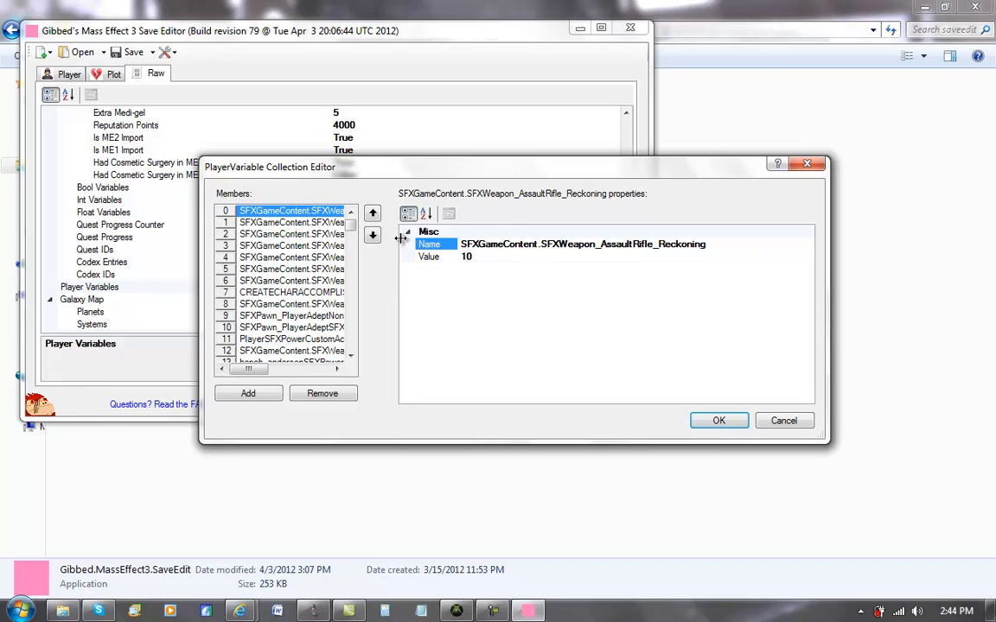
mouse_move(678, 259)
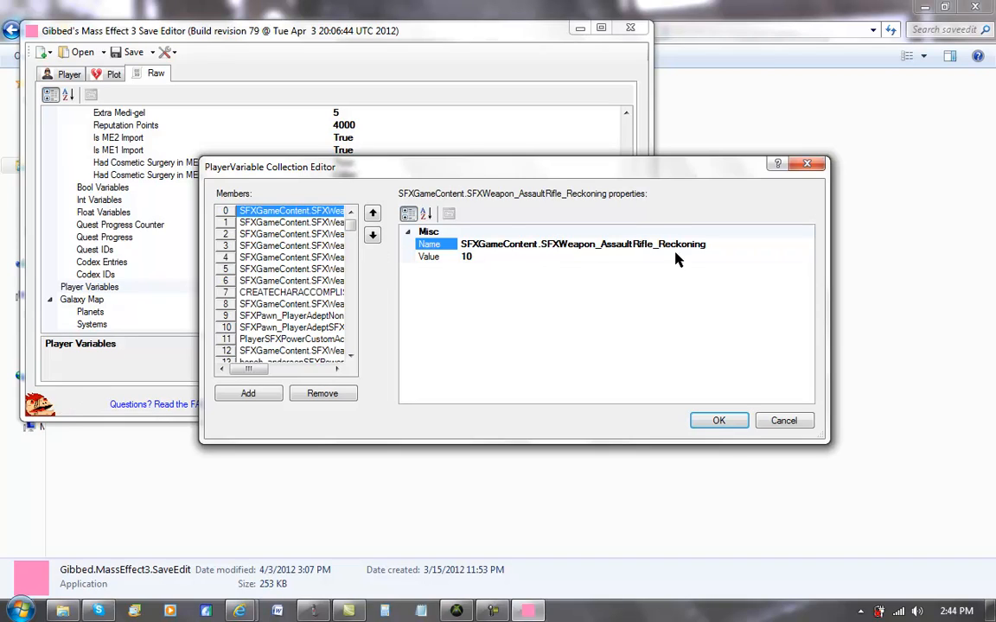
mouse_move(338, 233)
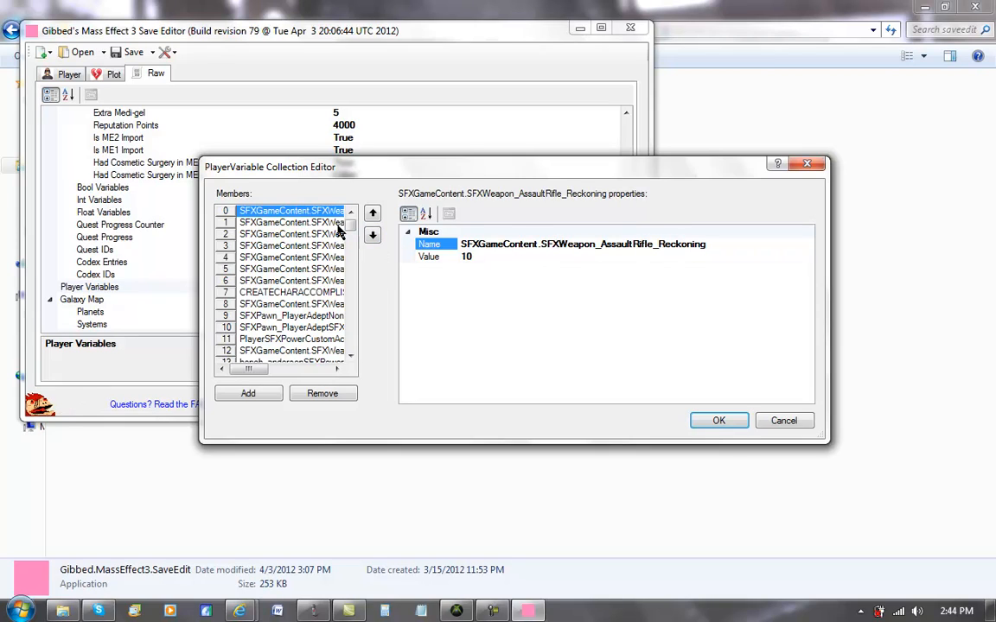
left_click(291, 222)
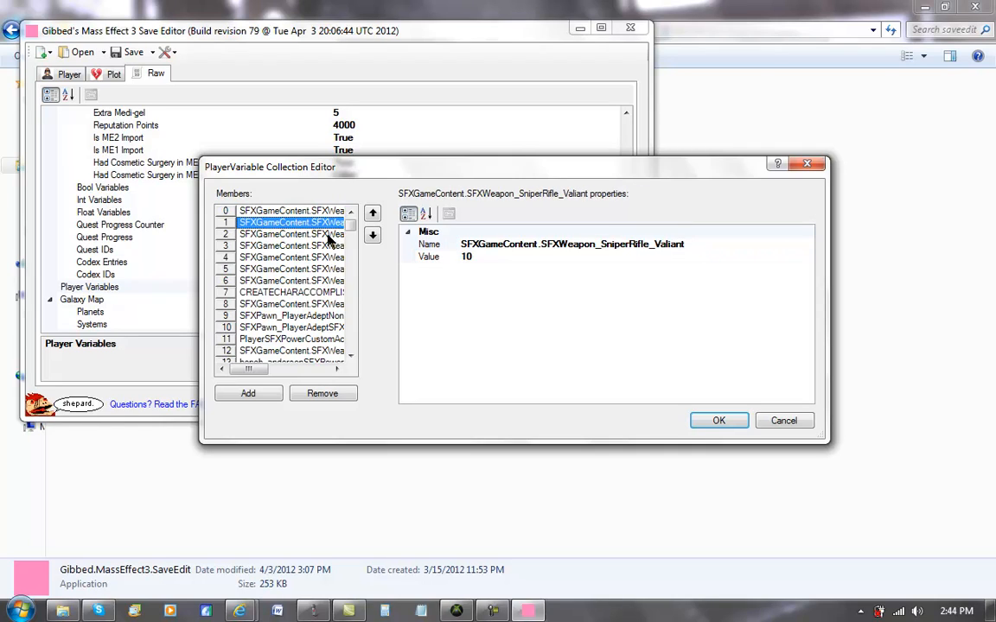
mouse_move(392, 259)
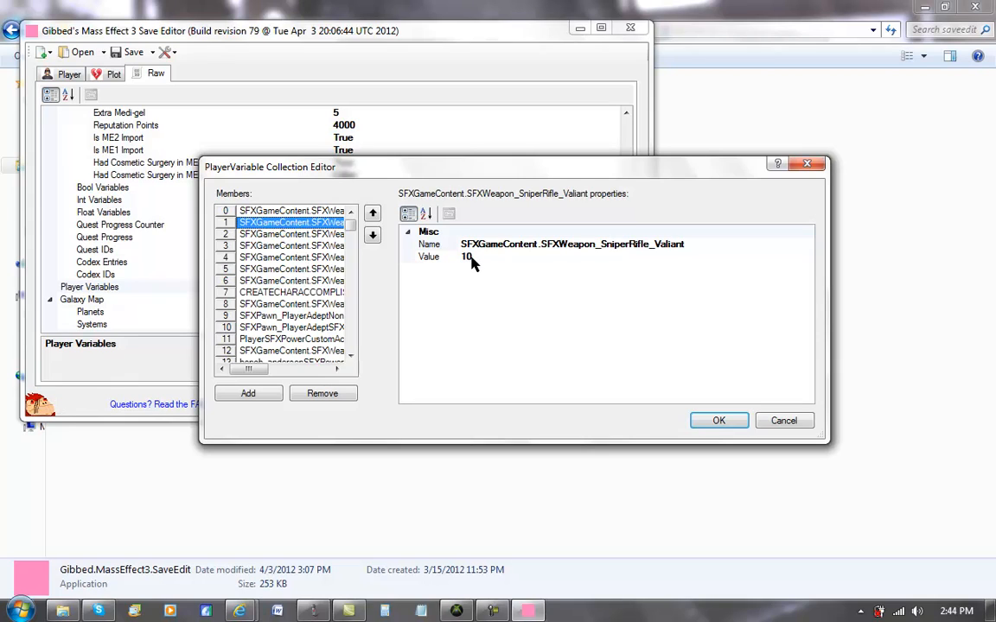
mouse_move(481, 263)
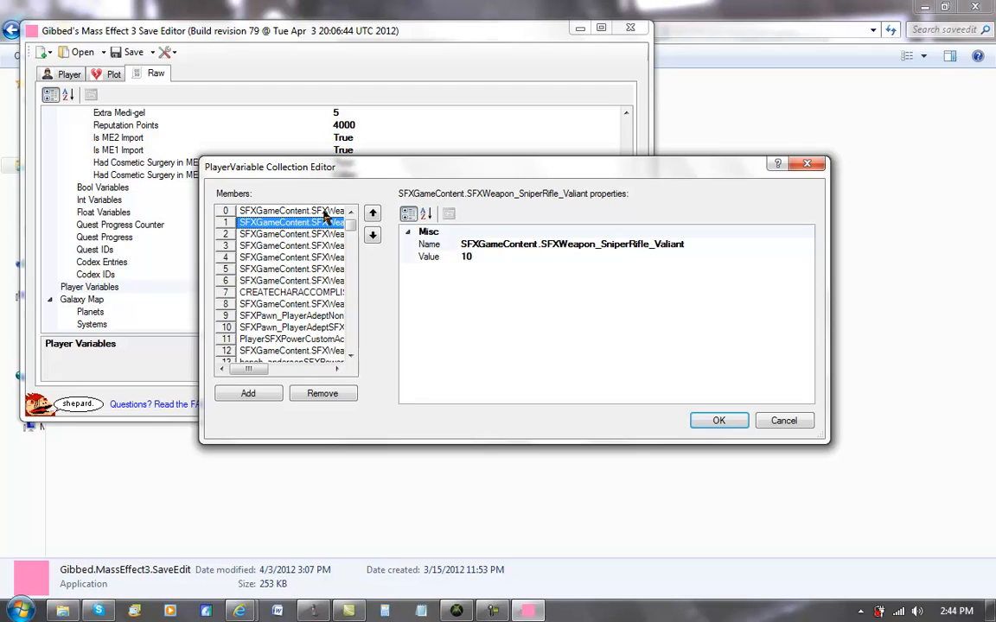
left_click(290, 210)
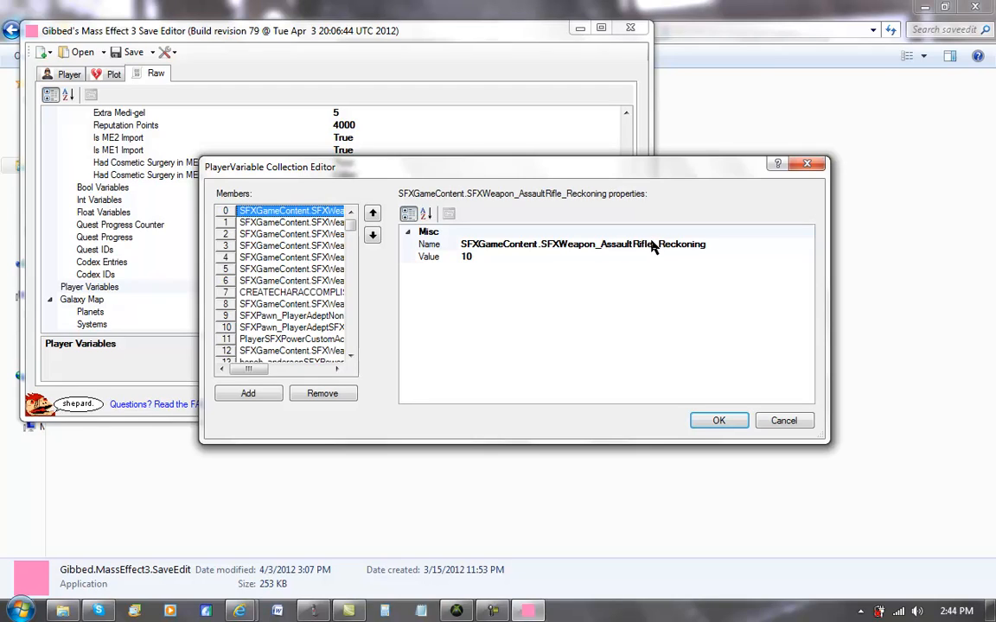
mouse_move(303, 246)
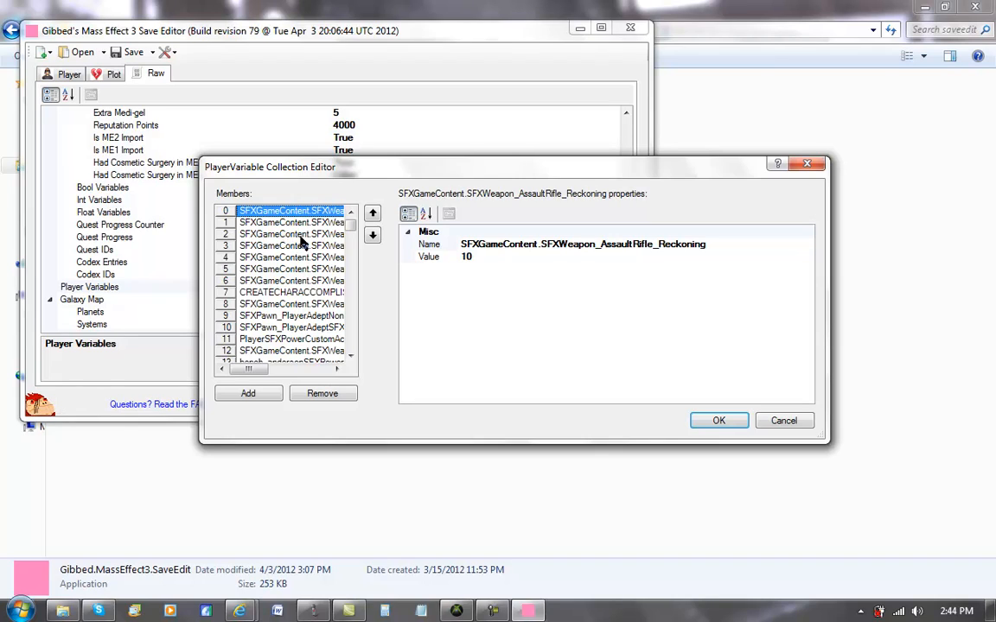
left_click(291, 245)
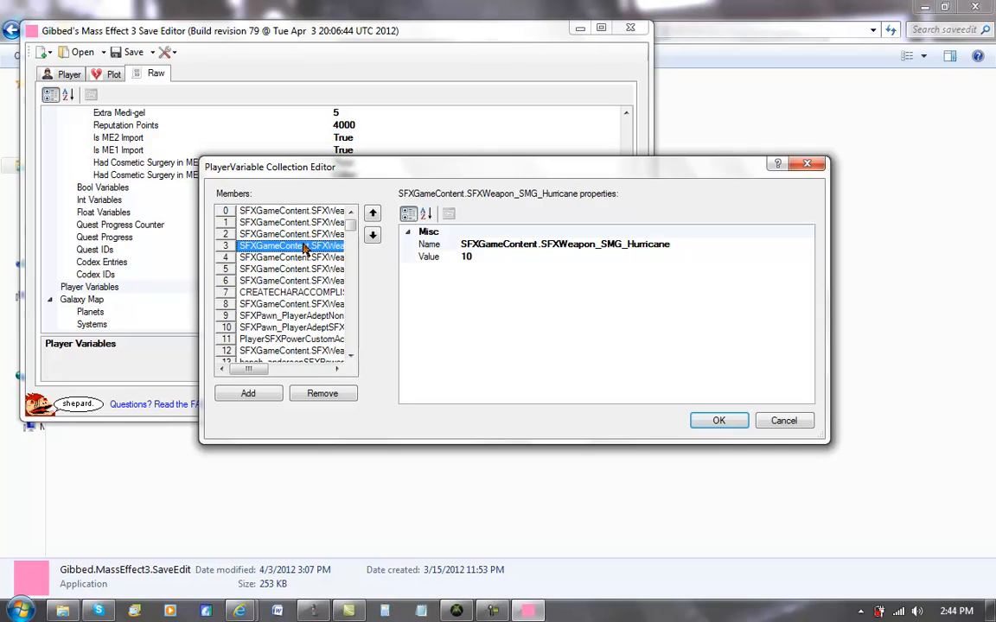
left_click(291, 269)
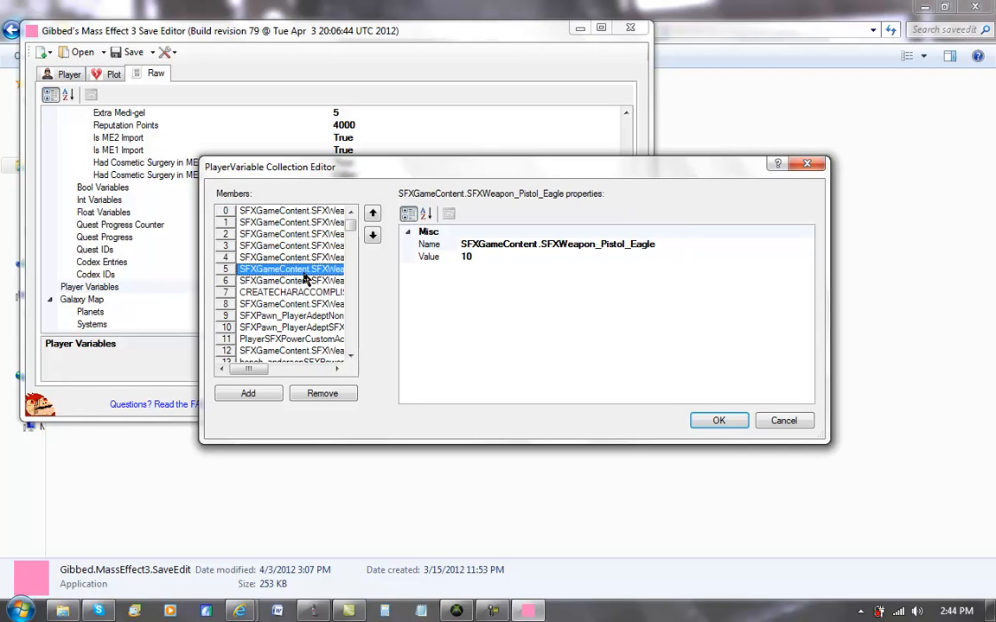
left_click(292, 280)
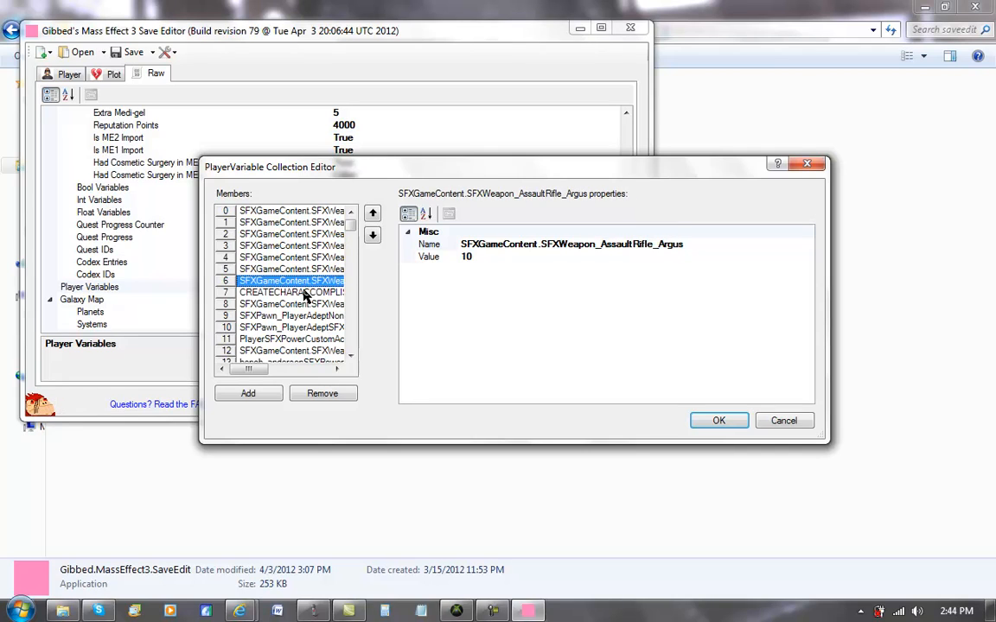
left_click(290, 304)
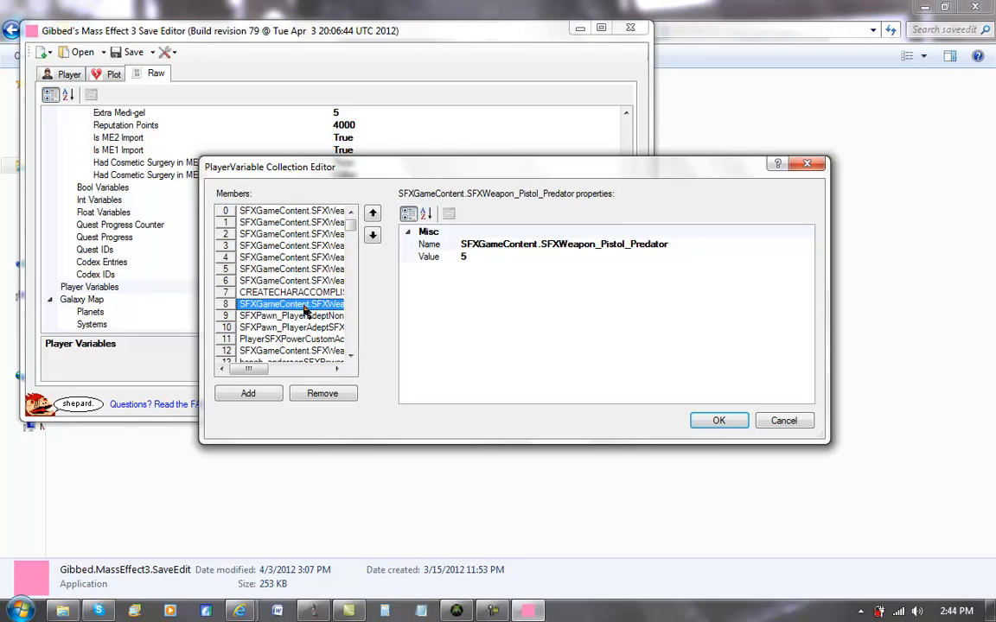
left_click(291, 327)
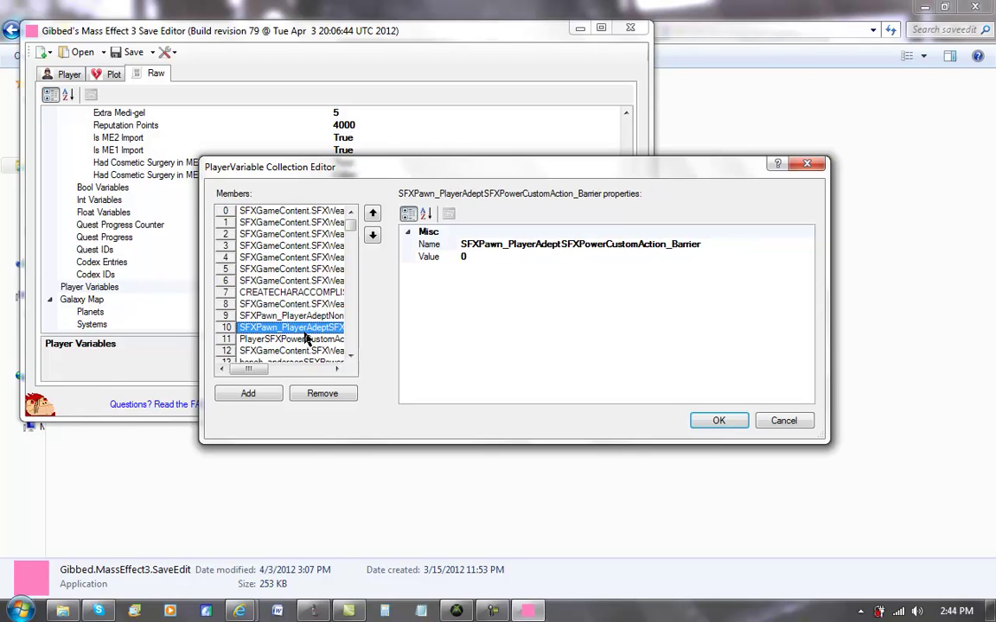
left_click(291, 350)
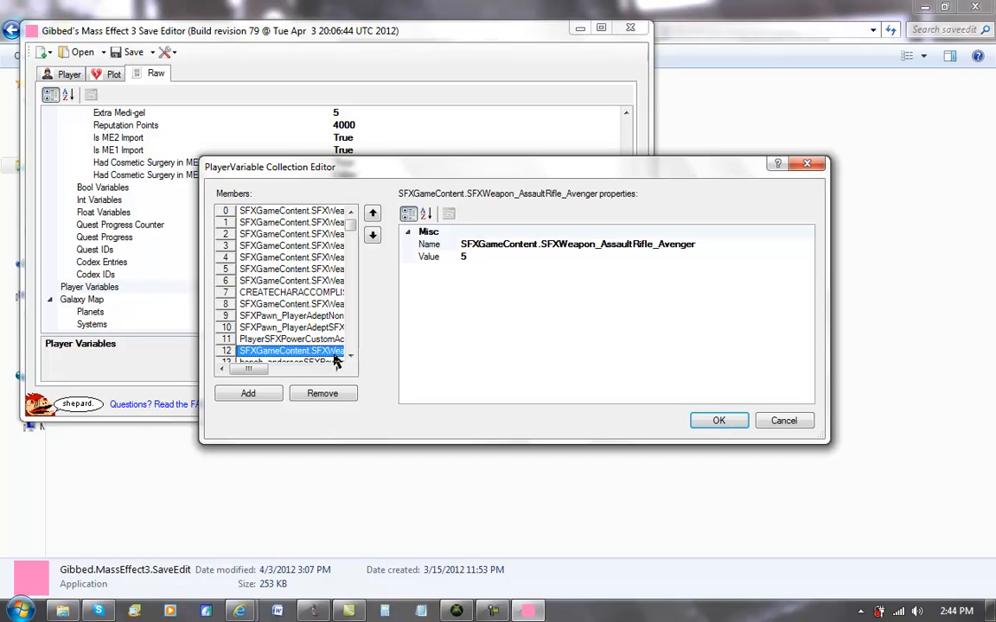
scroll("down", 3)
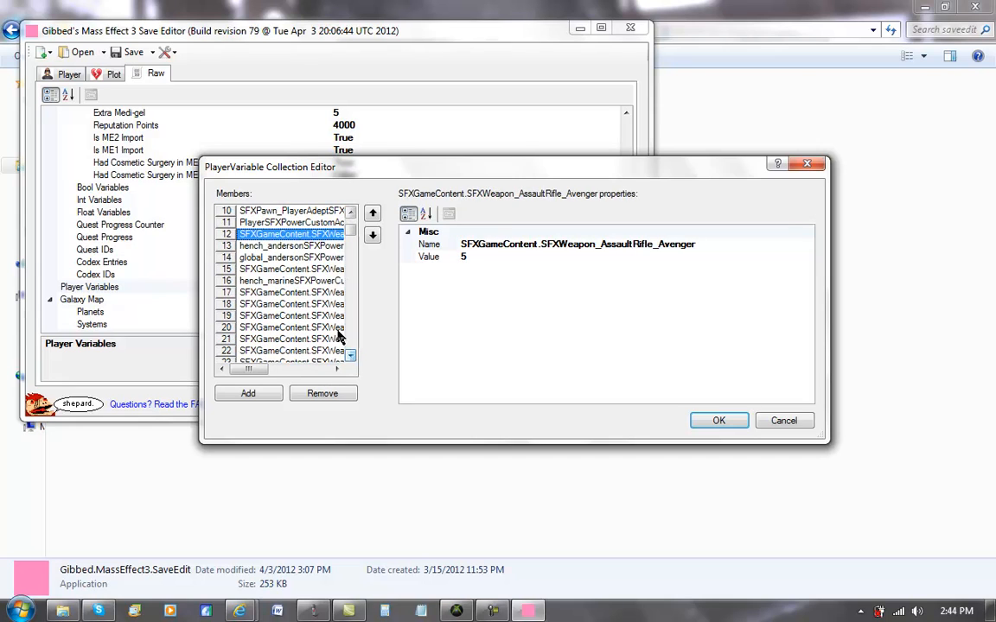
left_click(291, 269)
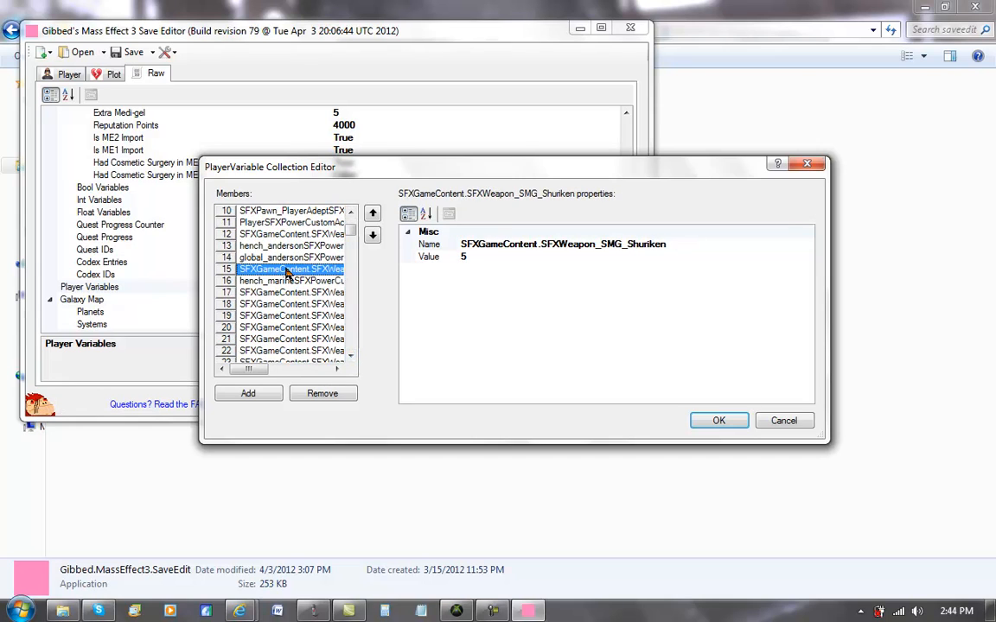
left_click(291, 292)
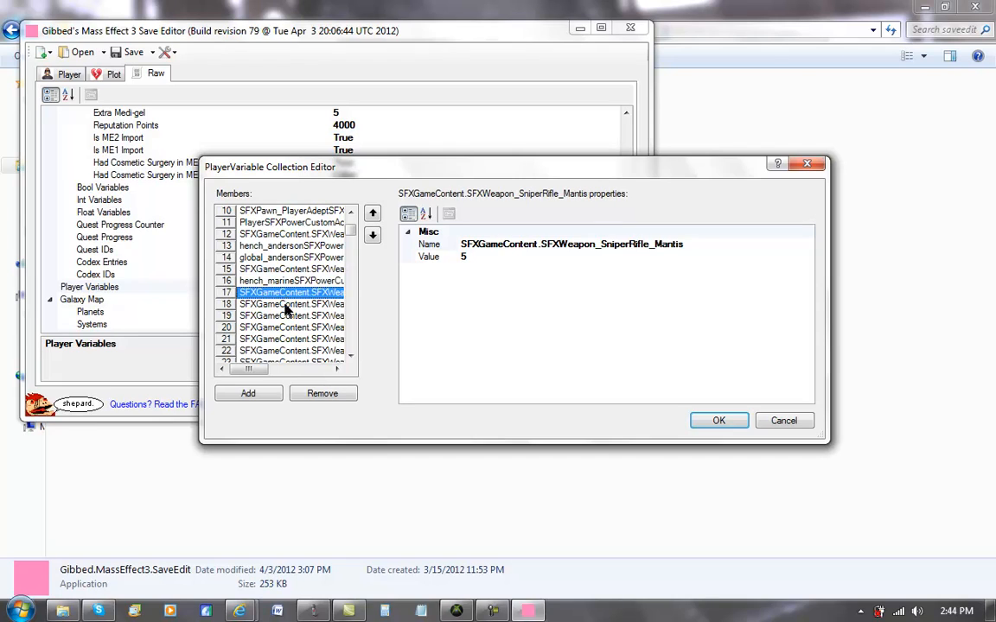
left_click(291, 316)
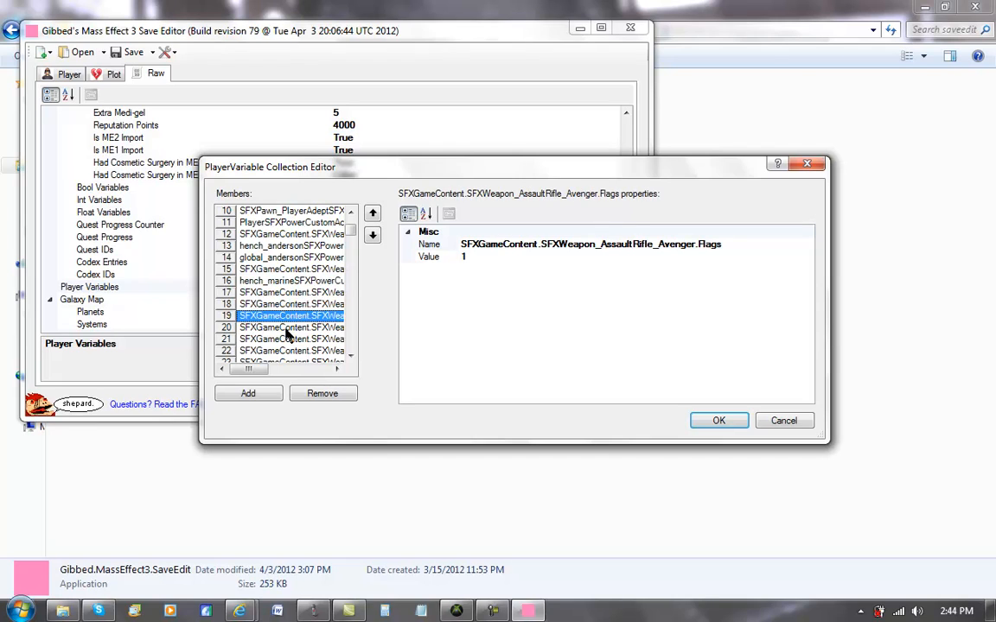
mouse_move(708, 239)
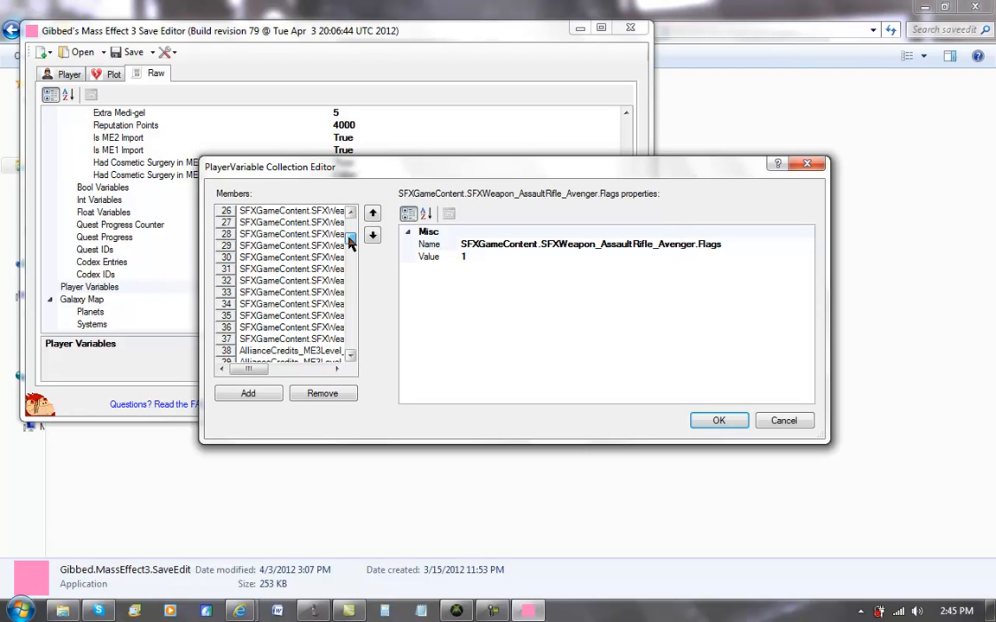
scroll("down", 3)
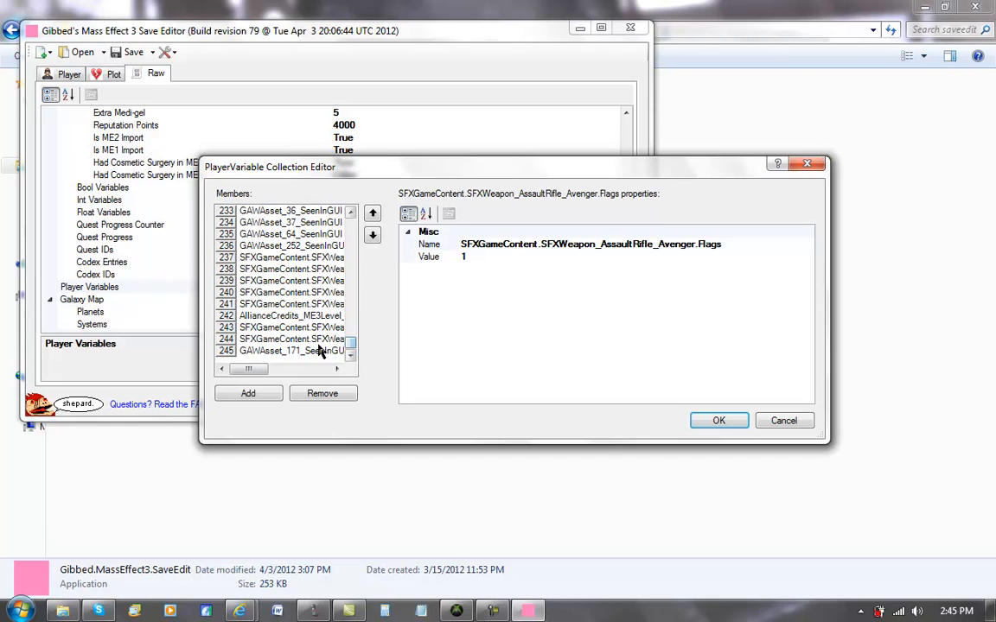
left_click(290, 326)
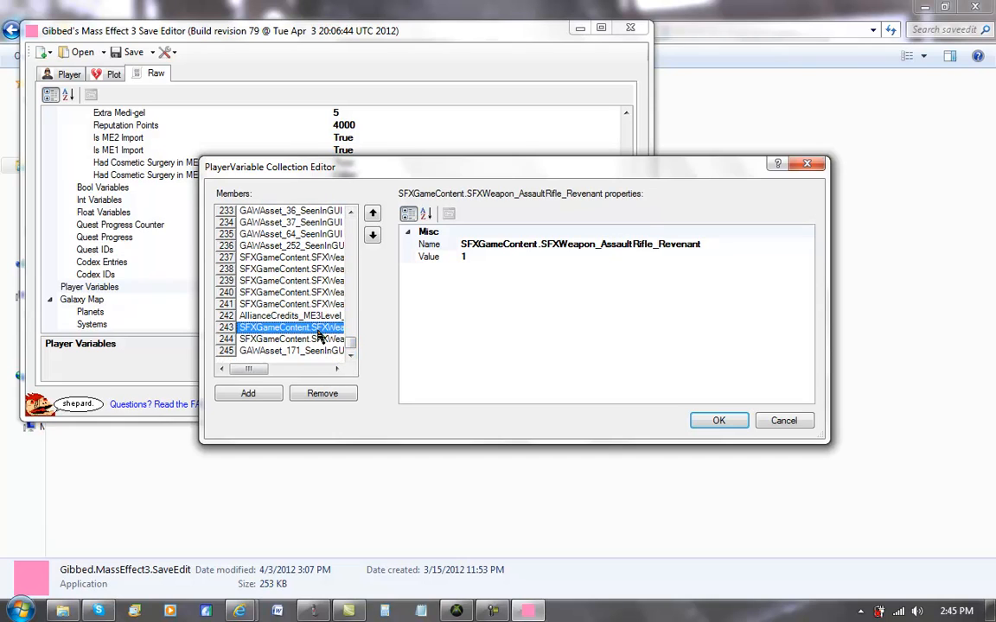
left_click(291, 304)
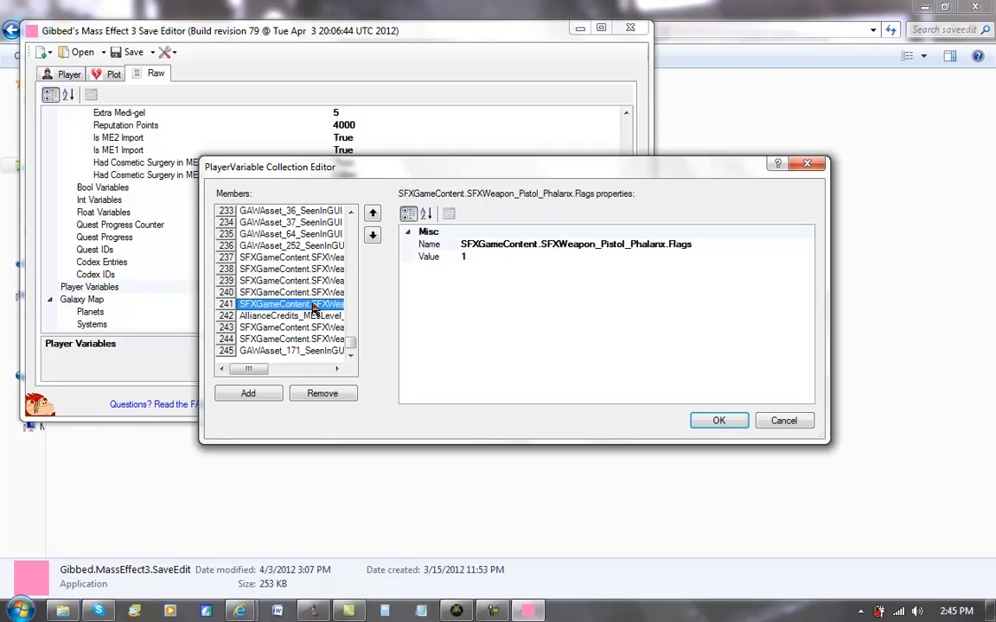
left_click(291, 280)
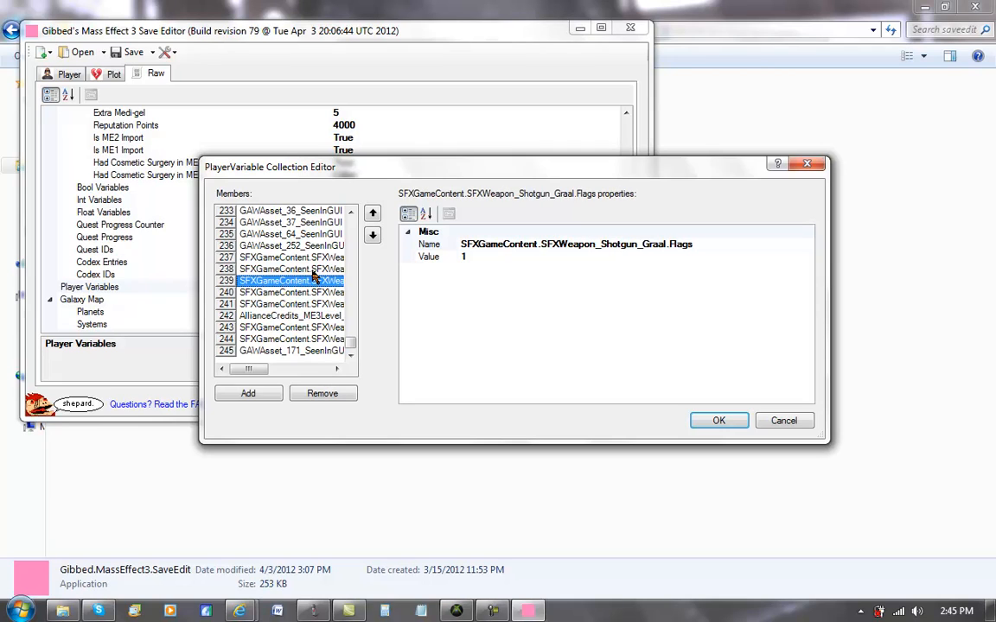
left_click(291, 256)
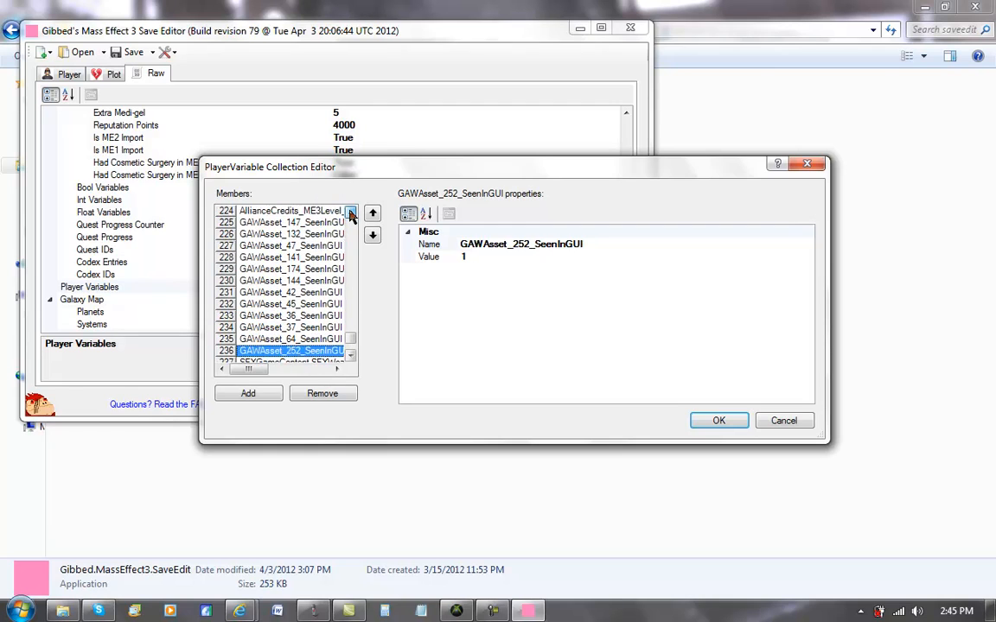
left_click(350, 212)
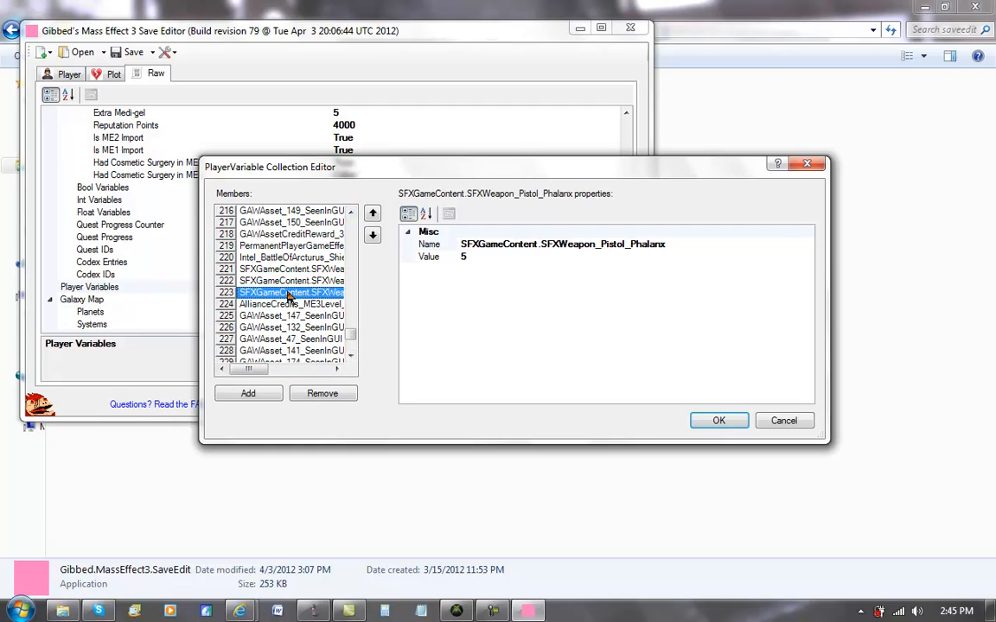
left_click(292, 280)
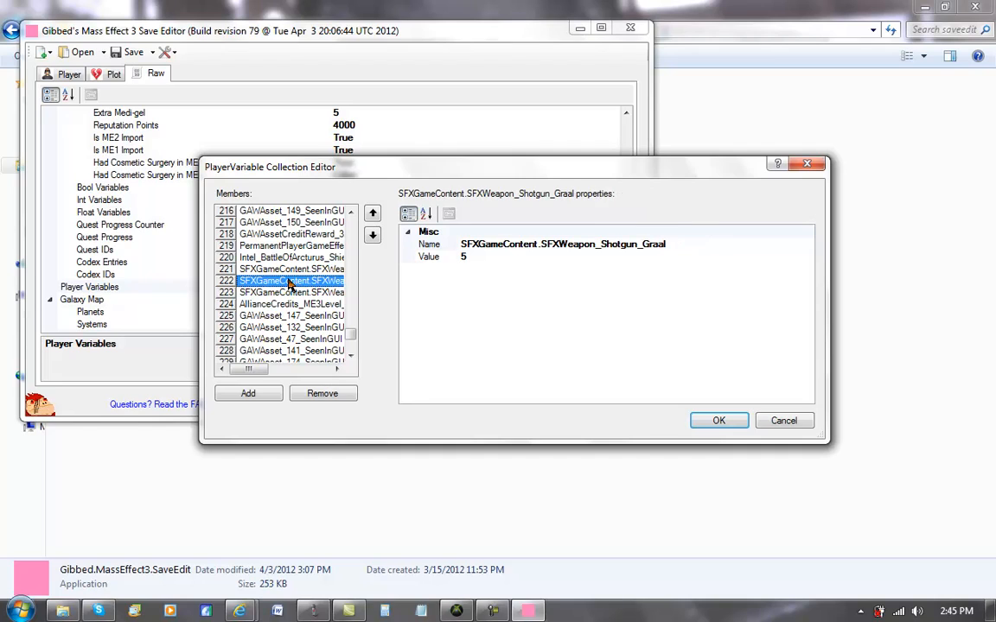
Check the Battle of Arcturus shields variable, close the collection and select the Powers row.
left_click(291, 246)
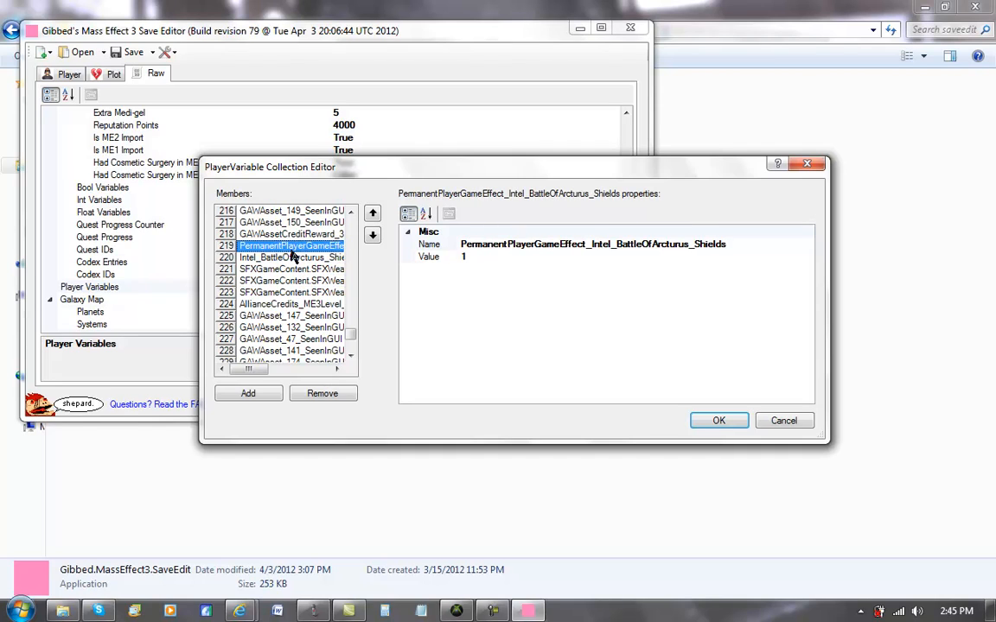
mouse_move(692, 393)
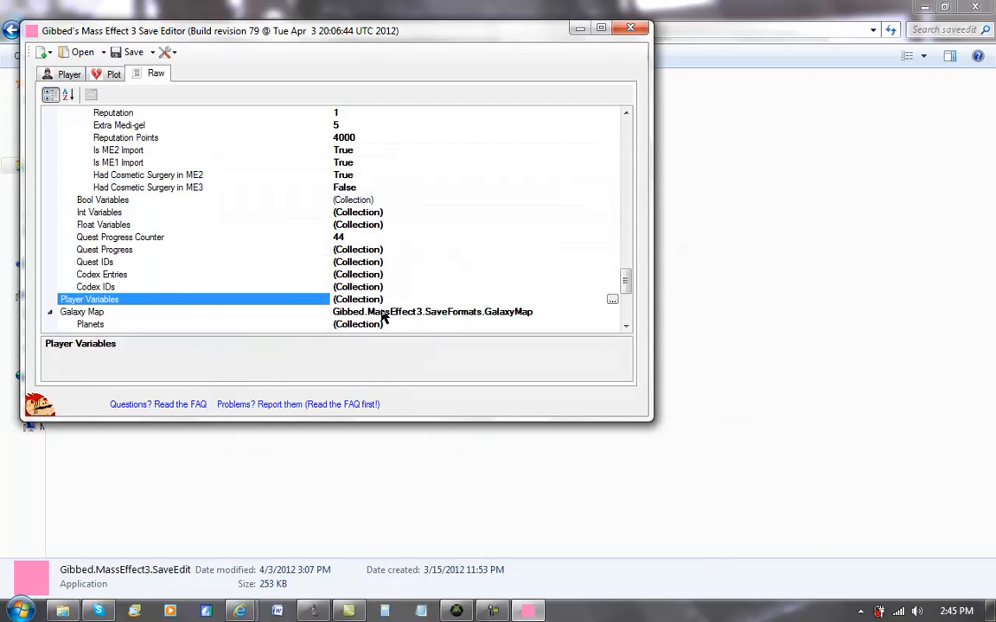
scroll("down", 3)
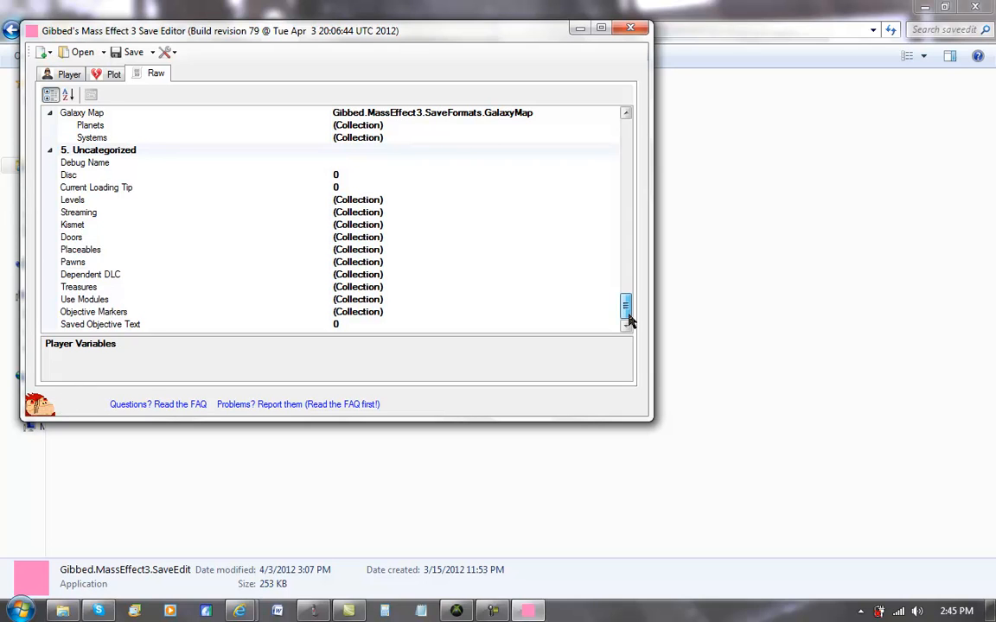
left_click_drag(626, 307, 626, 268)
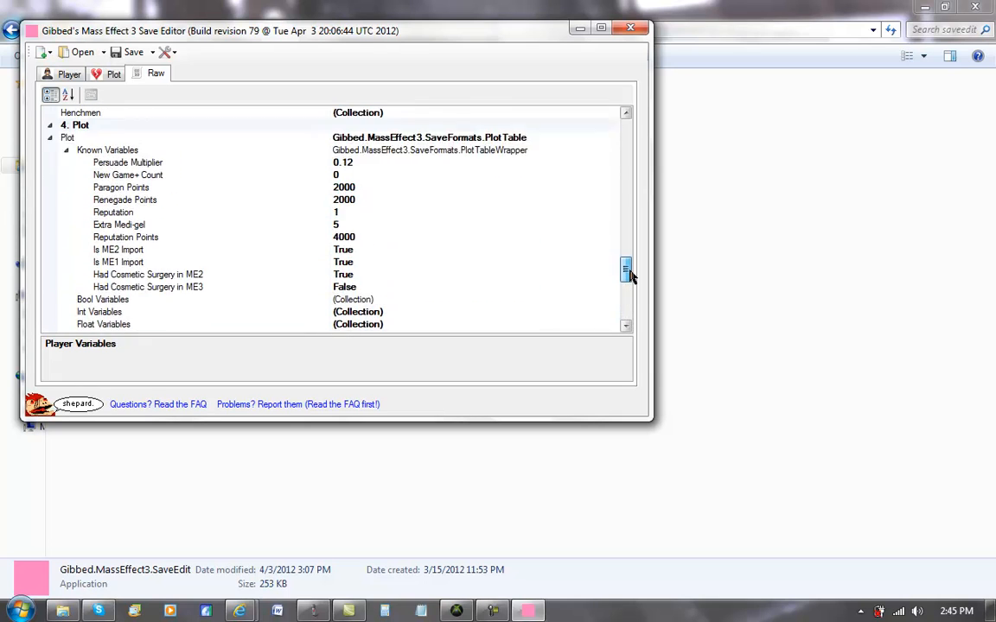
left_click_drag(625, 268, 624, 221)
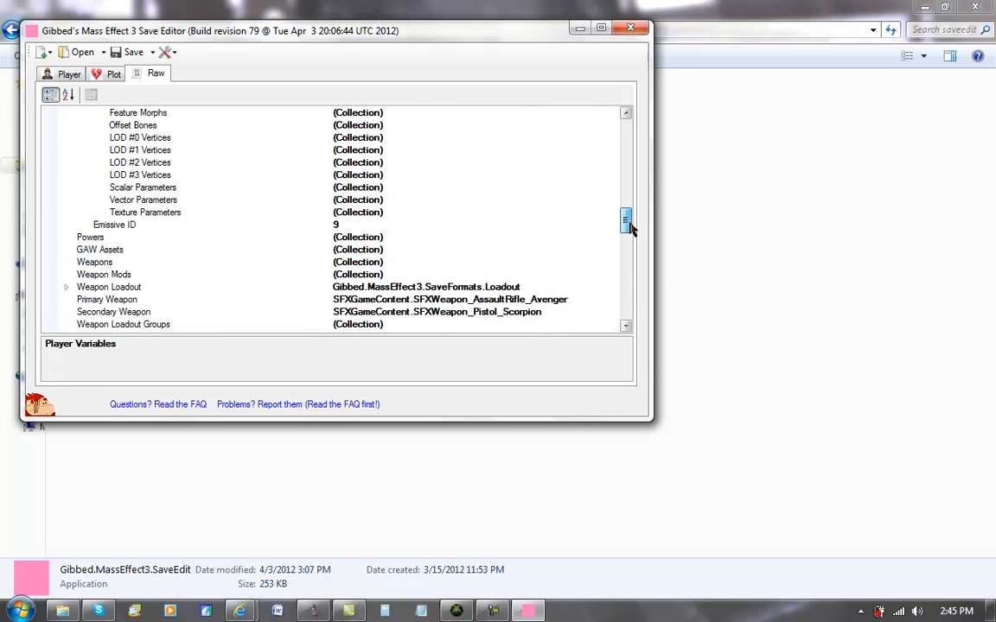
left_click_drag(625, 223, 625, 202)
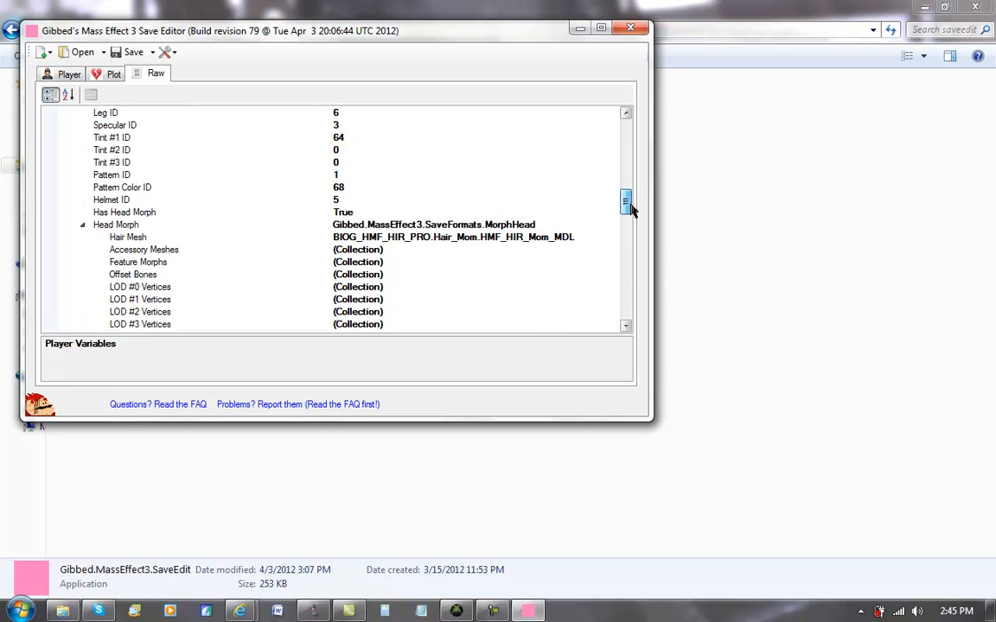
left_click_drag(625, 202, 625, 175)
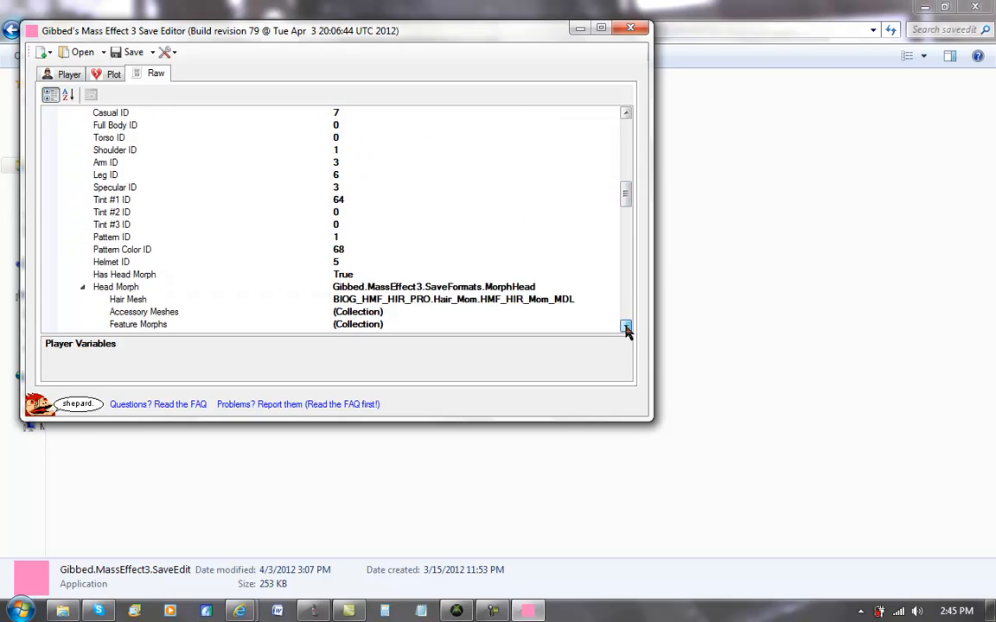
left_click(625, 328)
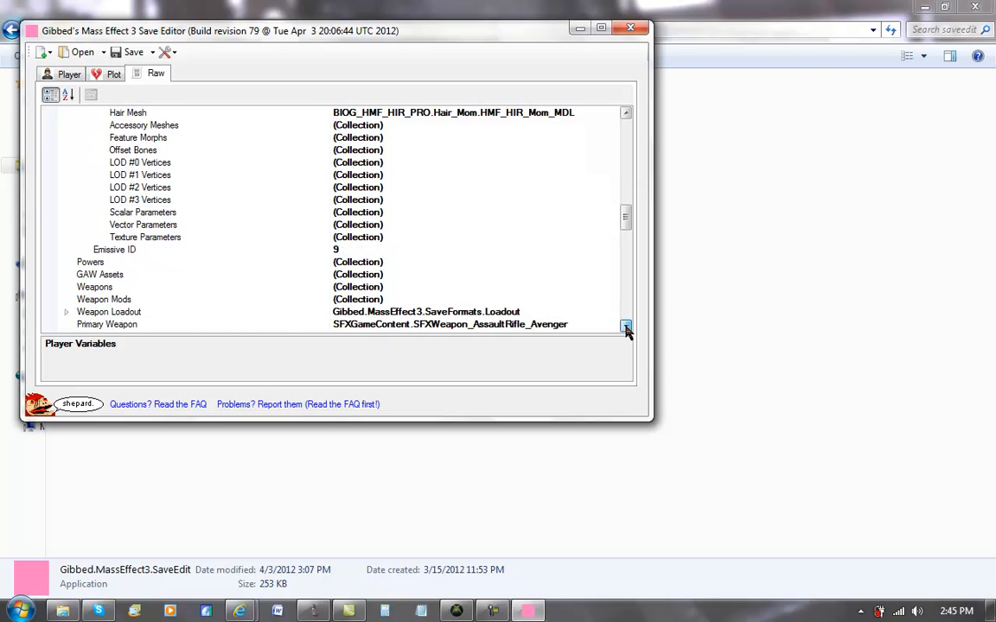
left_click(90, 261)
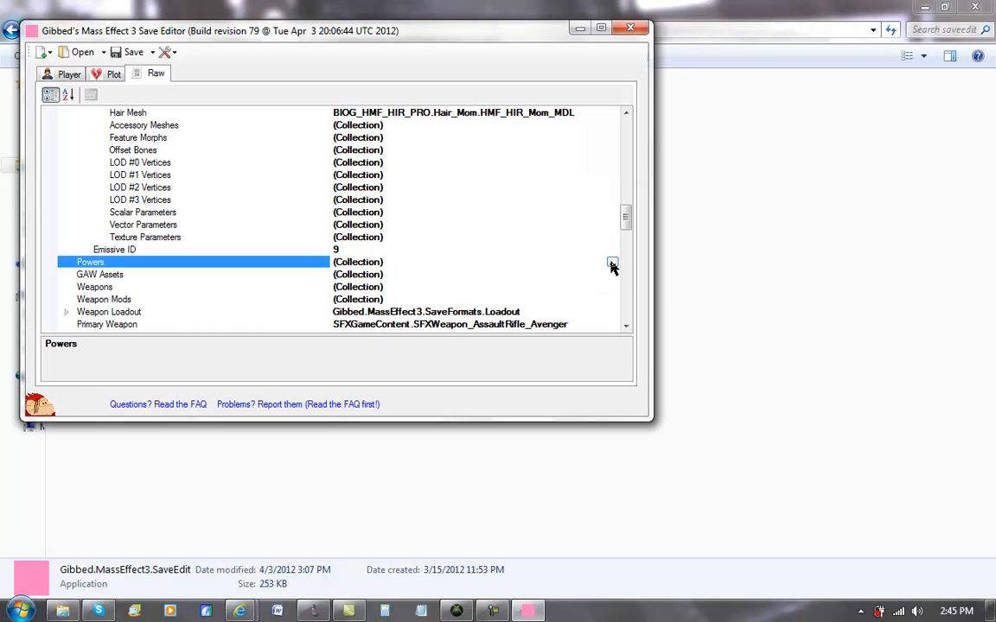
Review the Pull, Reave (rank 6) and Shockwave powers, then cancel out leaving them unchanged.
left_click(612, 262)
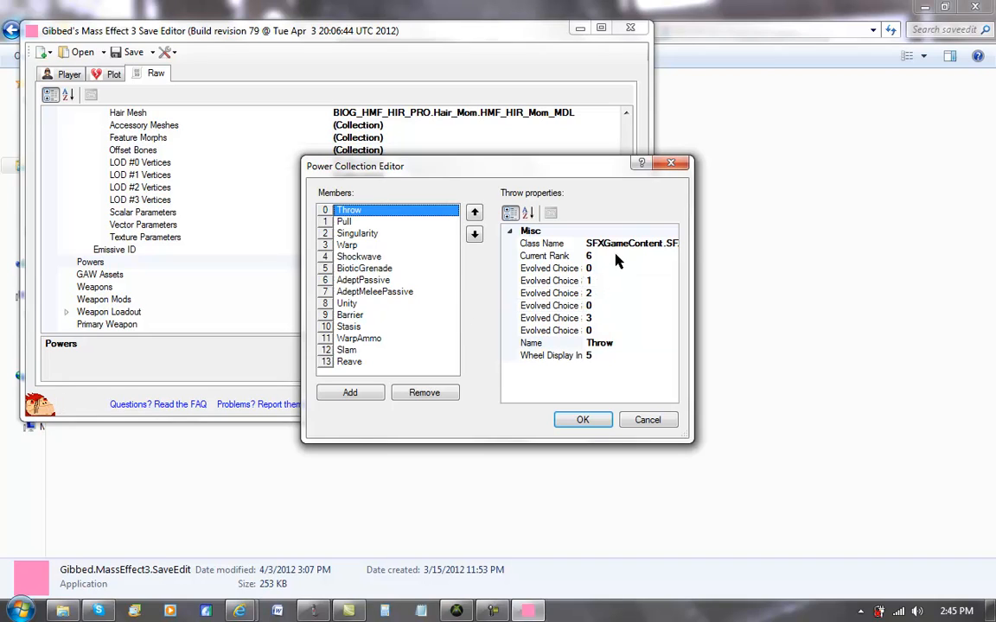
mouse_move(604, 251)
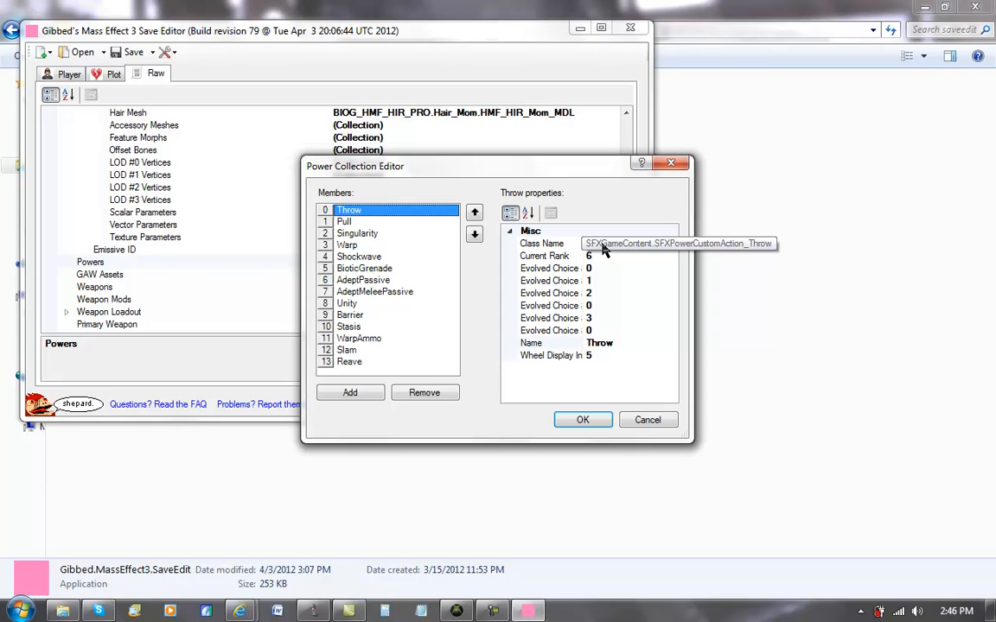
left_click(343, 221)
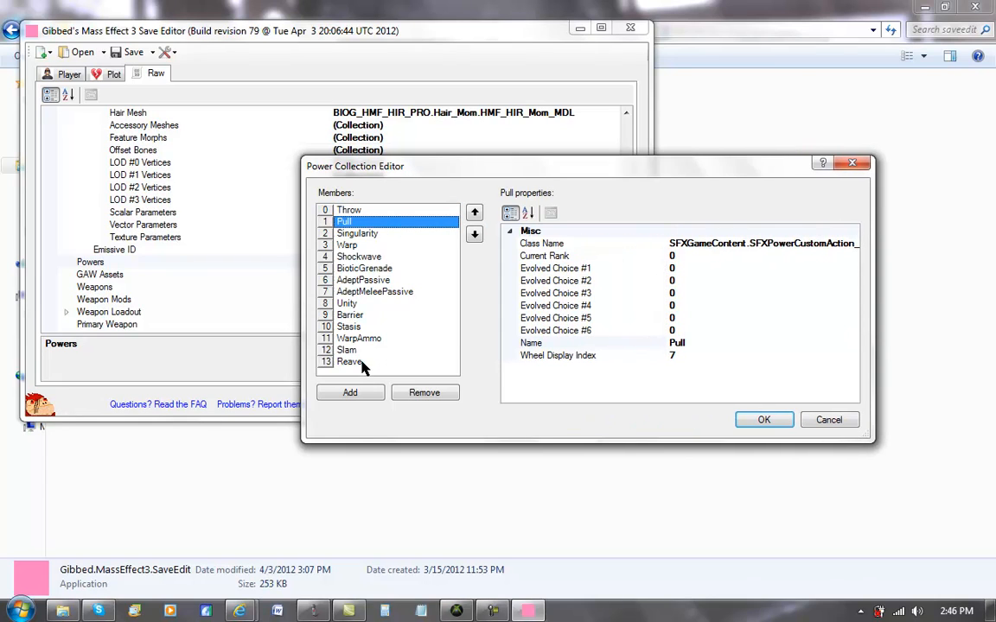
left_click(350, 361)
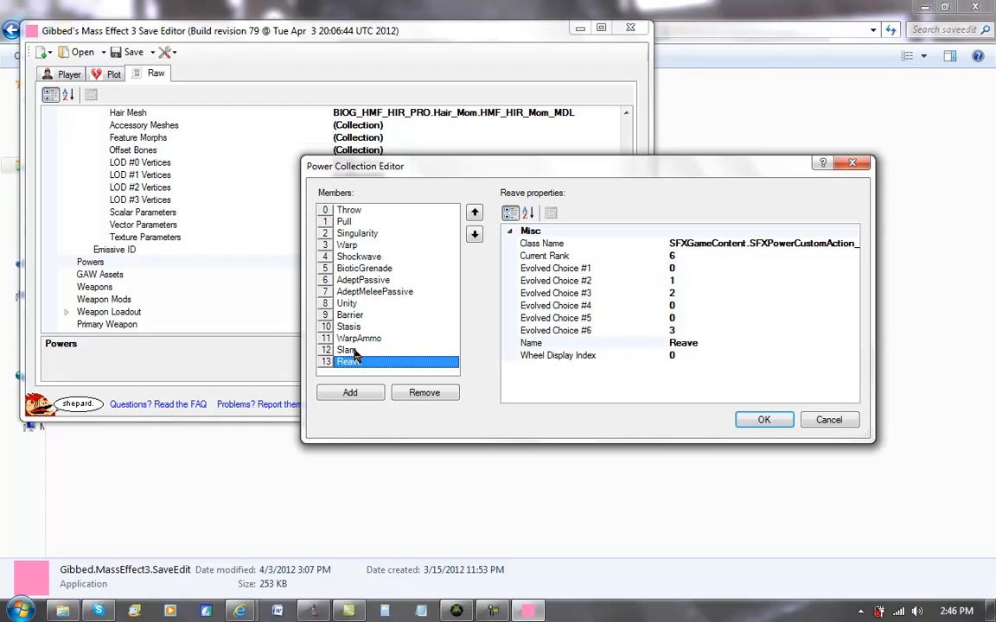
mouse_move(369, 259)
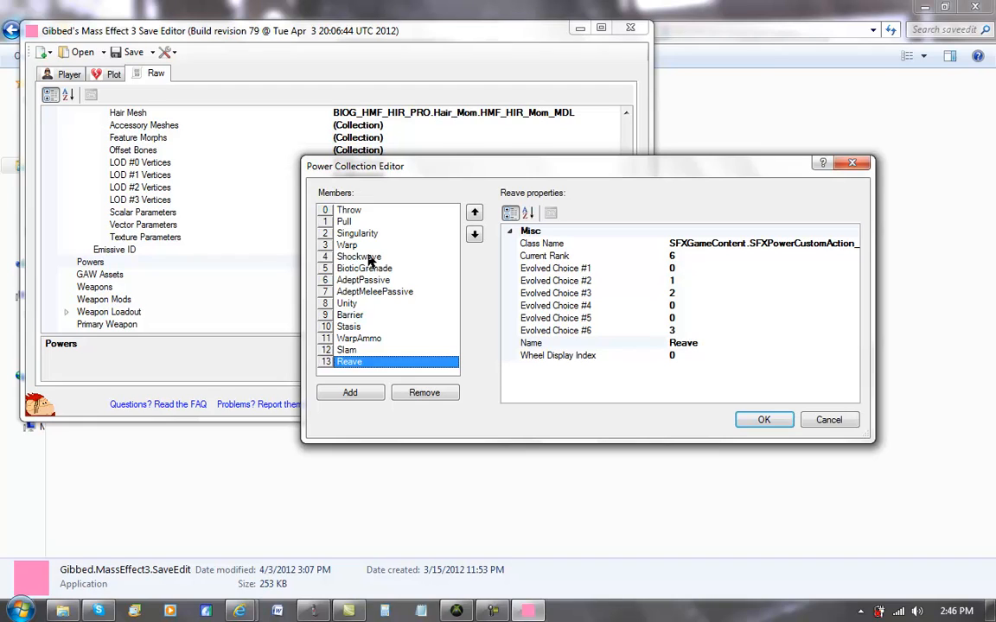
left_click(359, 257)
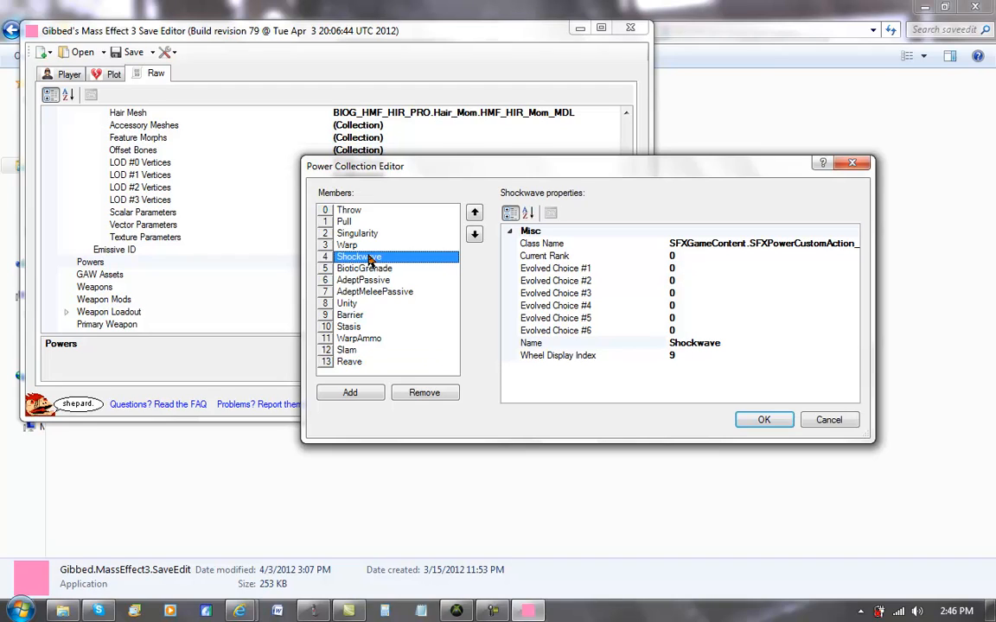
left_click(555, 292)
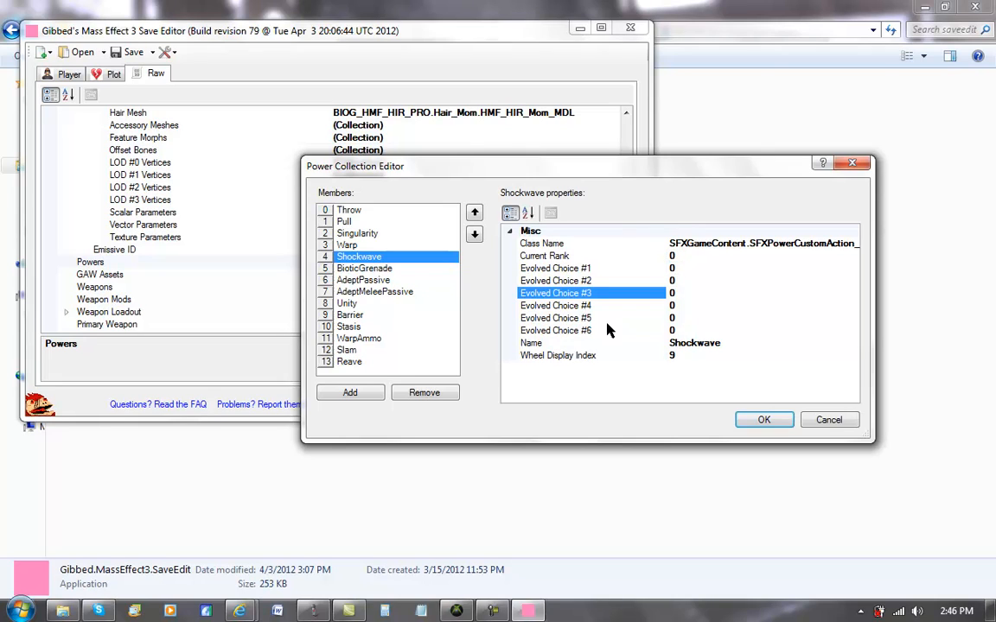
mouse_move(346, 212)
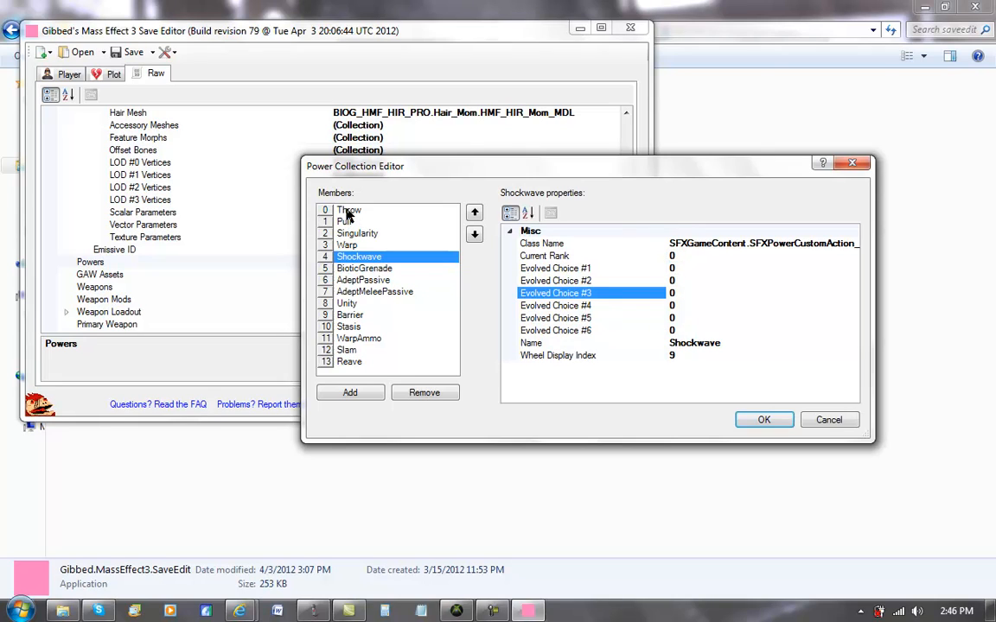
mouse_move(384, 325)
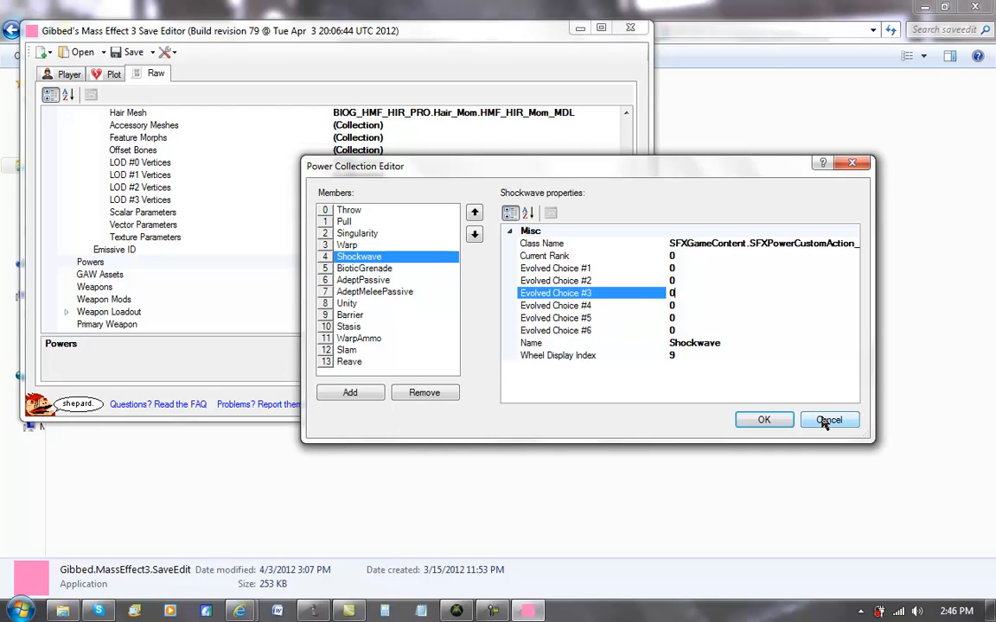
left_click(829, 419)
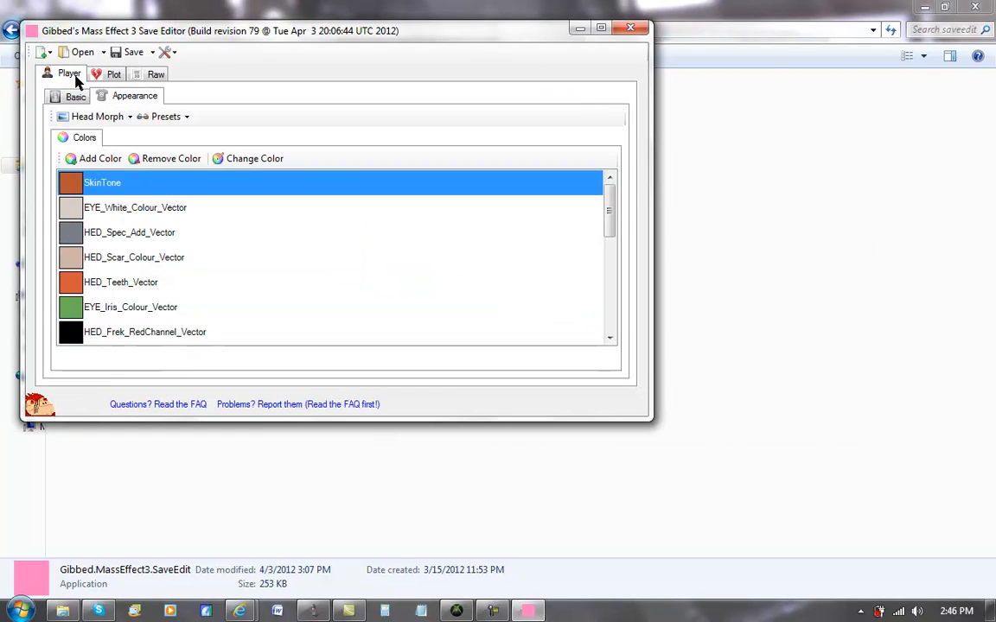
Reopen the Powers collection to confirm Throw at rank 6, cancel, and return to Kaiser's basic details.
left_click(76, 96)
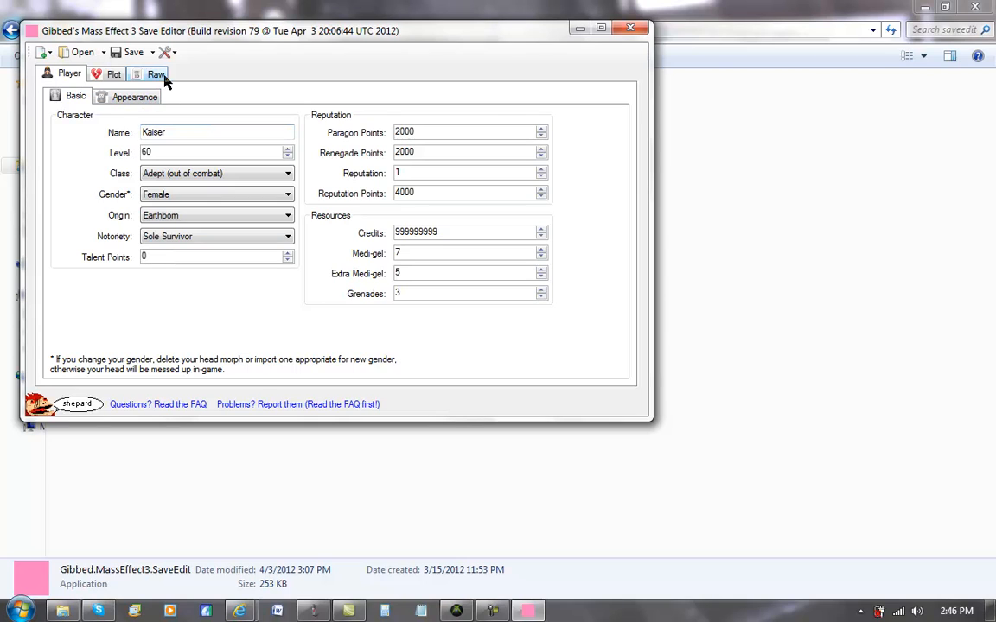
left_click(156, 76)
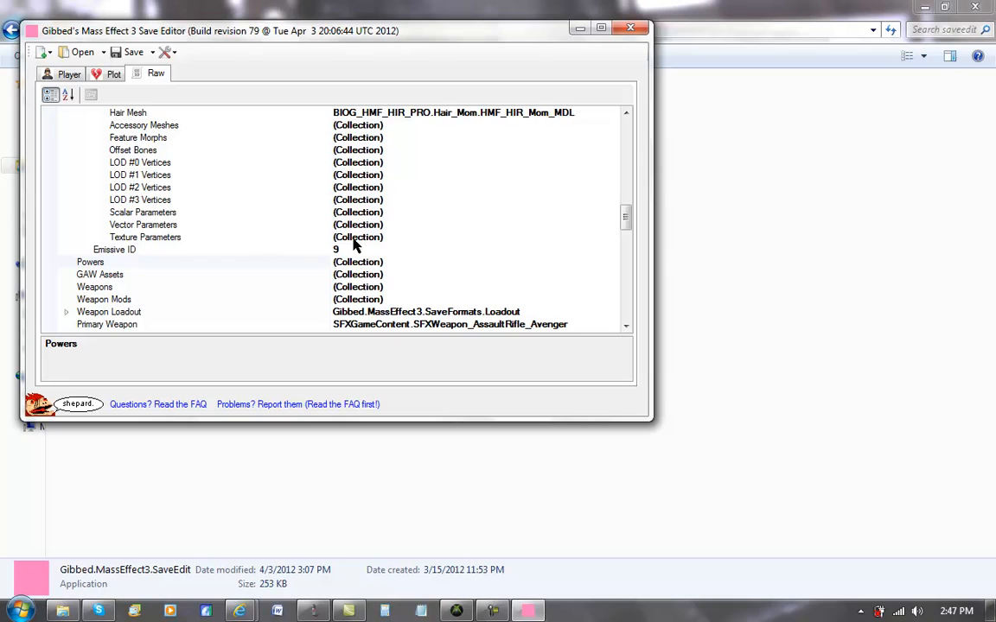
left_click(90, 262)
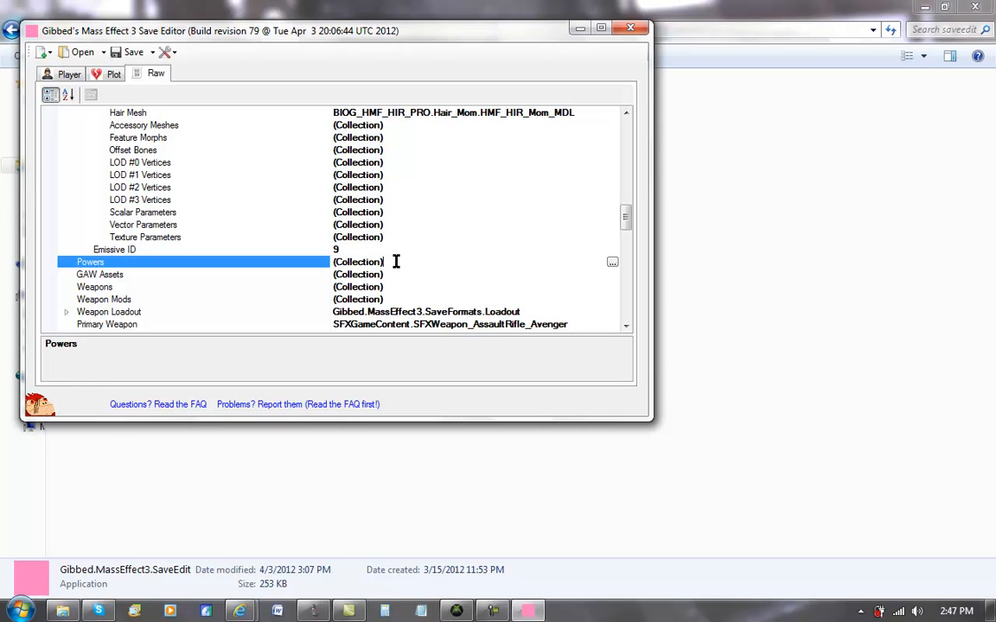
left_click(612, 262)
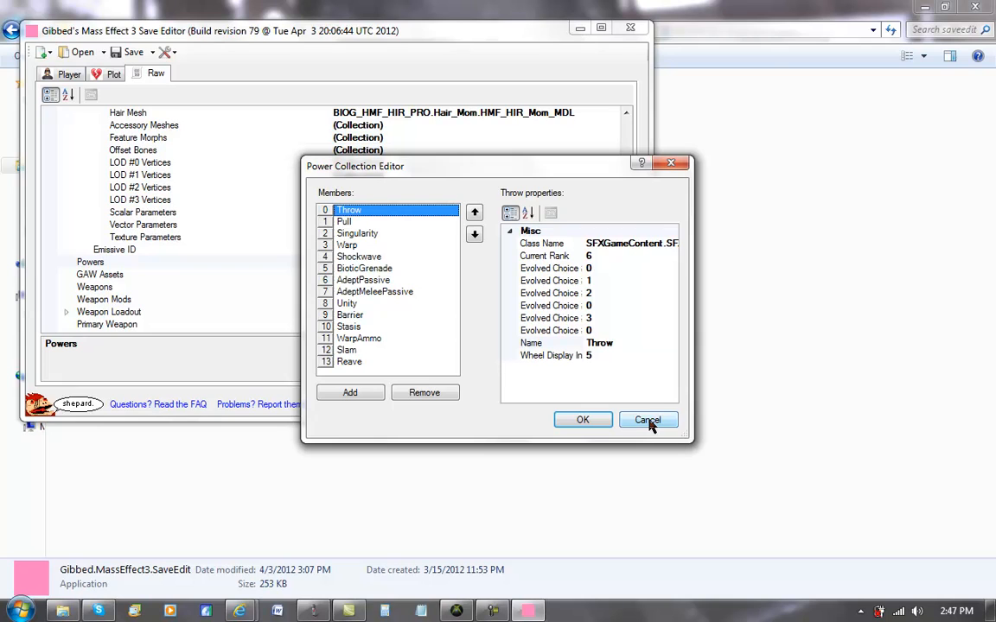
left_click(646, 420)
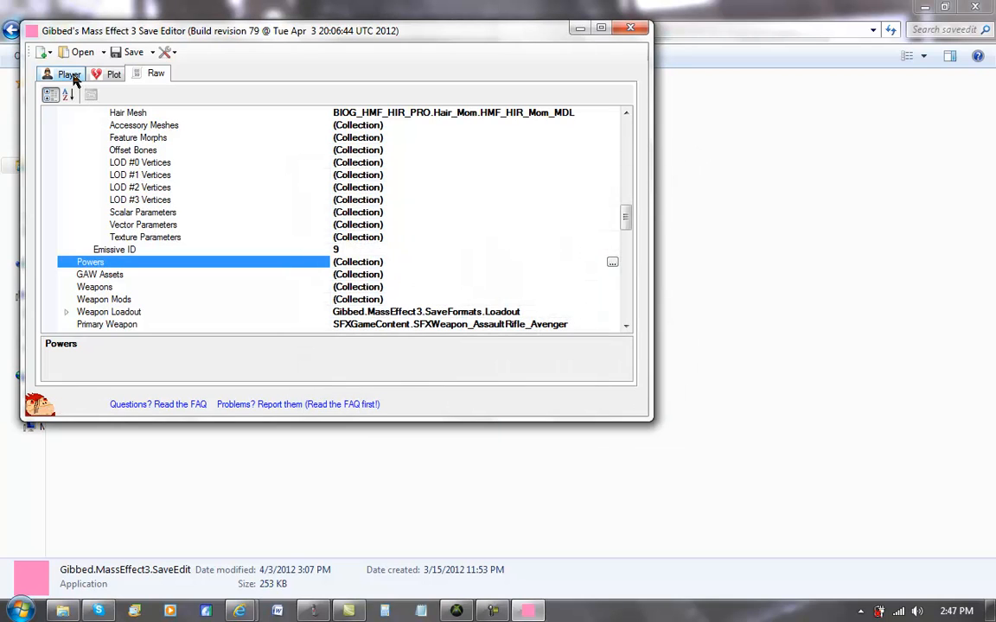
left_click(47, 67)
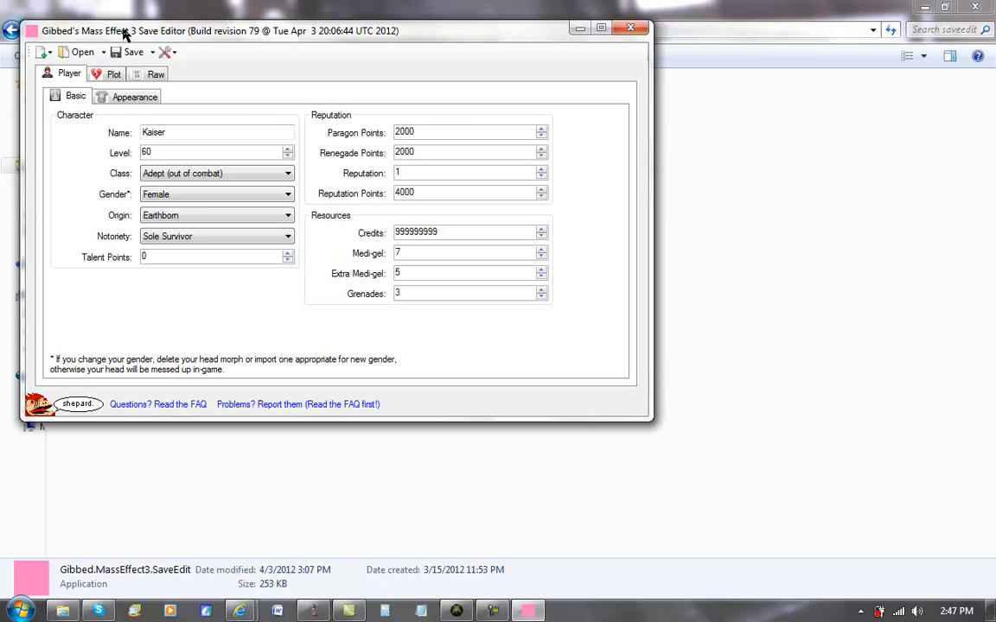
mouse_move(161, 53)
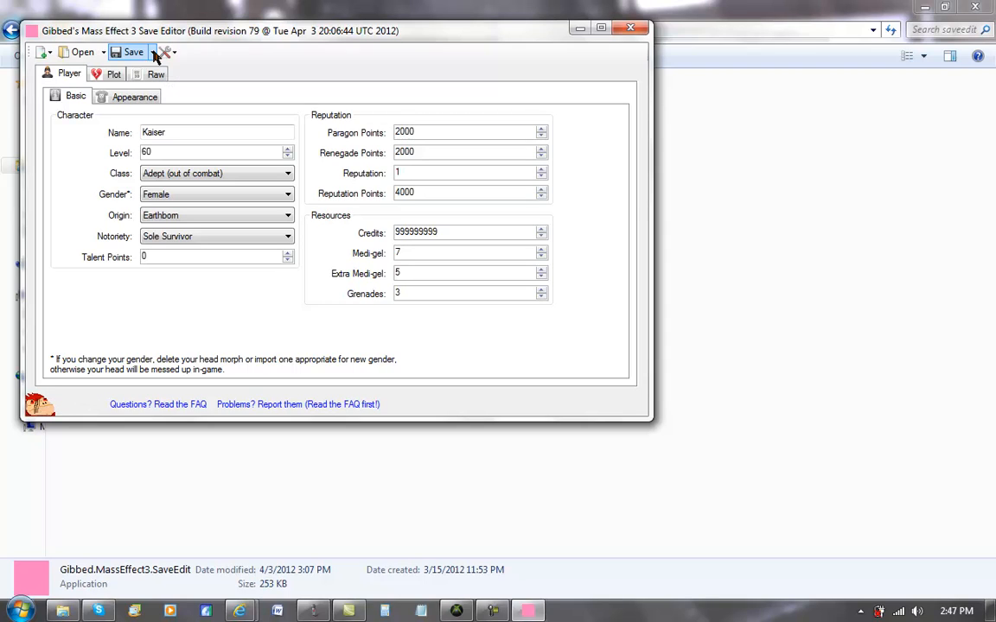
mouse_move(39, 409)
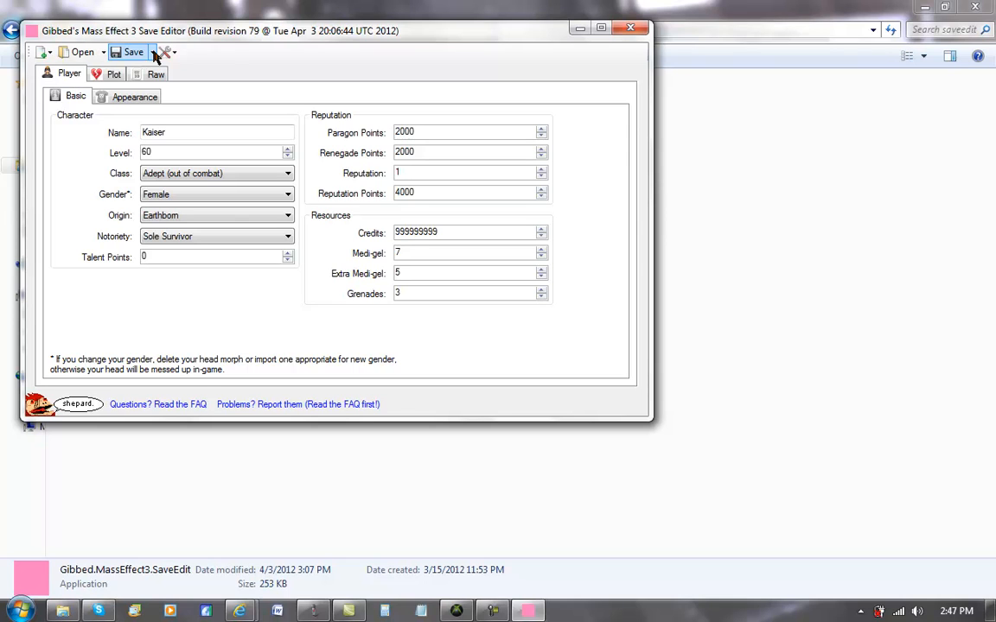
Start Save to File targeting Save_0009.xbsav, then cancel the save.
left_click(145, 52)
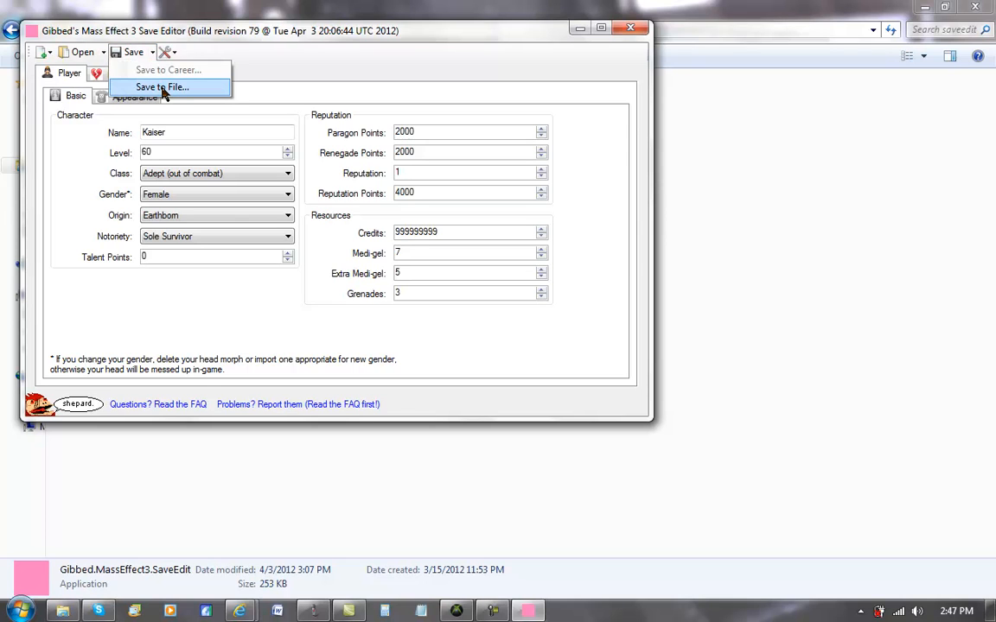
left_click(158, 85)
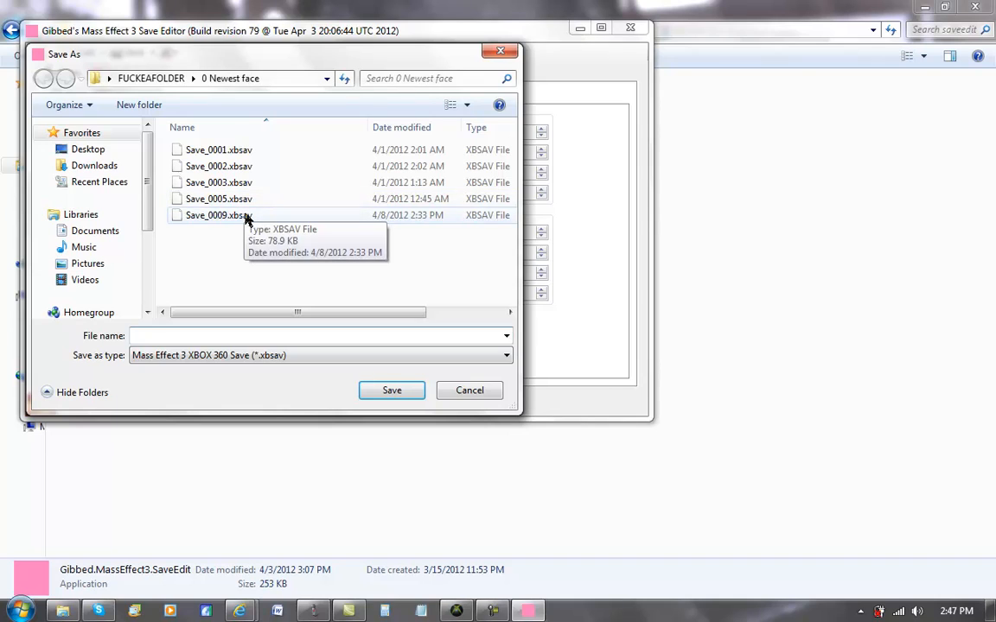
left_click(219, 216)
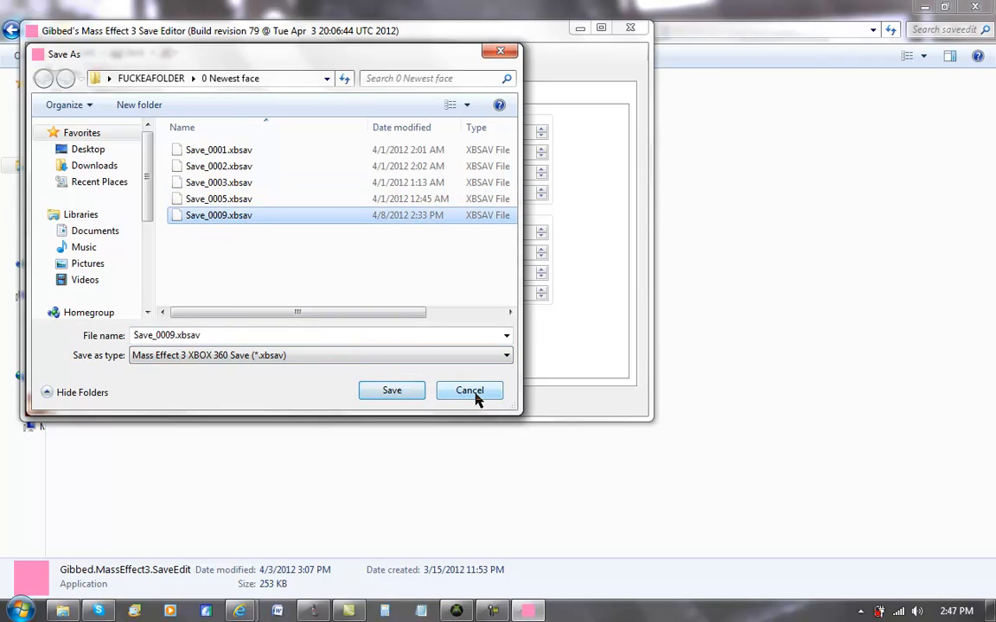
left_click(470, 390)
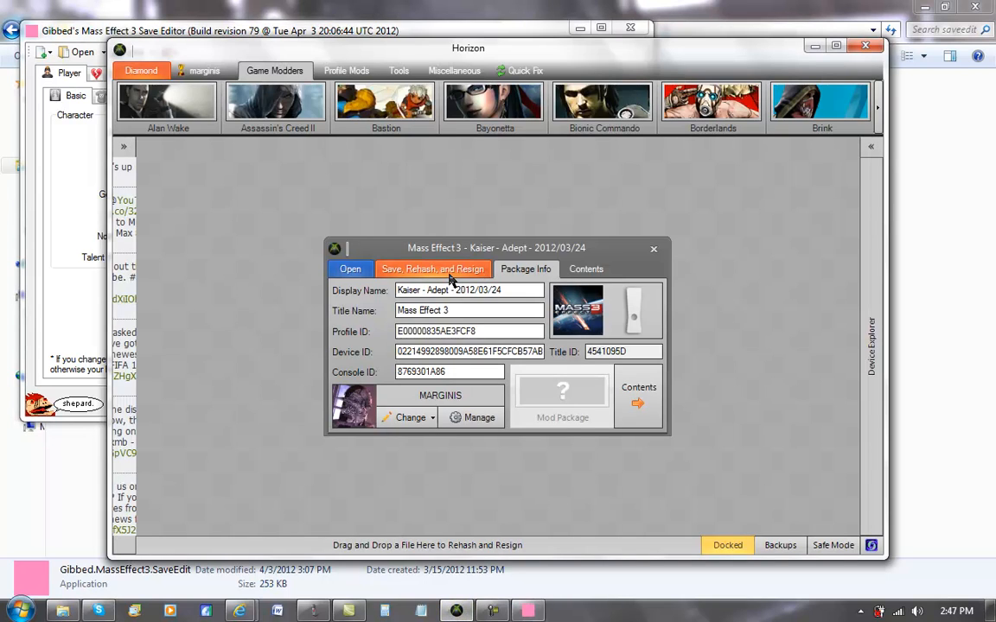
Replace the package's Save_0009.xbsav entry with Save_0009.xbsav from the 0 Newest face folder.
left_click(585, 269)
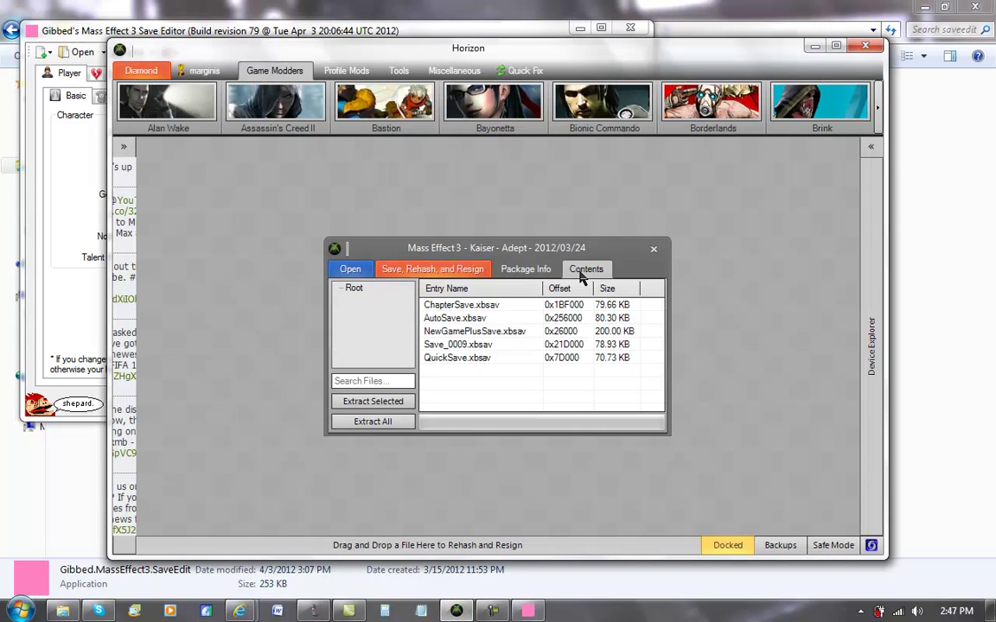
right_click(457, 344)
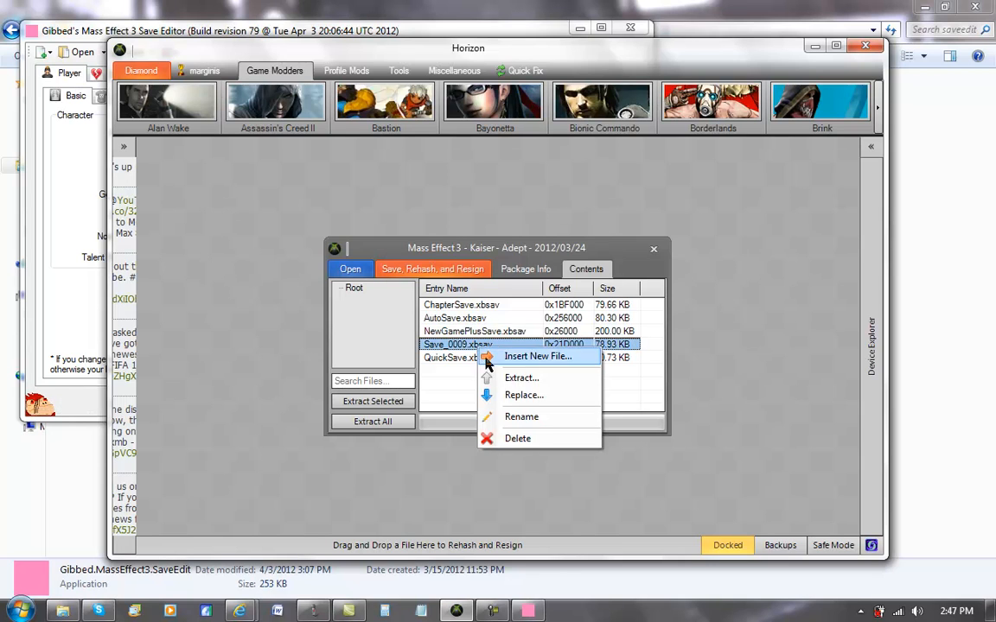
left_click(523, 395)
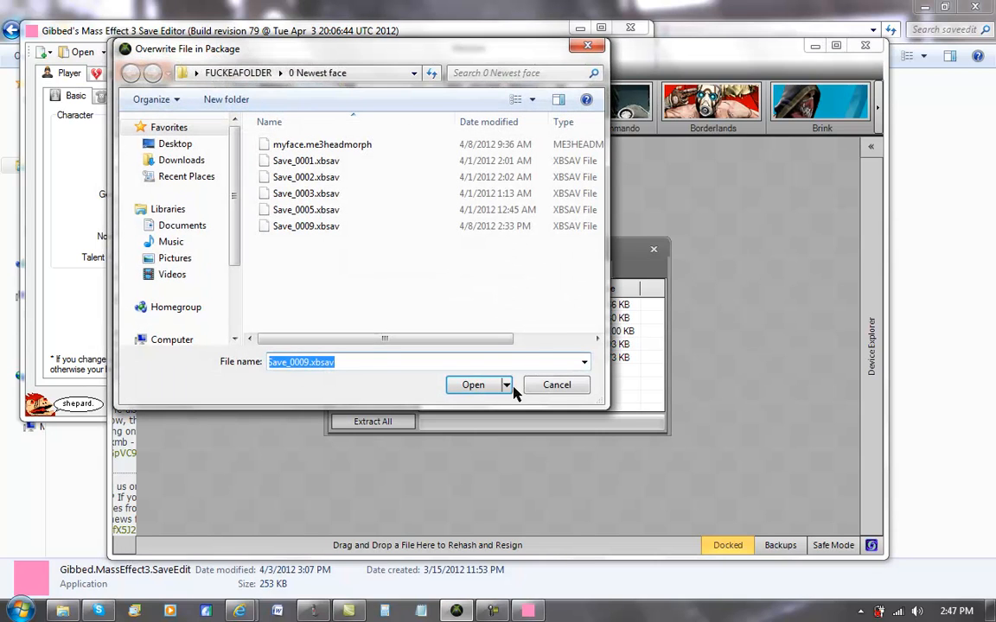
left_click(306, 226)
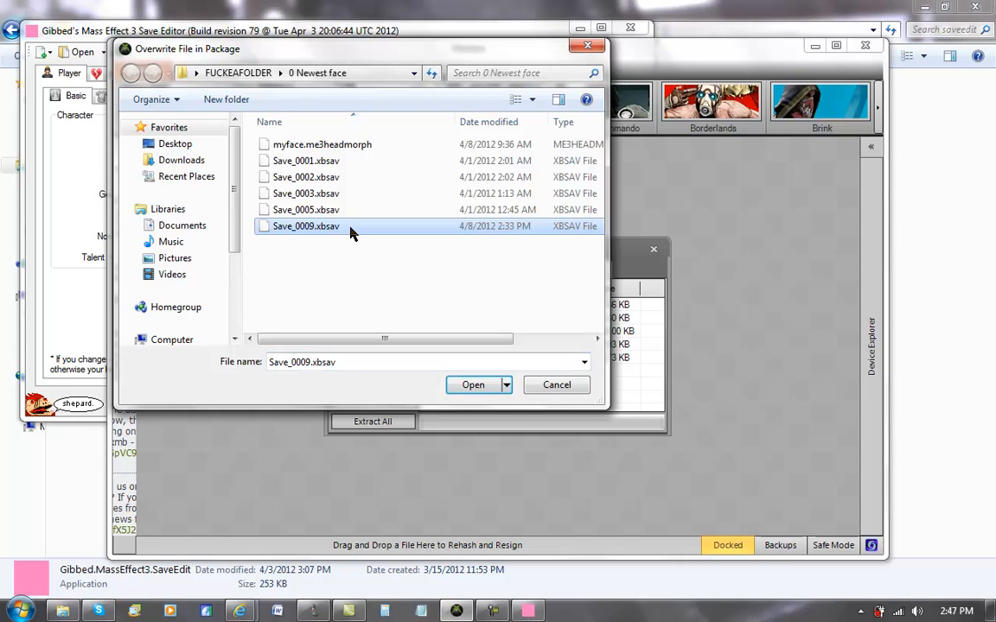
left_click(473, 385)
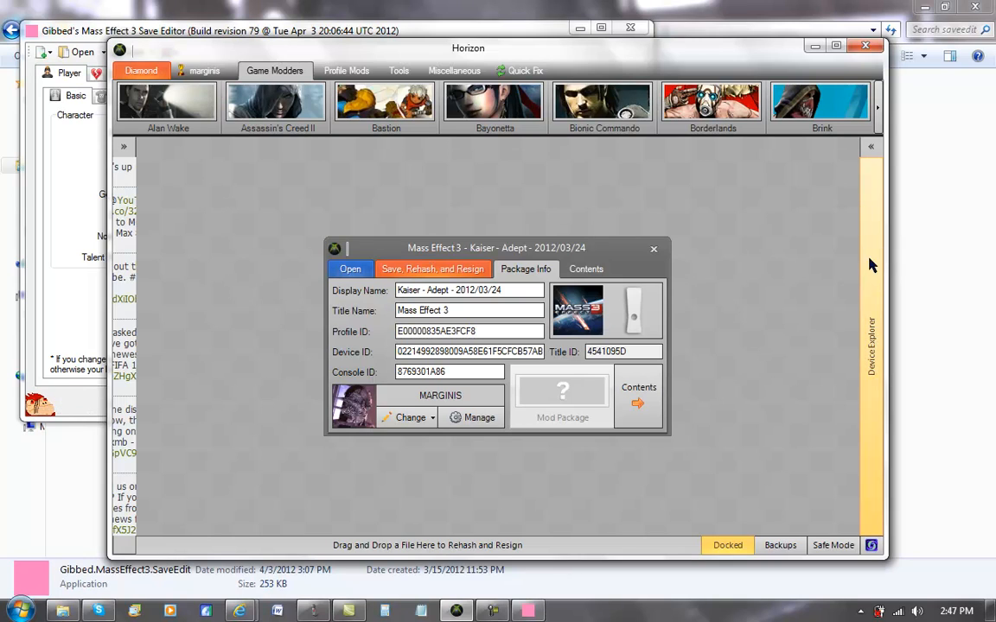
mouse_move(621, 249)
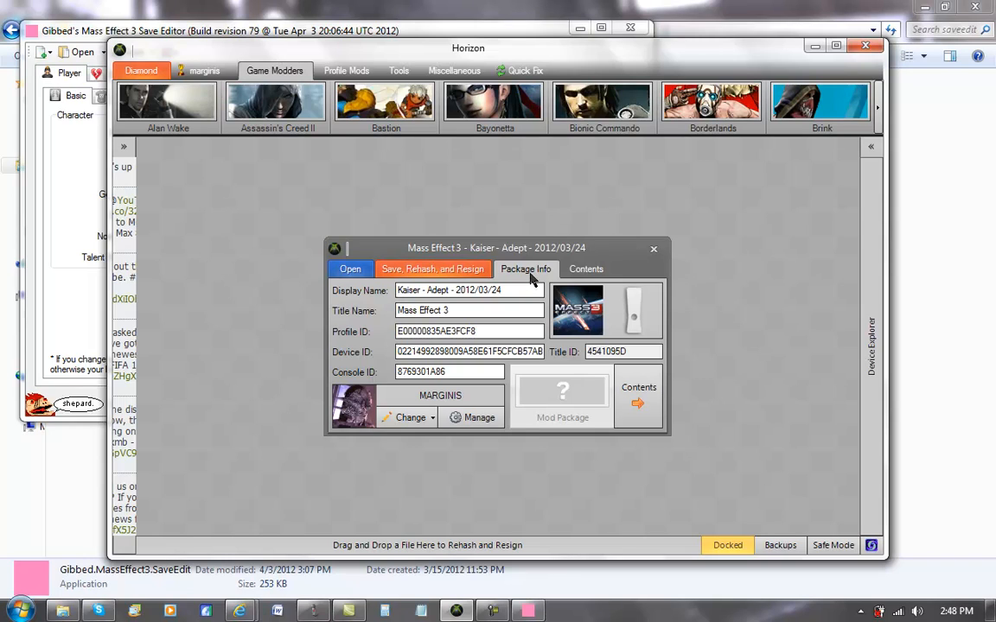
mouse_move(653, 249)
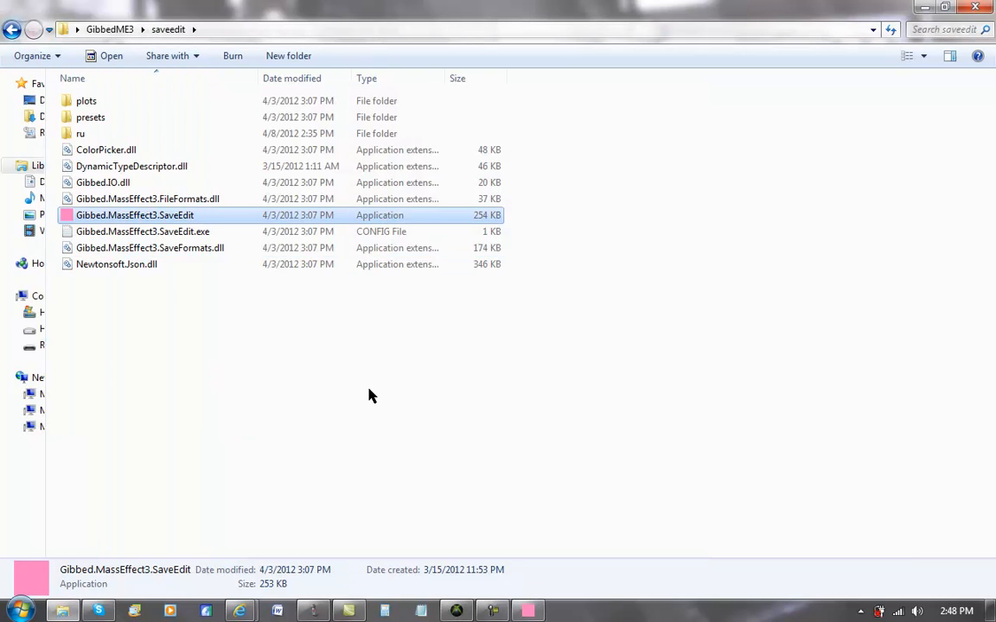
mouse_move(287, 584)
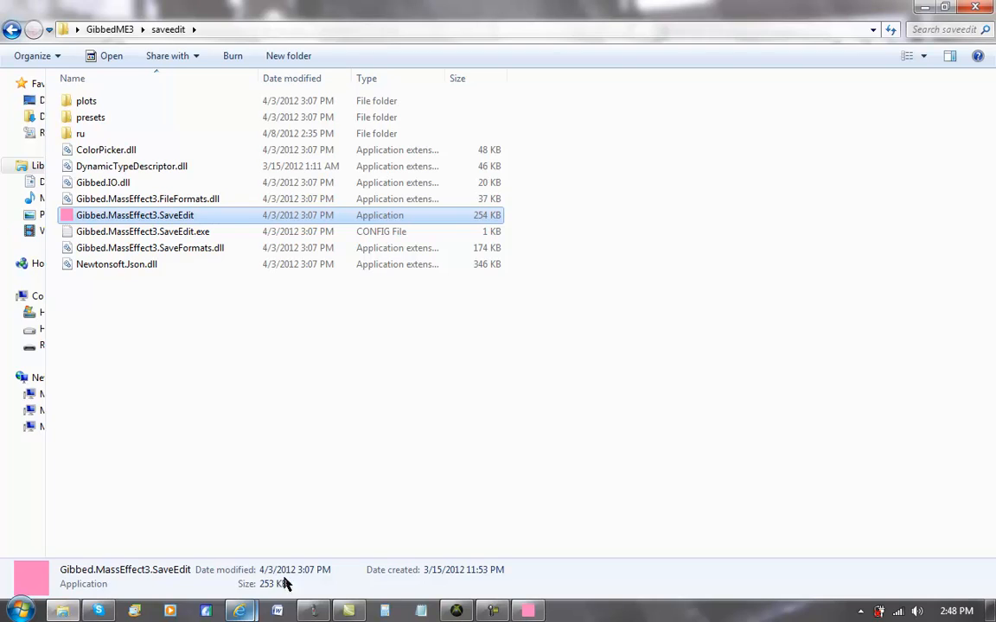
mouse_move(437, 560)
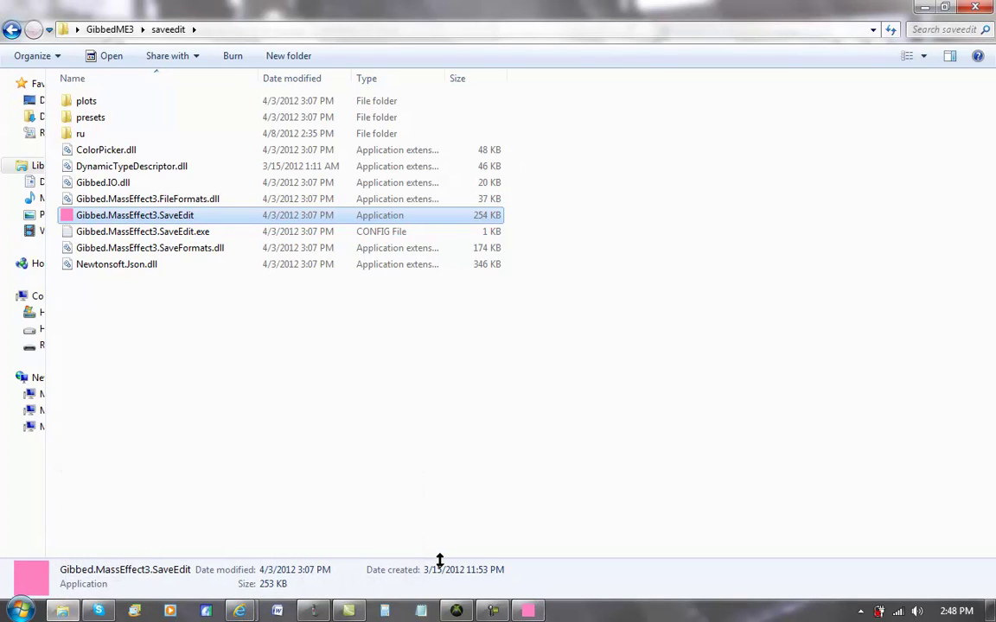